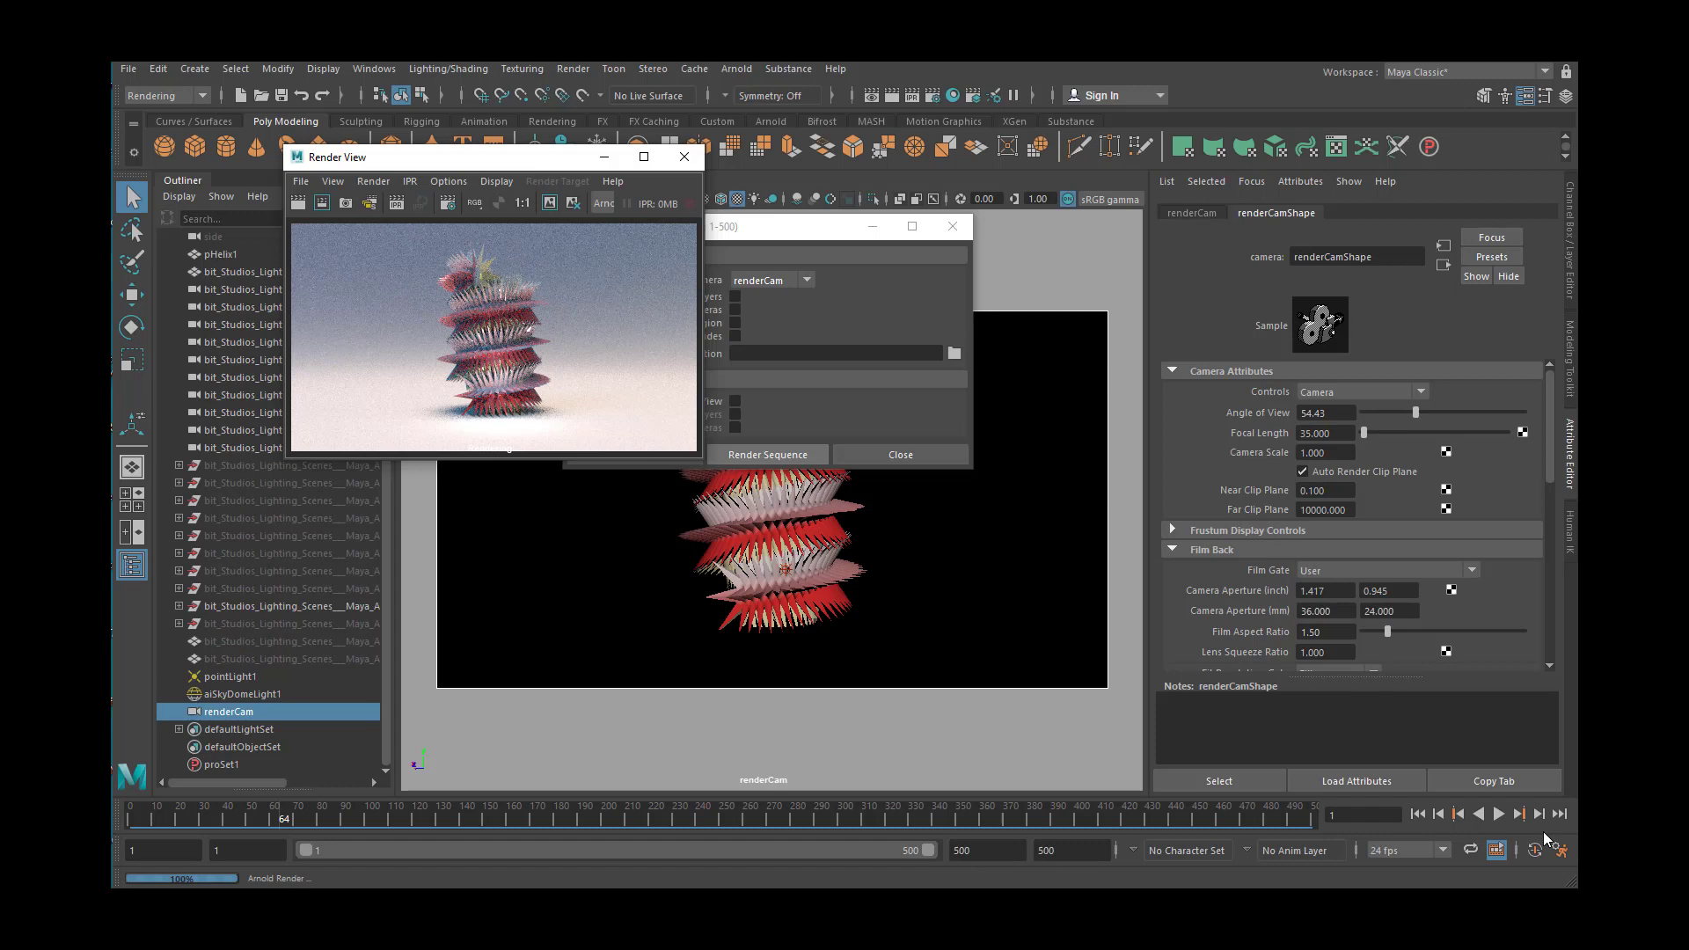
{"action": "mouse_move", "coordinate": [1089, 685]}
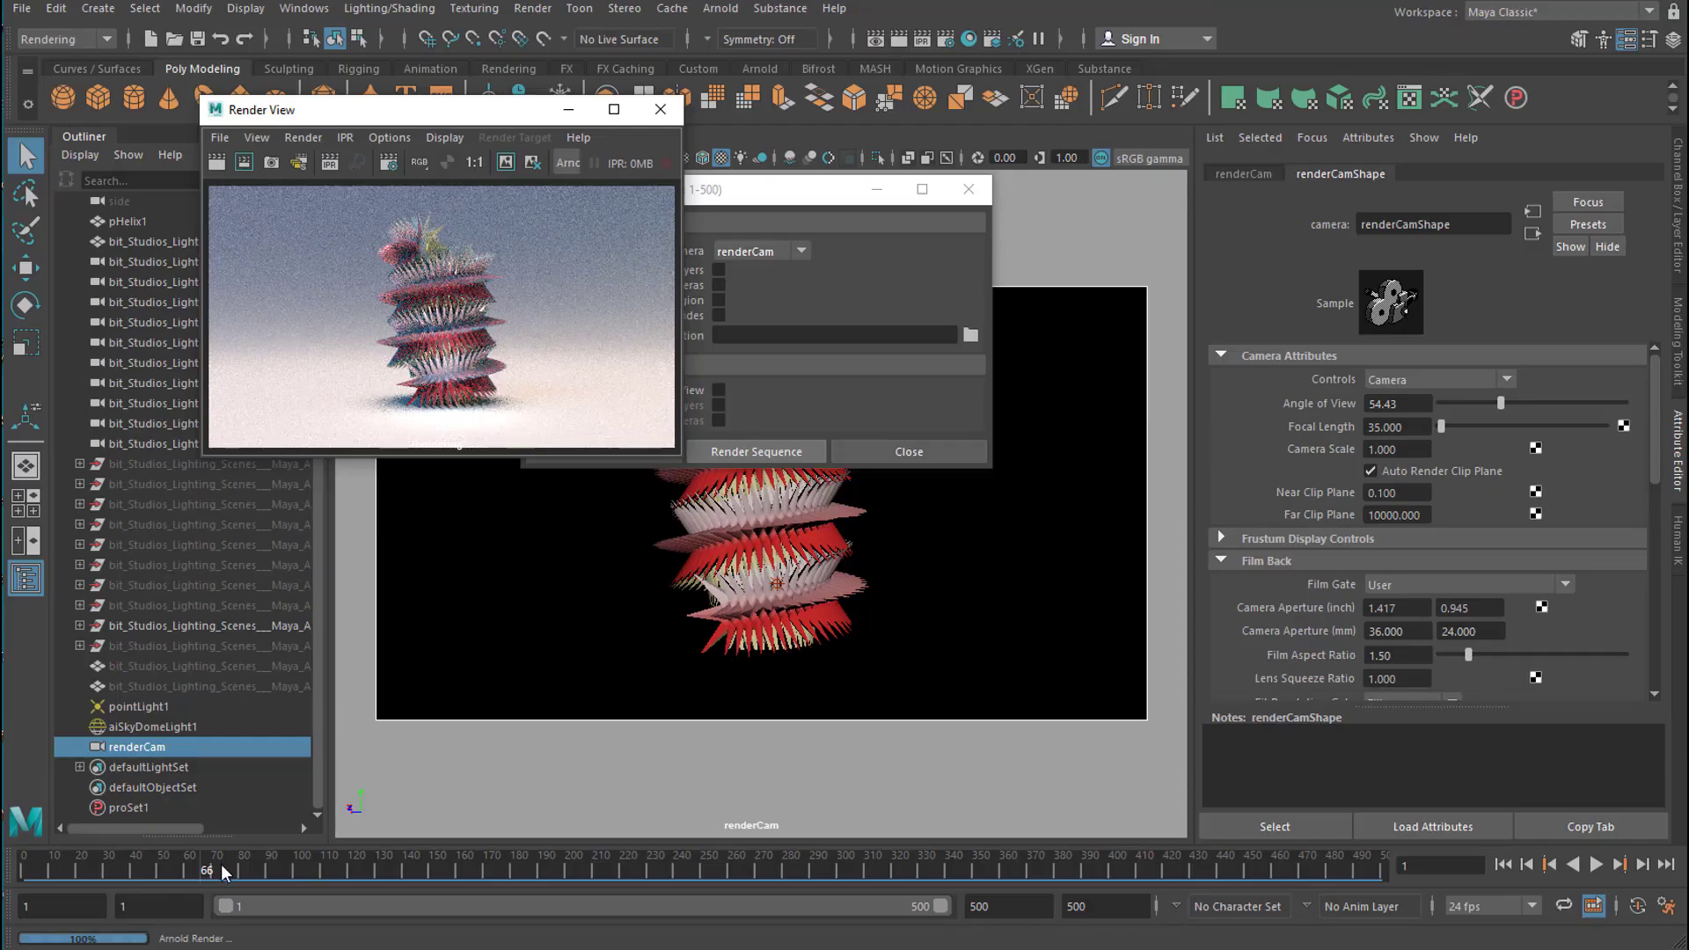
{"action": "mouse_move", "coordinate": [487, 688]}
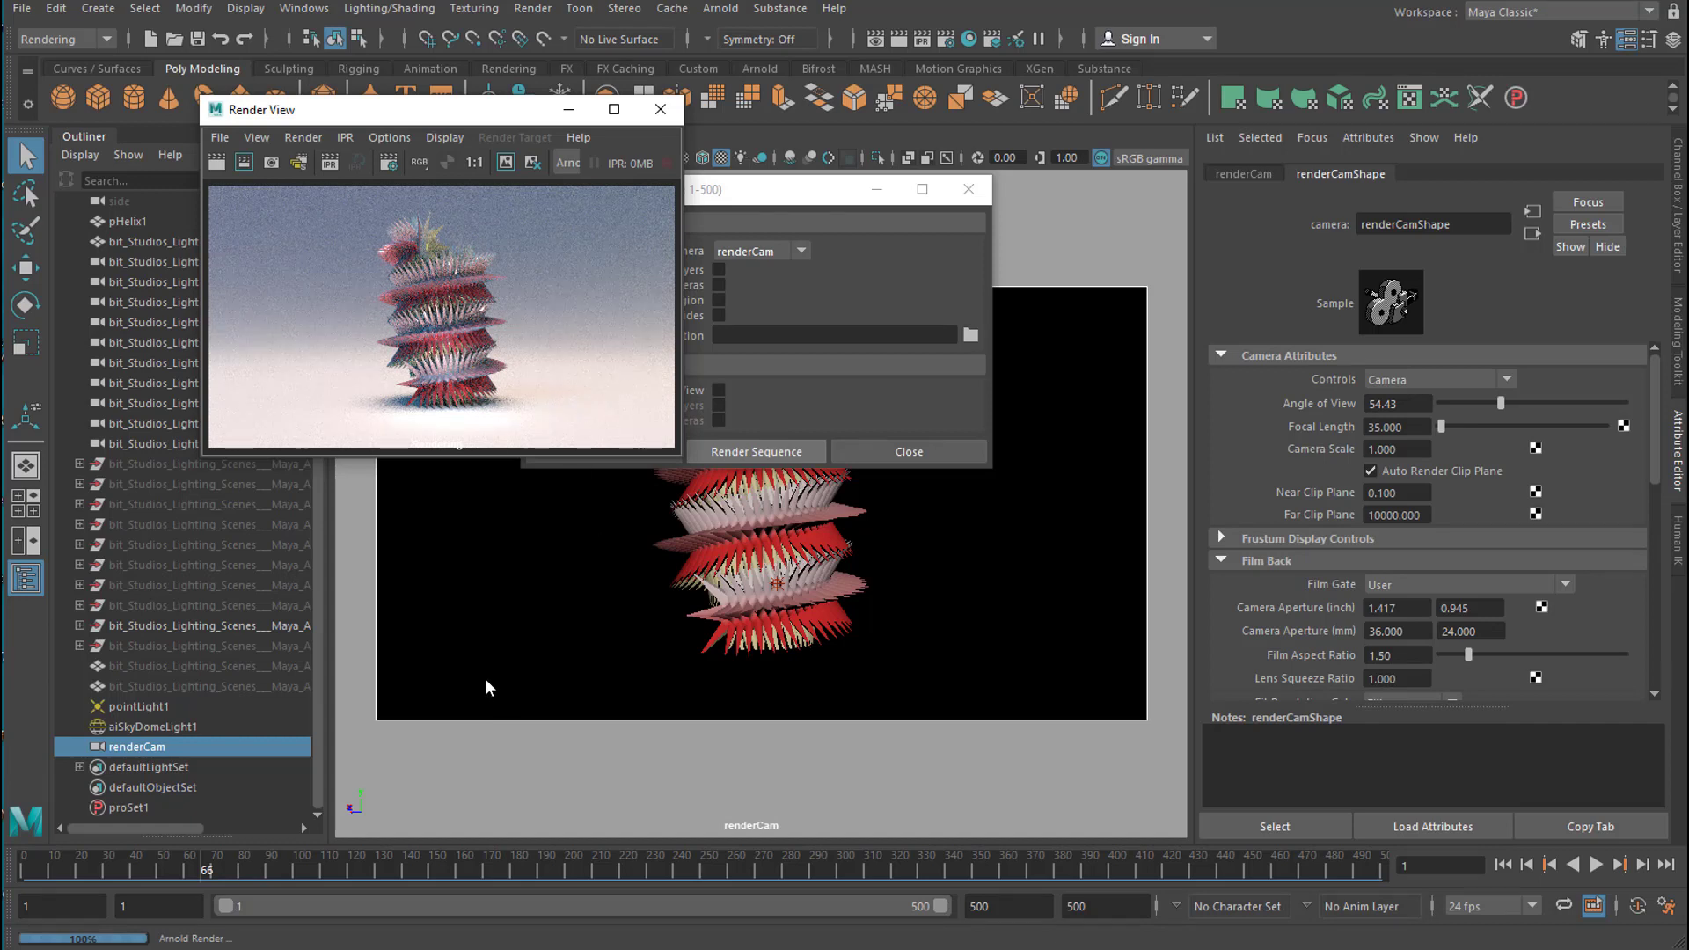
{"action": "mouse_move", "coordinate": [468, 746]}
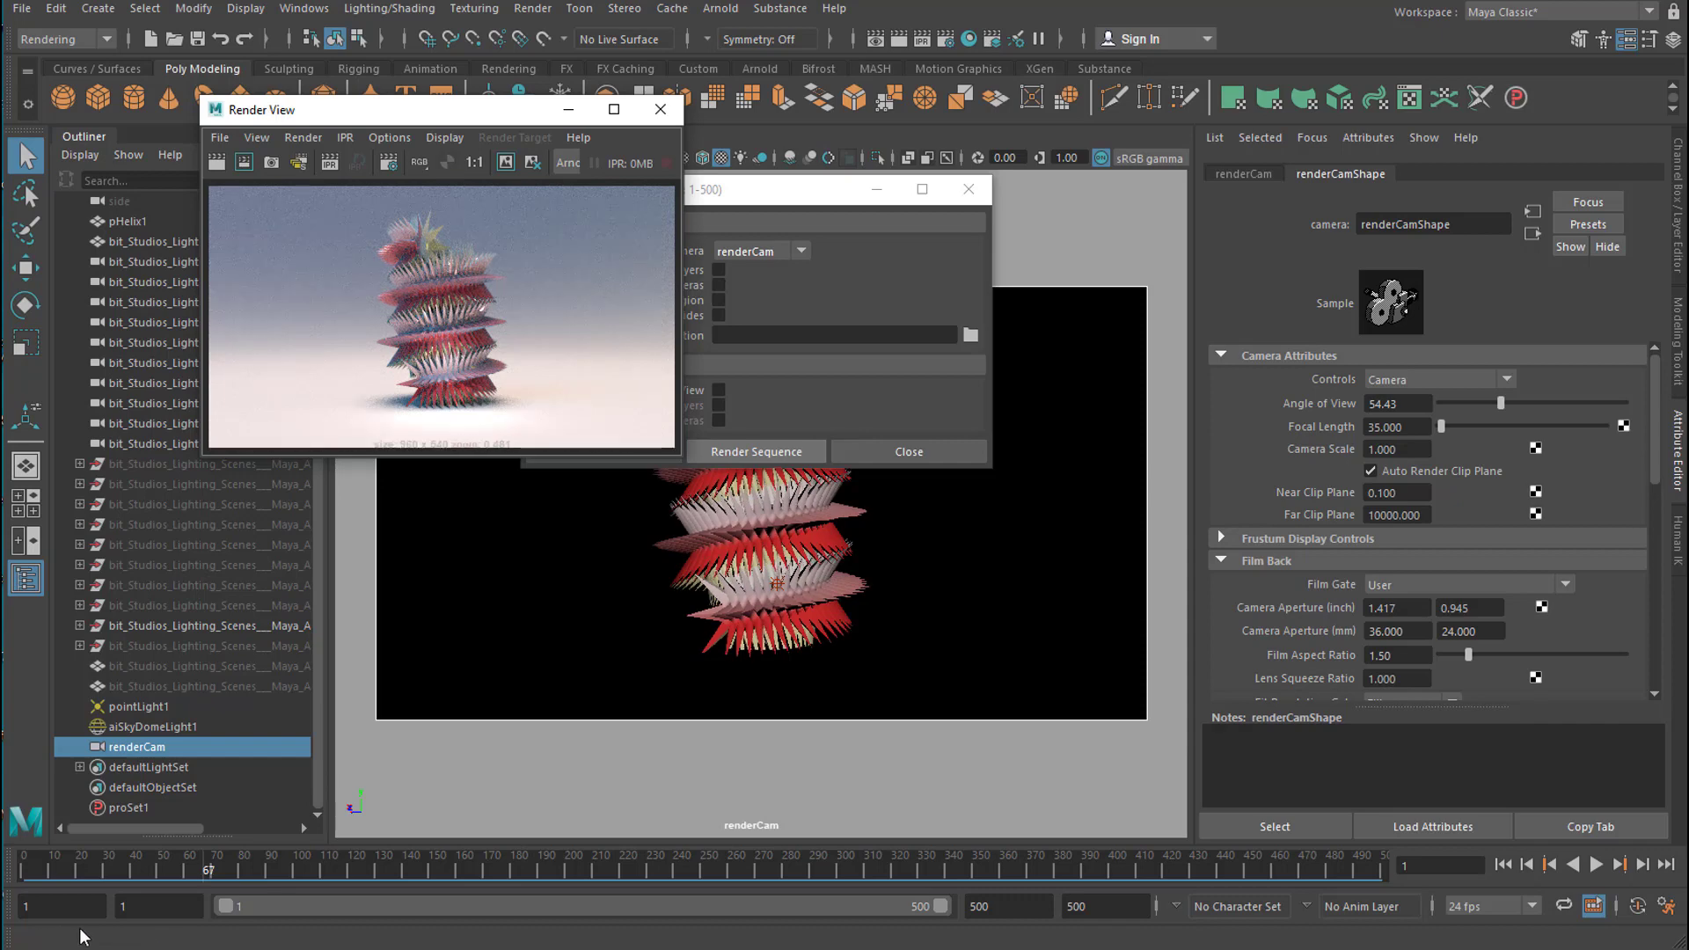
- Browse the WORK gallery of project images on the Mainframe site and move on
{"action": "left_click", "coordinate": [757, 452]}
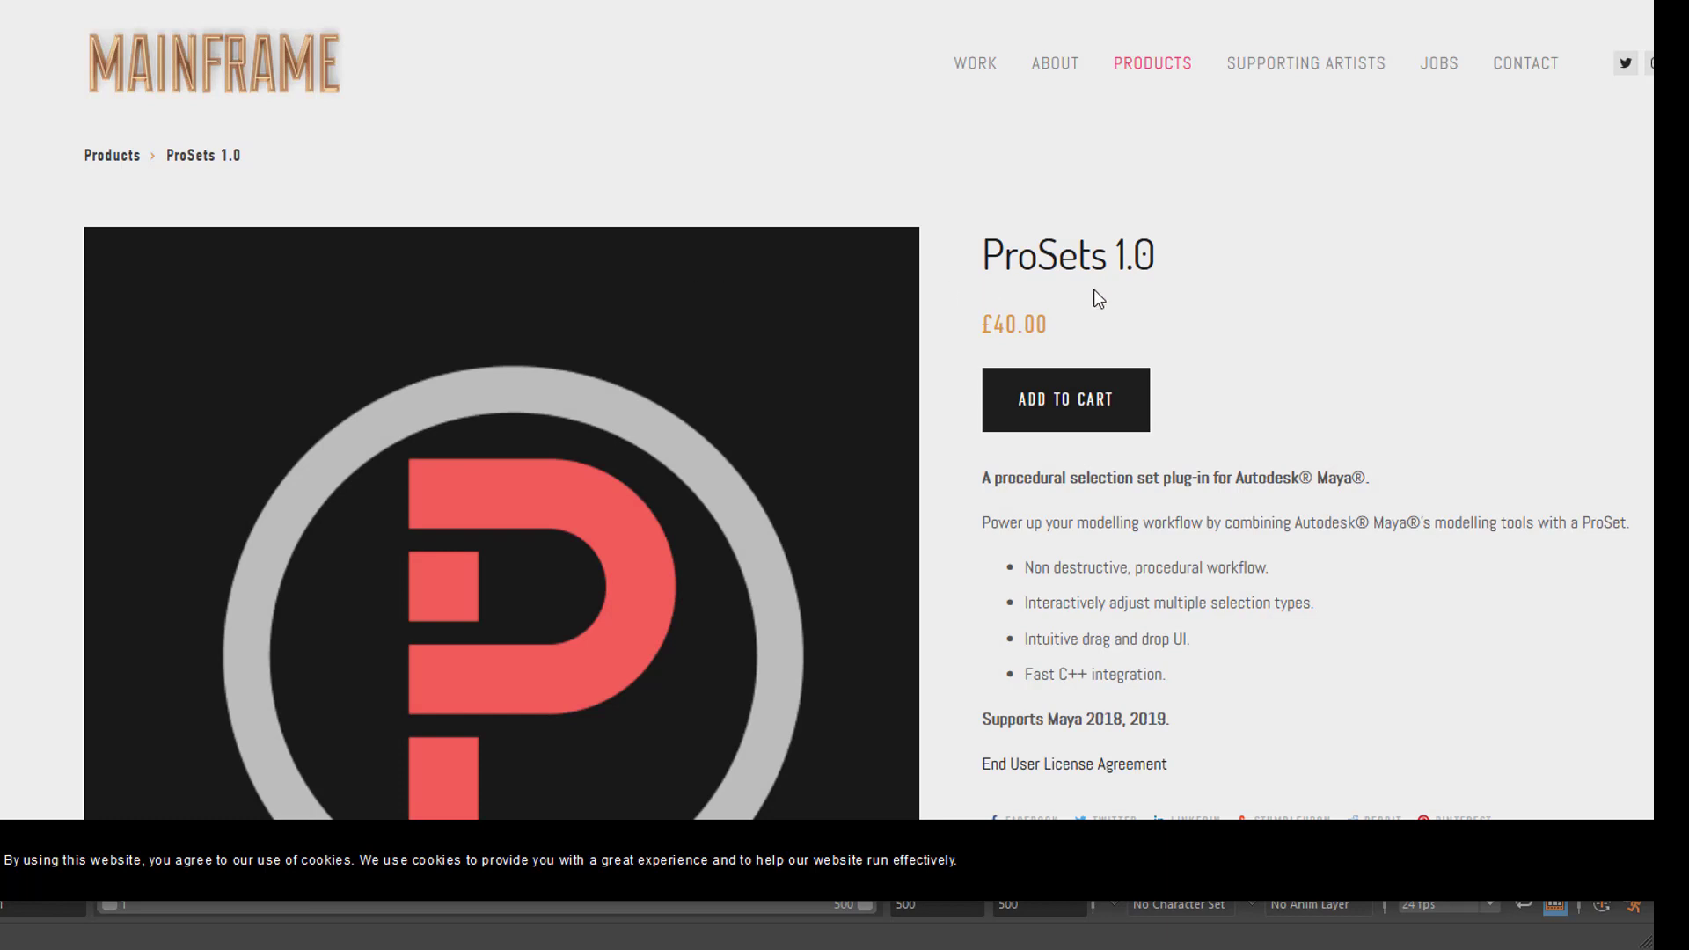
{"action": "mouse_move", "coordinate": [1280, 348]}
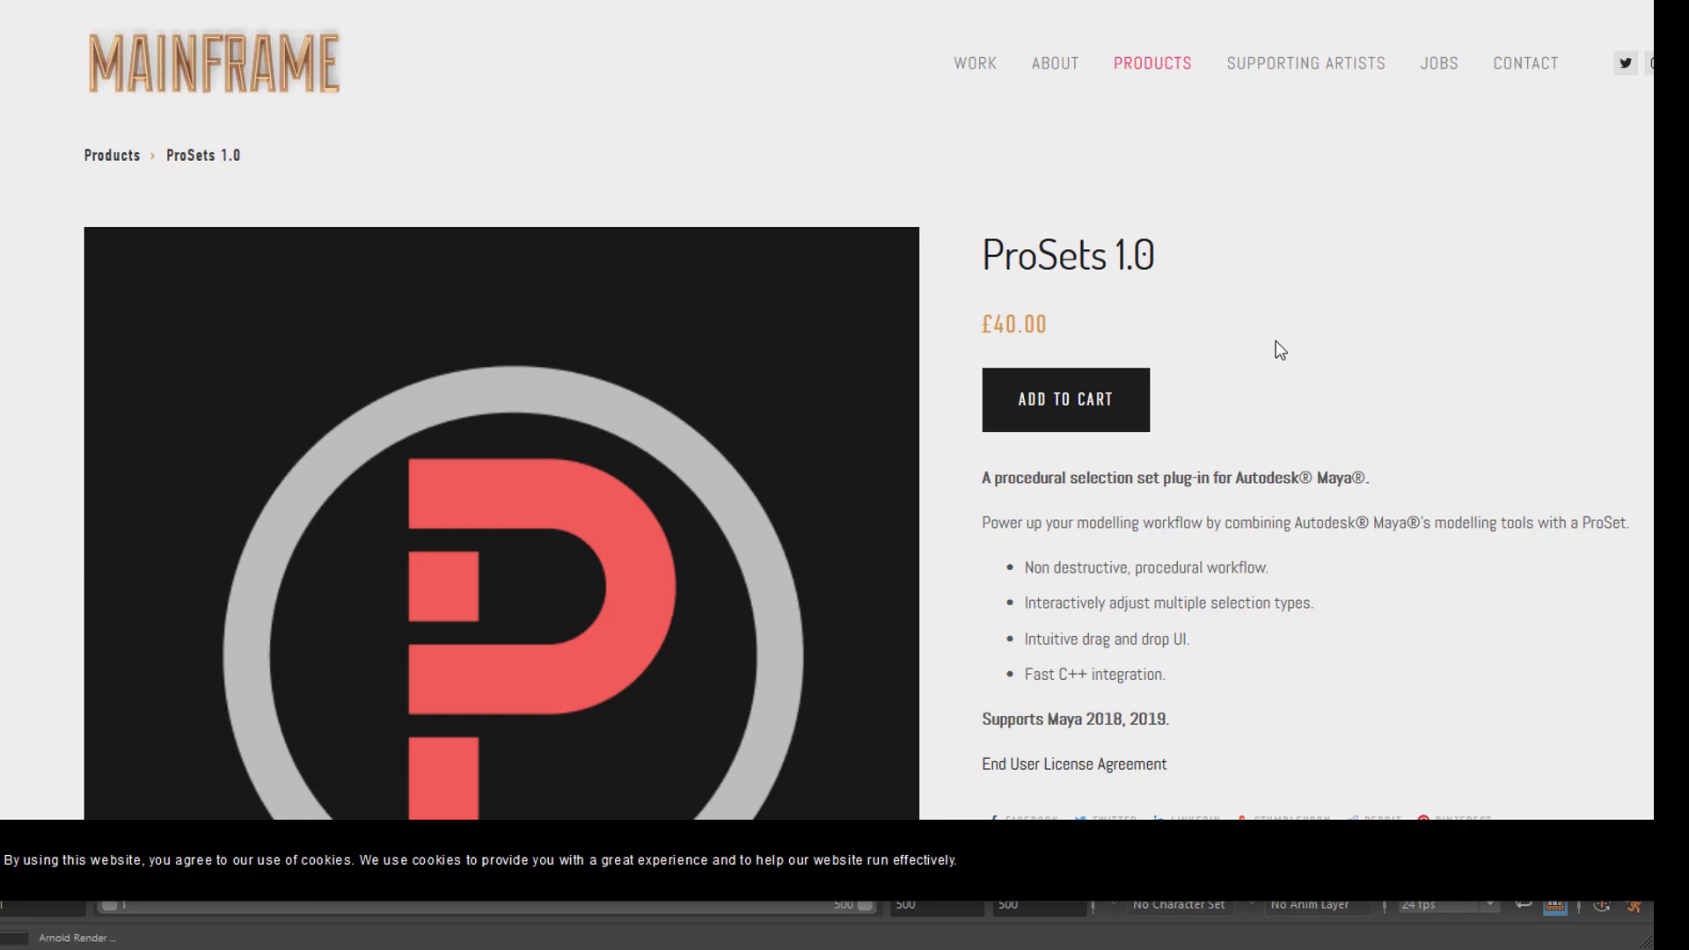
{"action": "mouse_move", "coordinate": [1261, 435]}
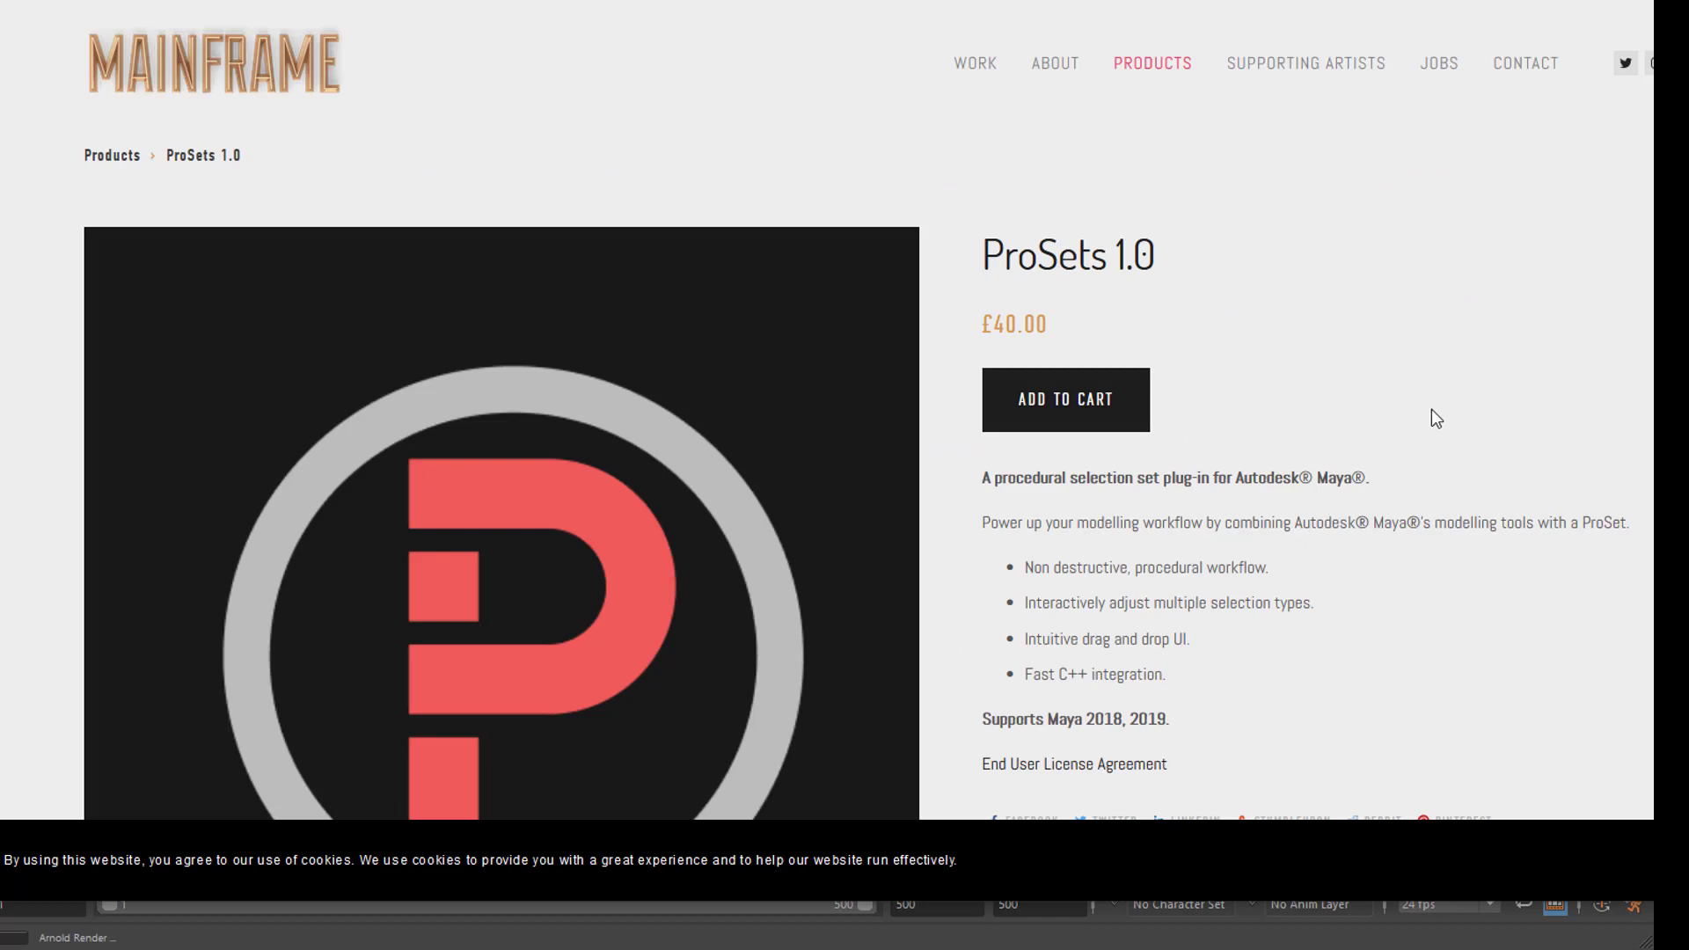
{"action": "mouse_move", "coordinate": [1435, 431]}
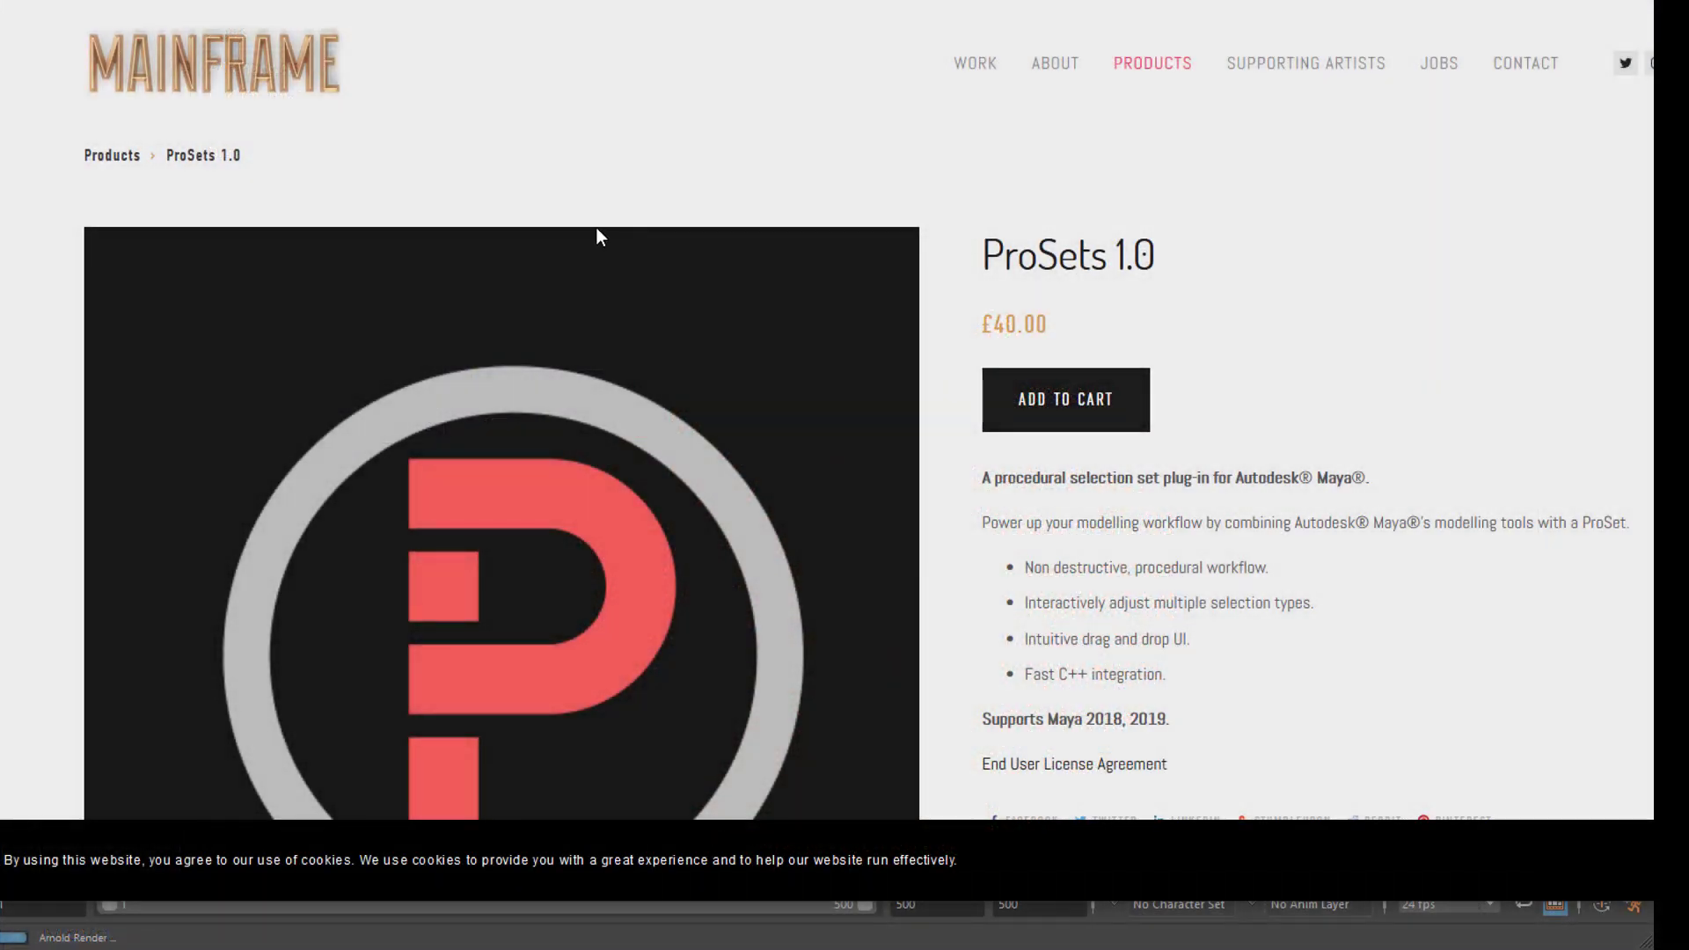
{"action": "mouse_move", "coordinate": [1075, 247]}
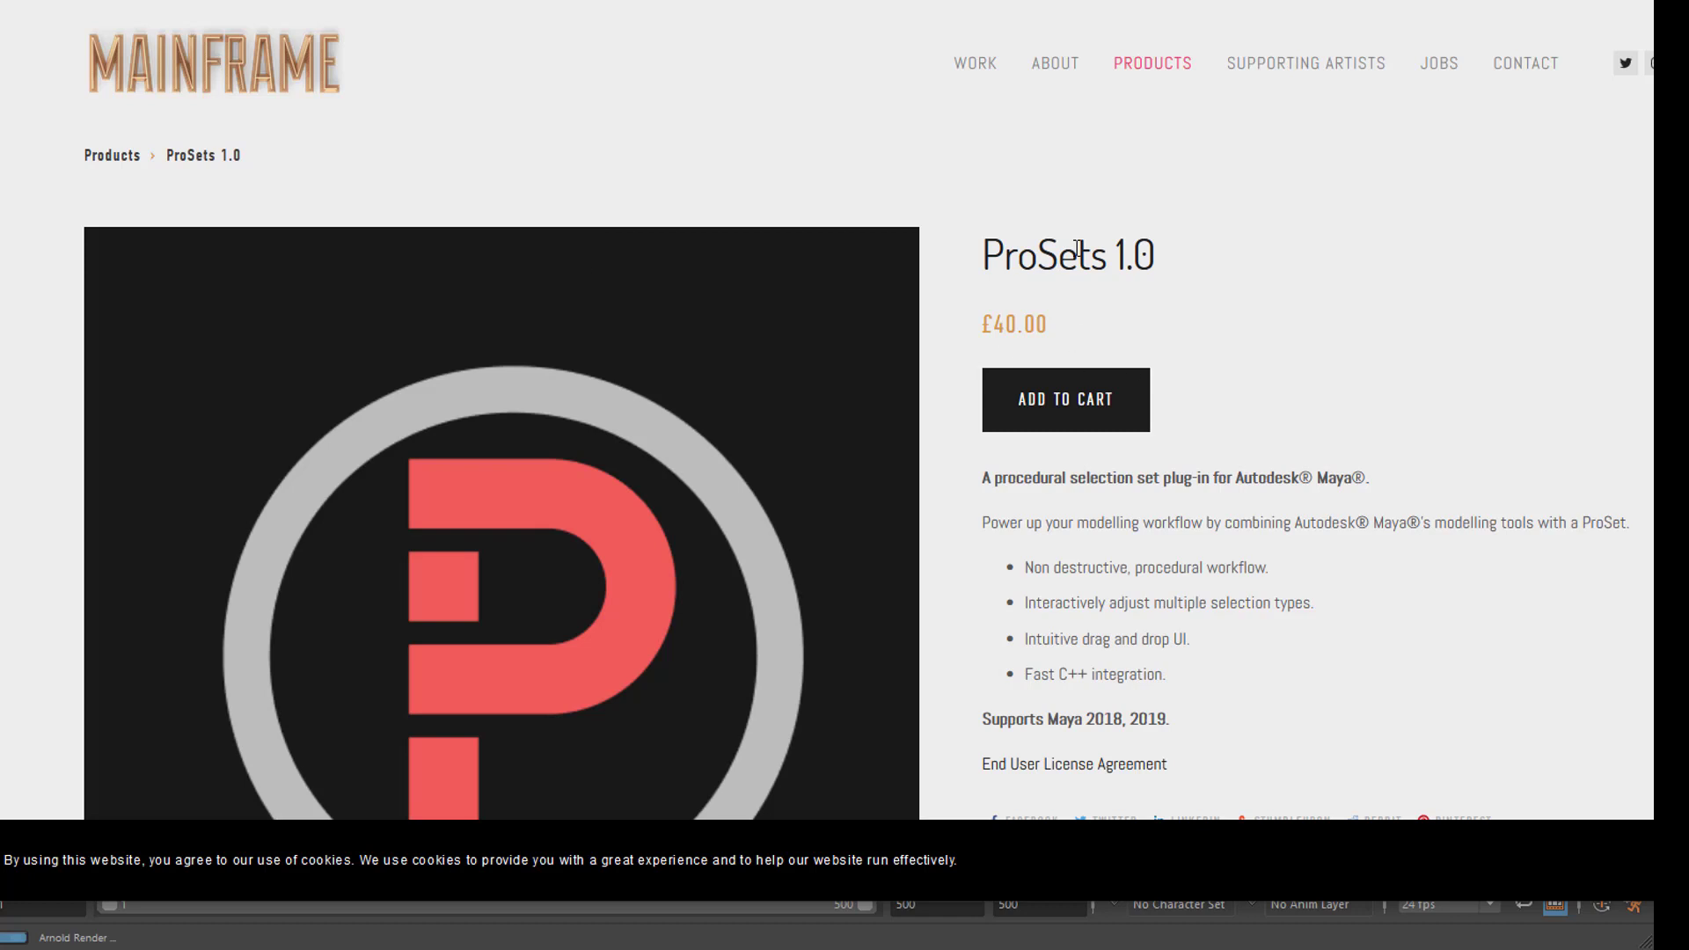
{"action": "mouse_move", "coordinate": [1176, 400]}
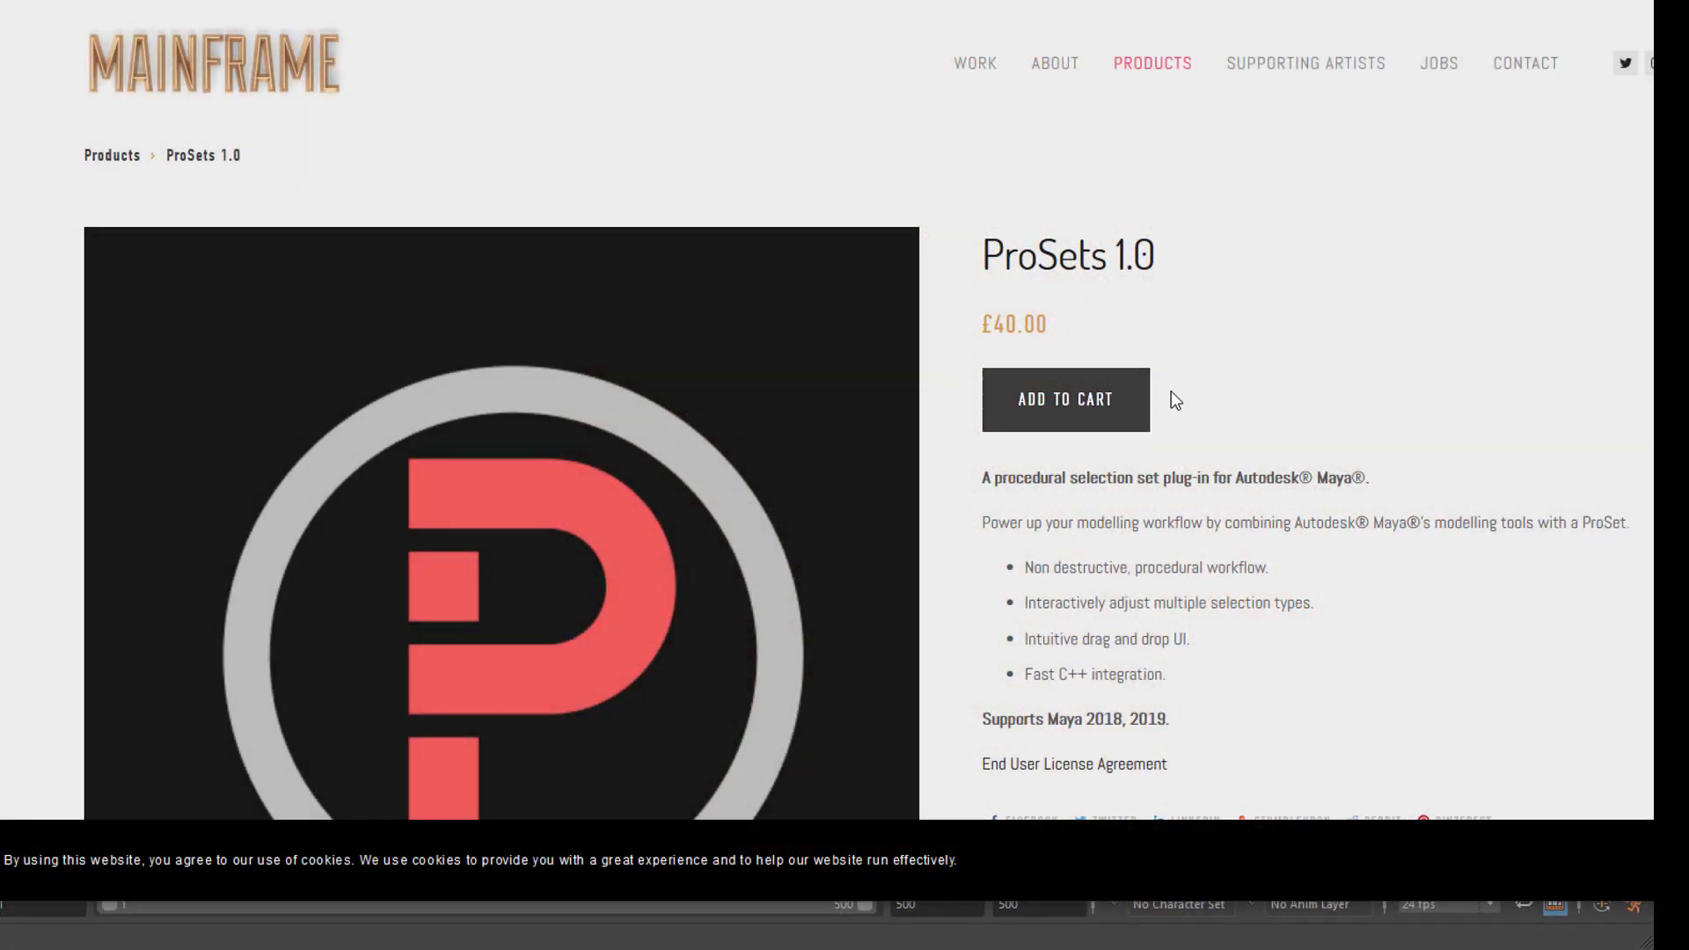
{"action": "mouse_move", "coordinate": [1253, 386]}
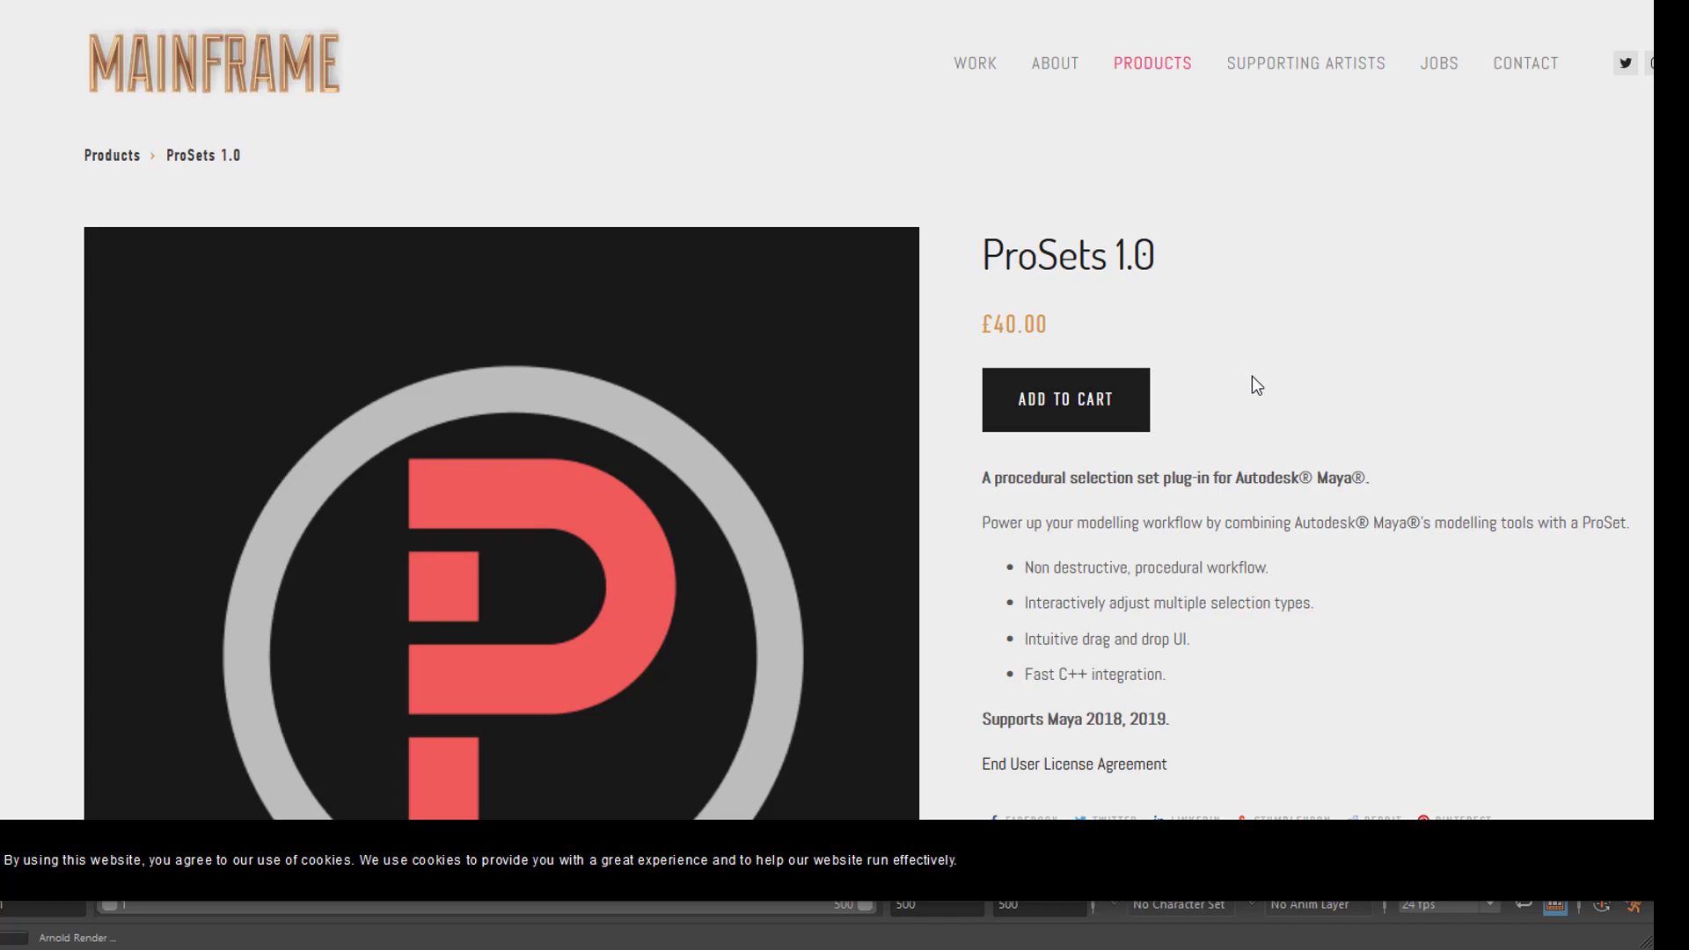
{"action": "mouse_move", "coordinate": [1159, 166]}
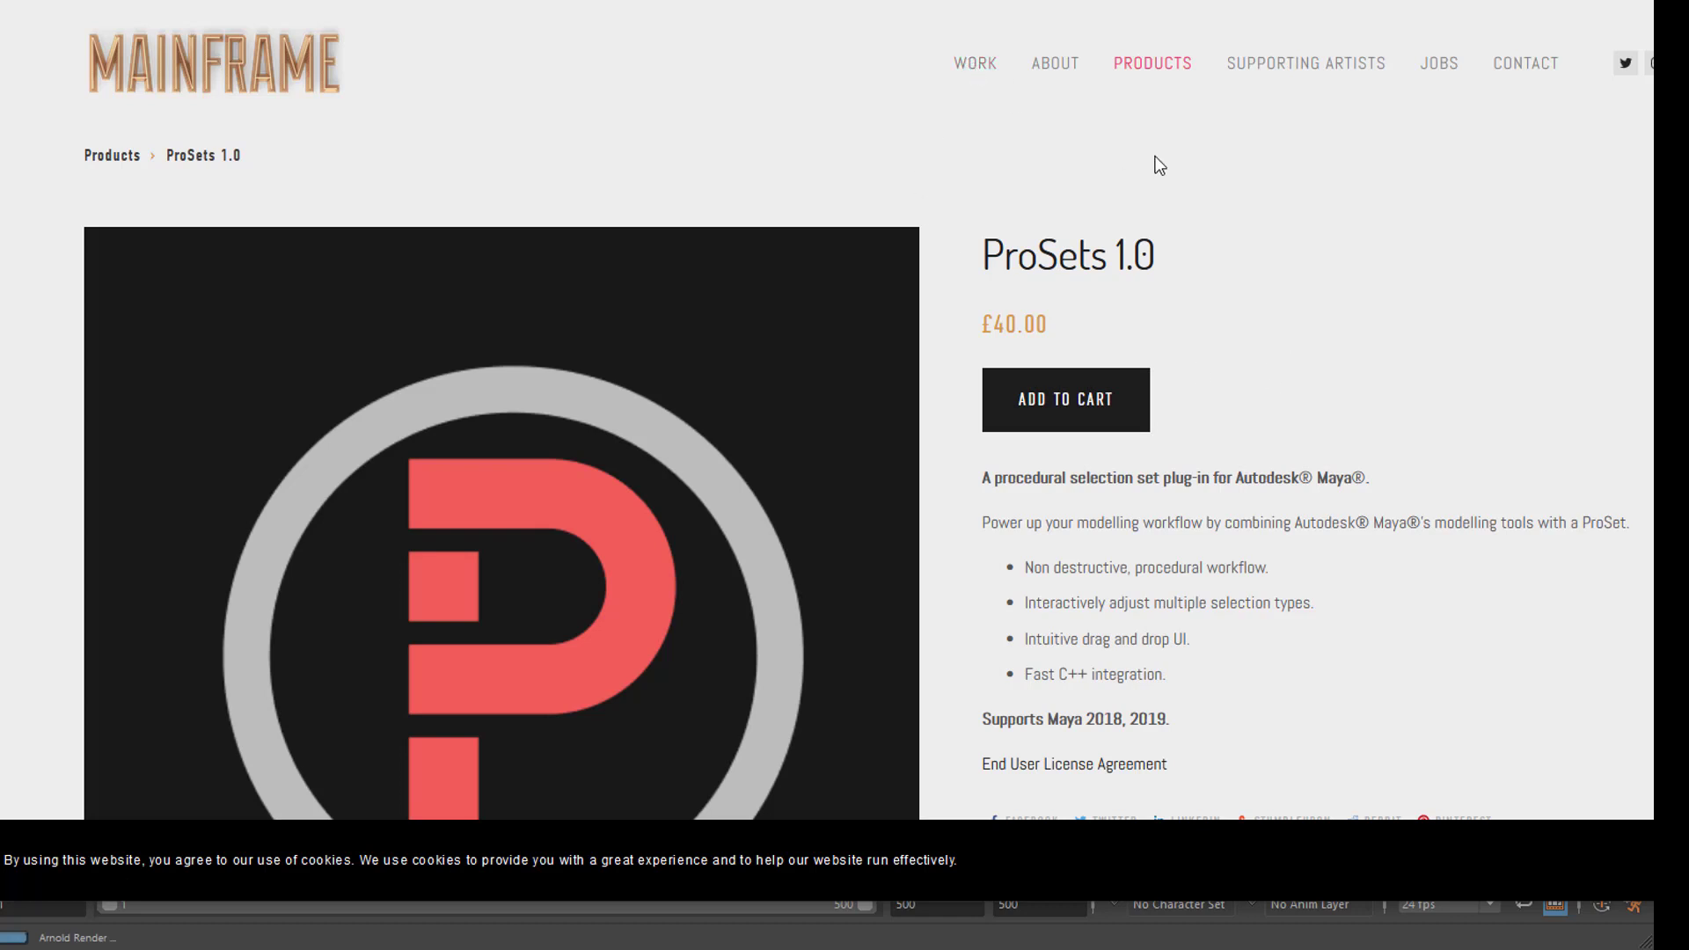
{"action": "left_click", "coordinate": [973, 64]}
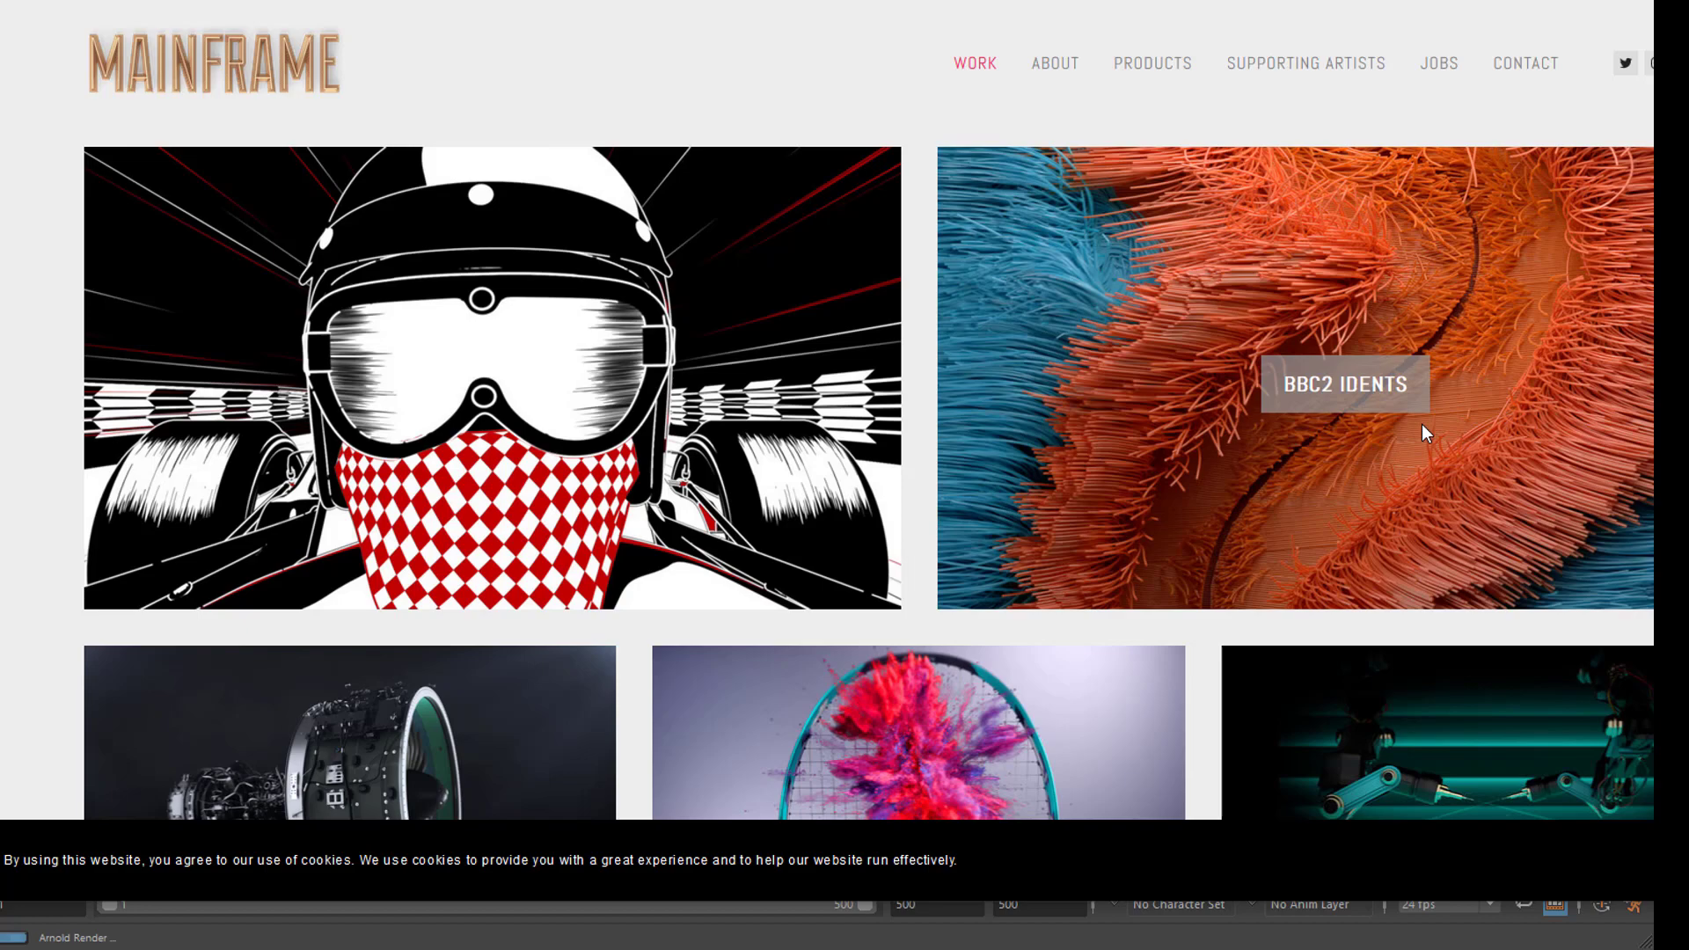
{"action": "scroll", "scroll_direction": "down", "scroll_amount": 3}
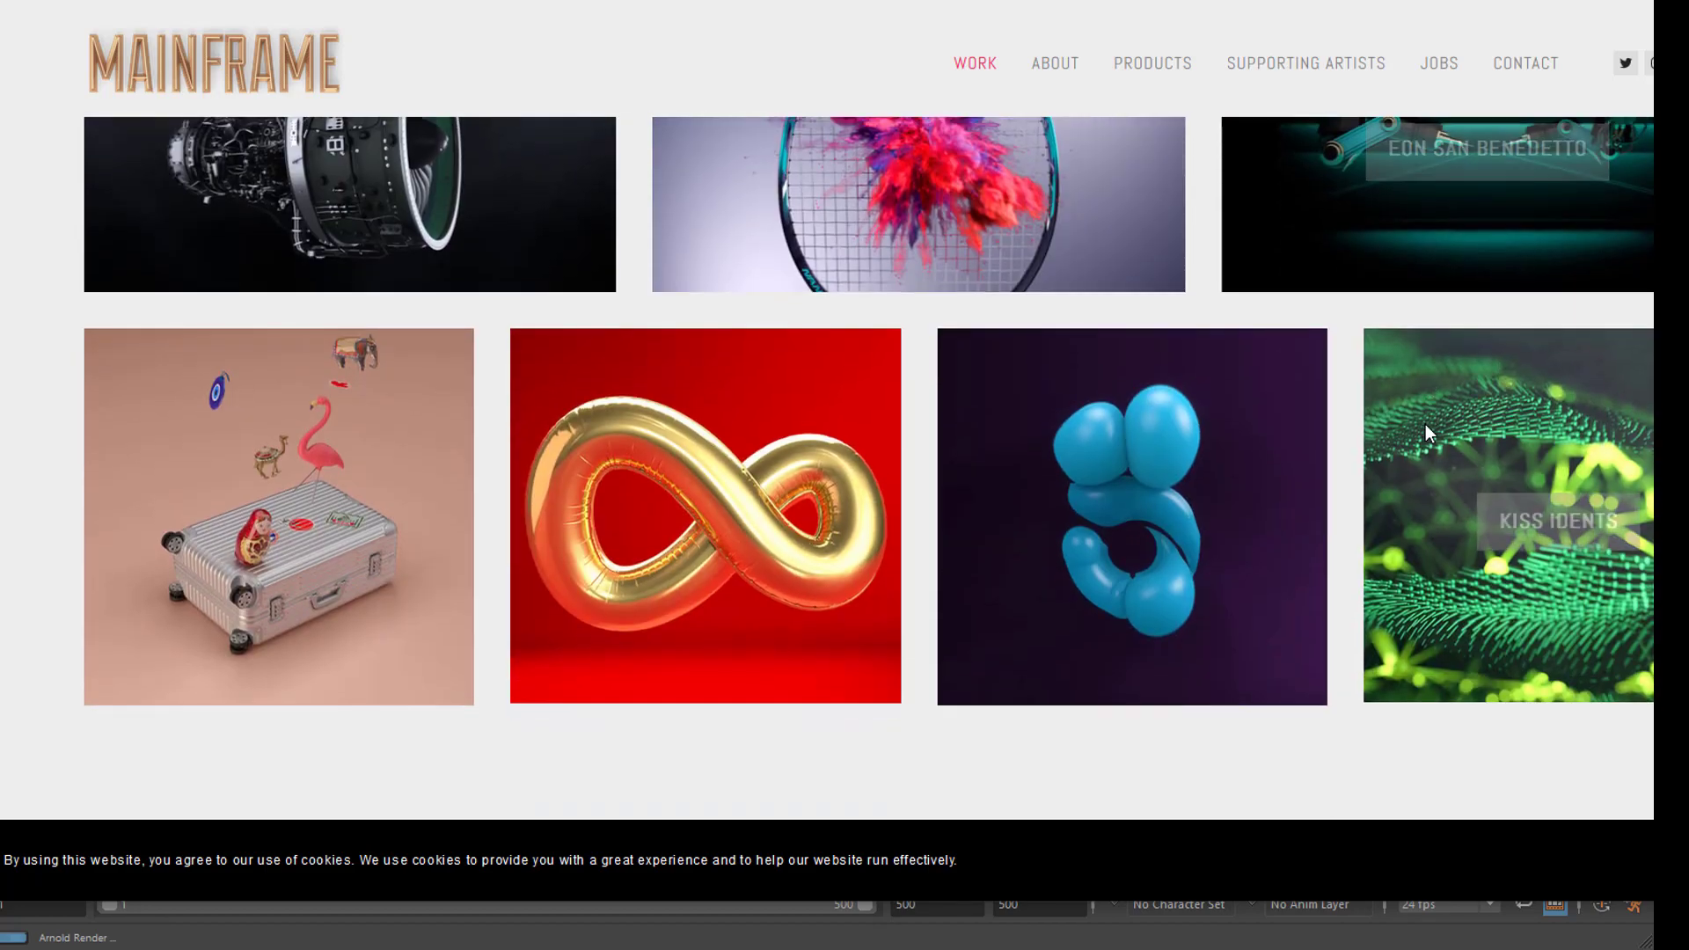
{"action": "scroll", "scroll_direction": "up", "scroll_amount": 3}
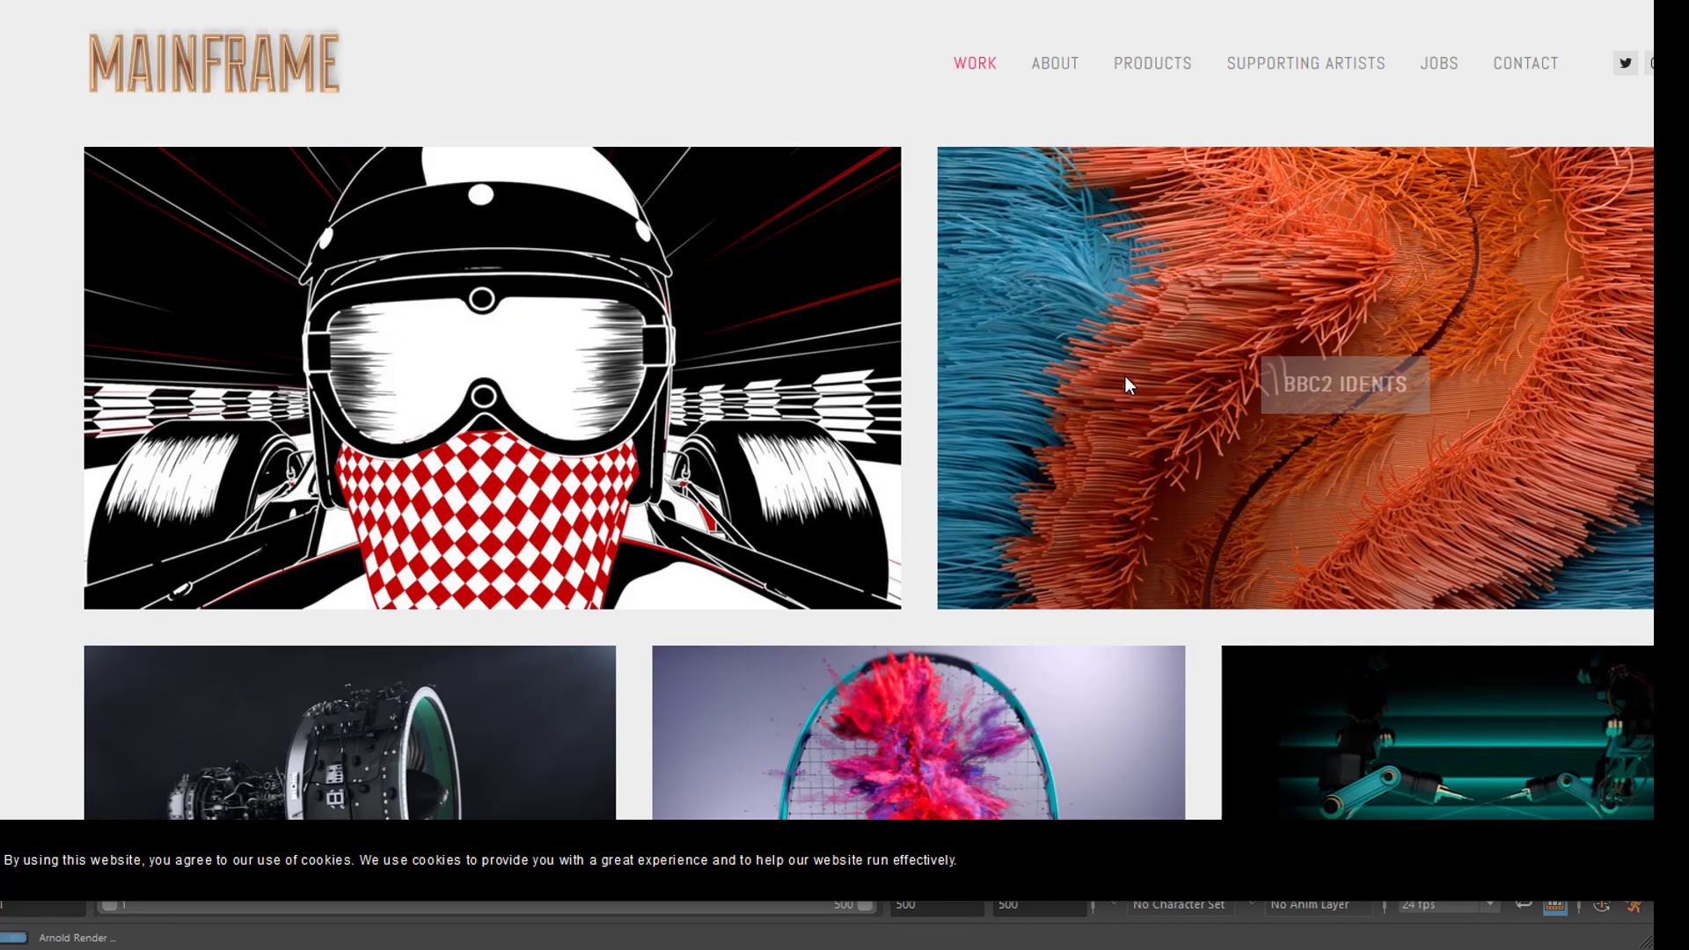
{"action": "left_click", "coordinate": [1440, 64]}
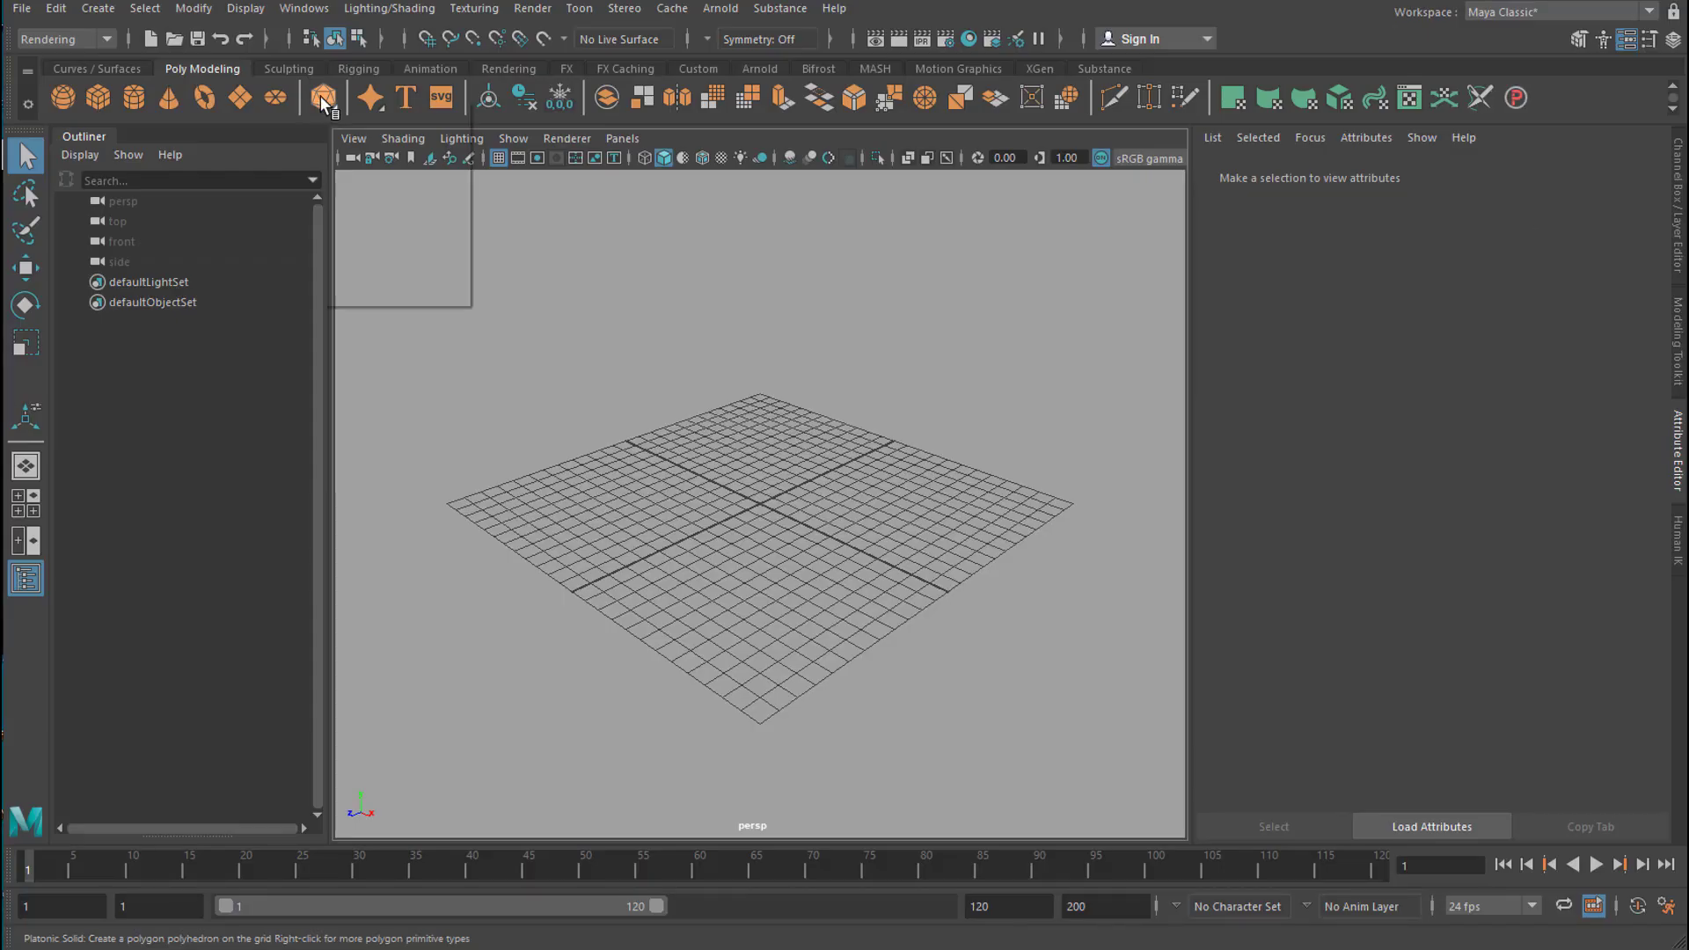
- Create polygon helix pHelix1 from the solids shelf and assign it a new aiStandardSurface material
{"action": "right_click", "coordinate": [324, 99]}
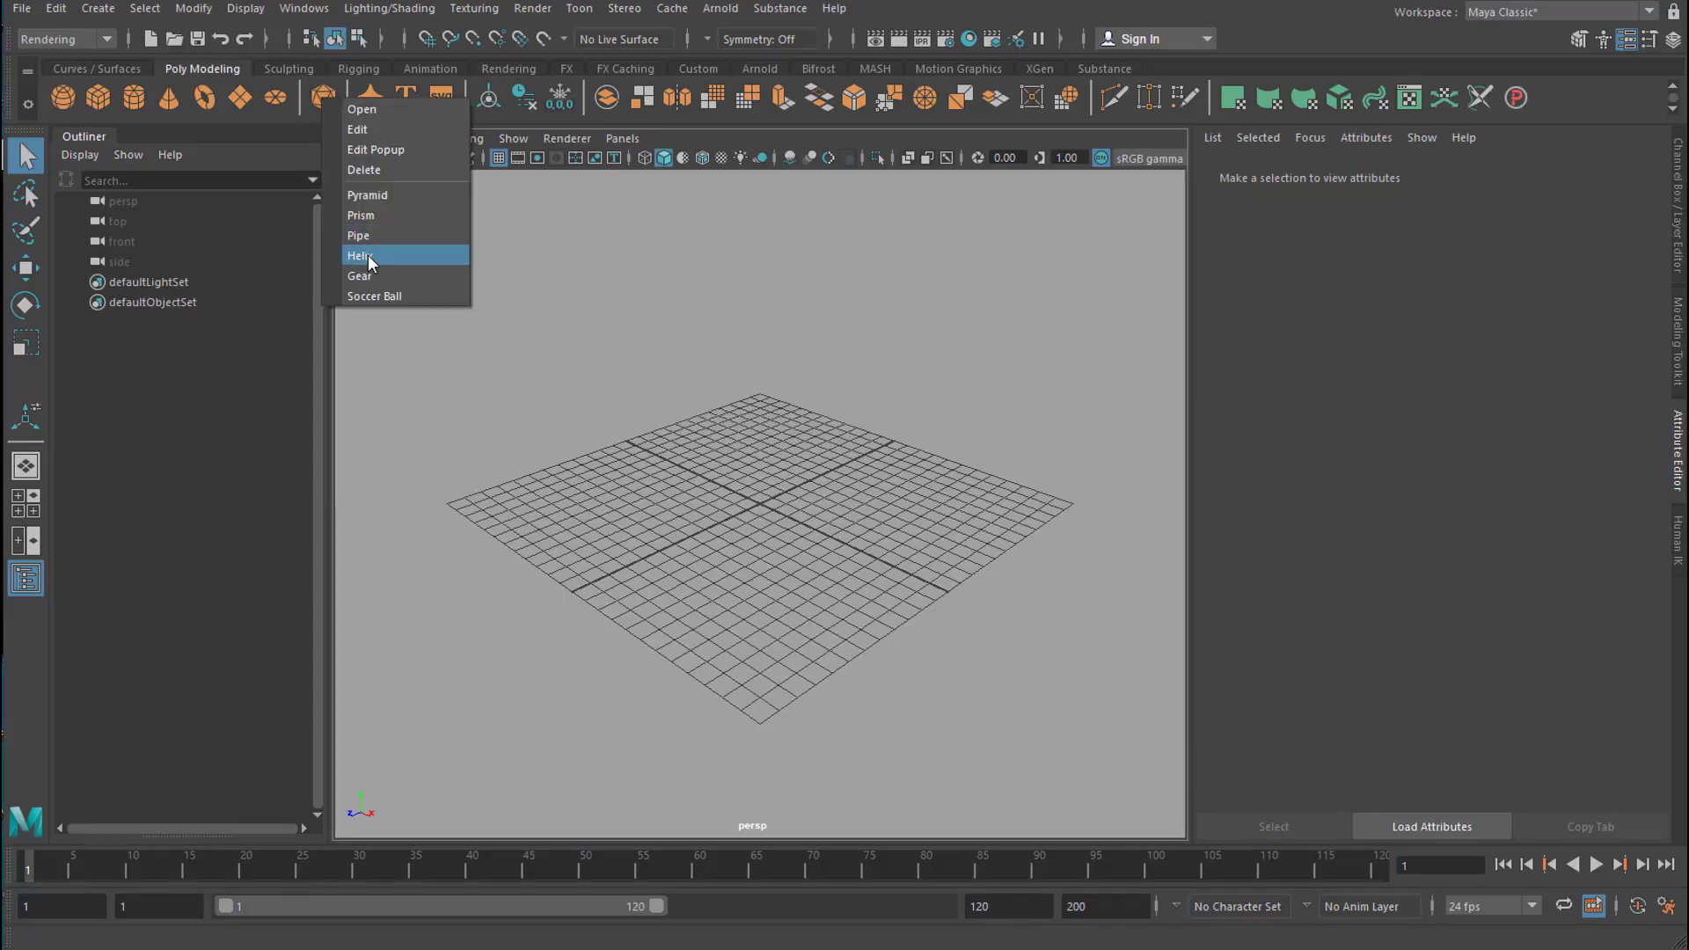
{"action": "left_click", "coordinate": [359, 255]}
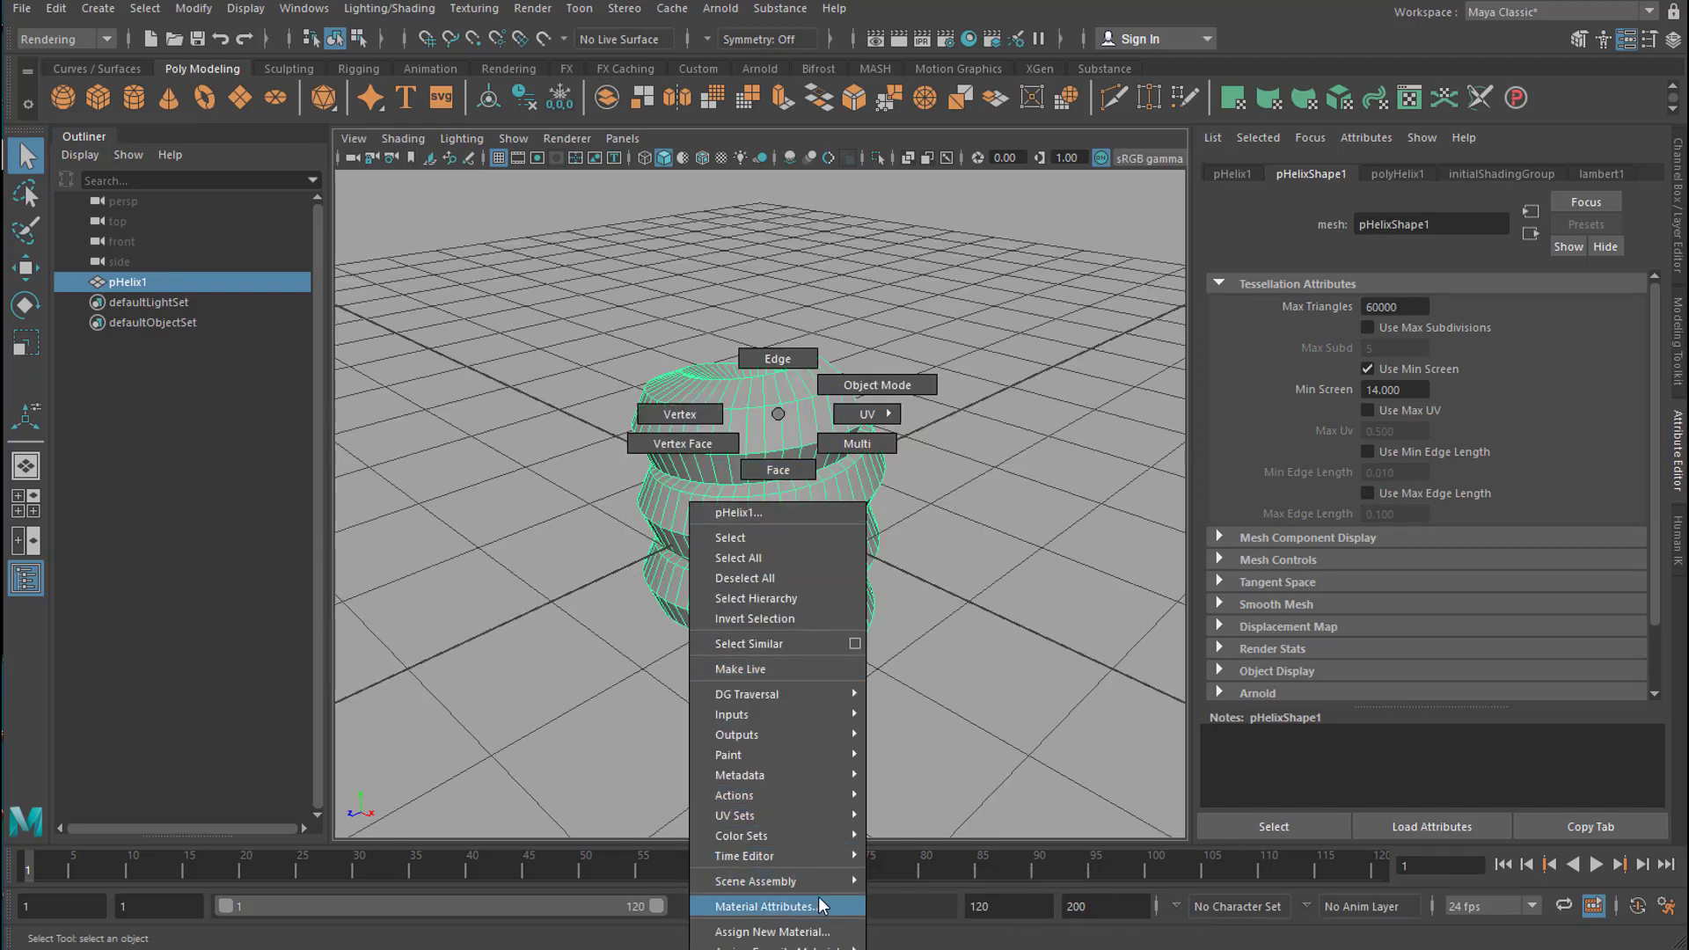
{"action": "left_click", "coordinate": [772, 931]}
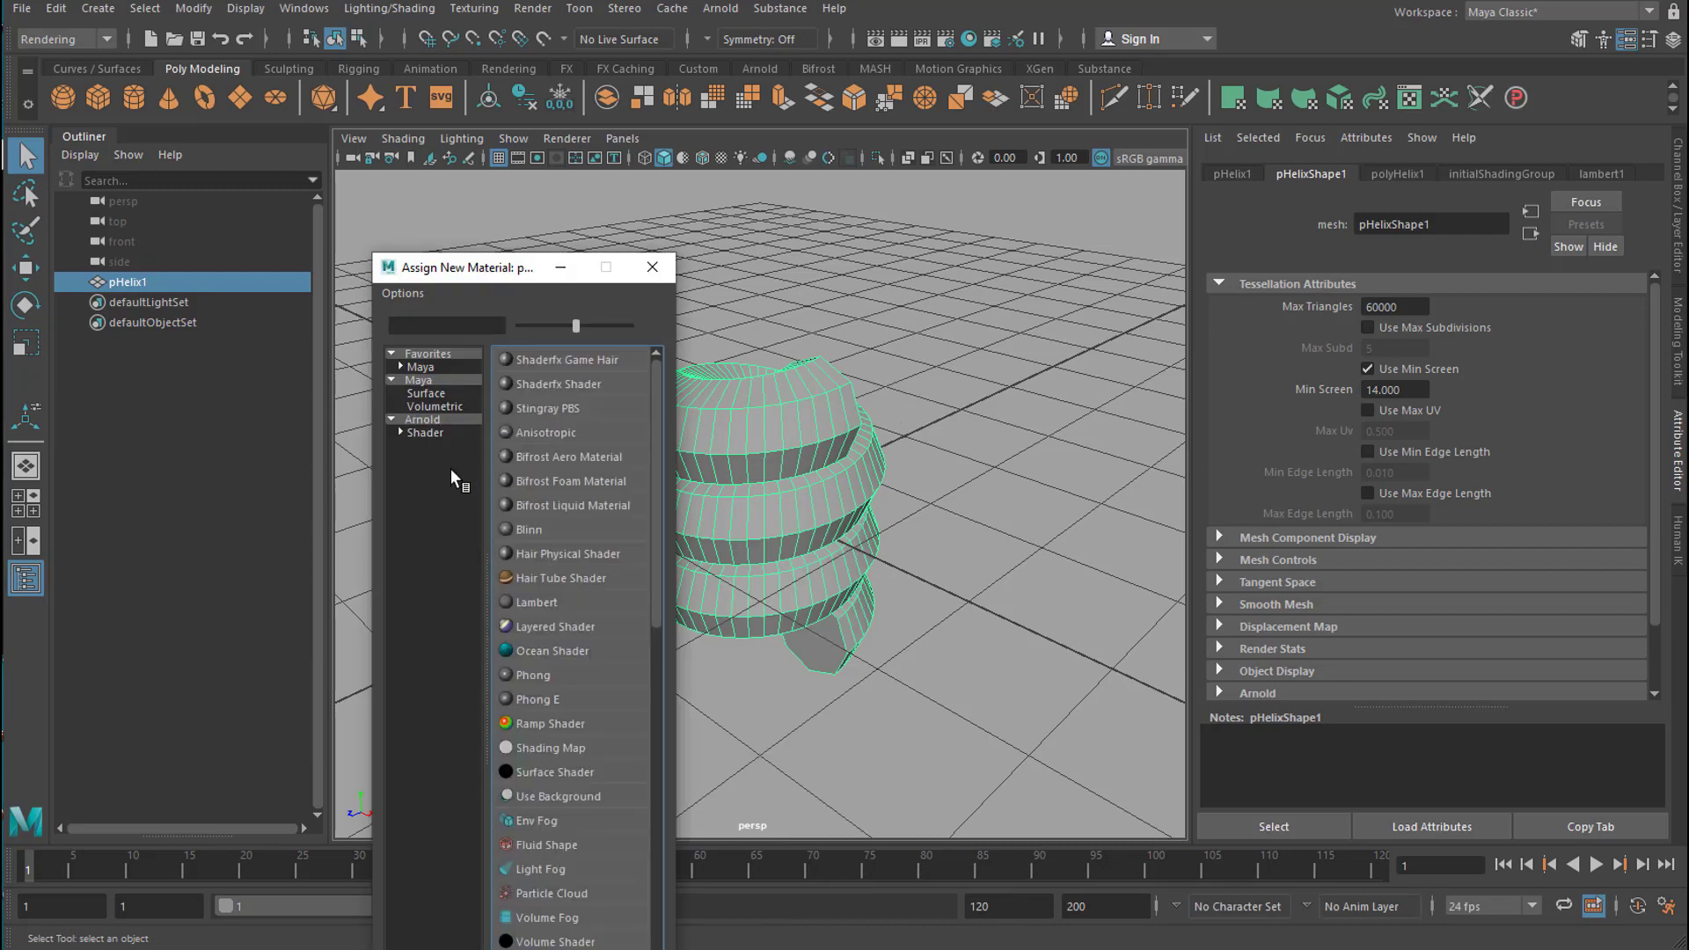
{"action": "left_click", "coordinate": [424, 419]}
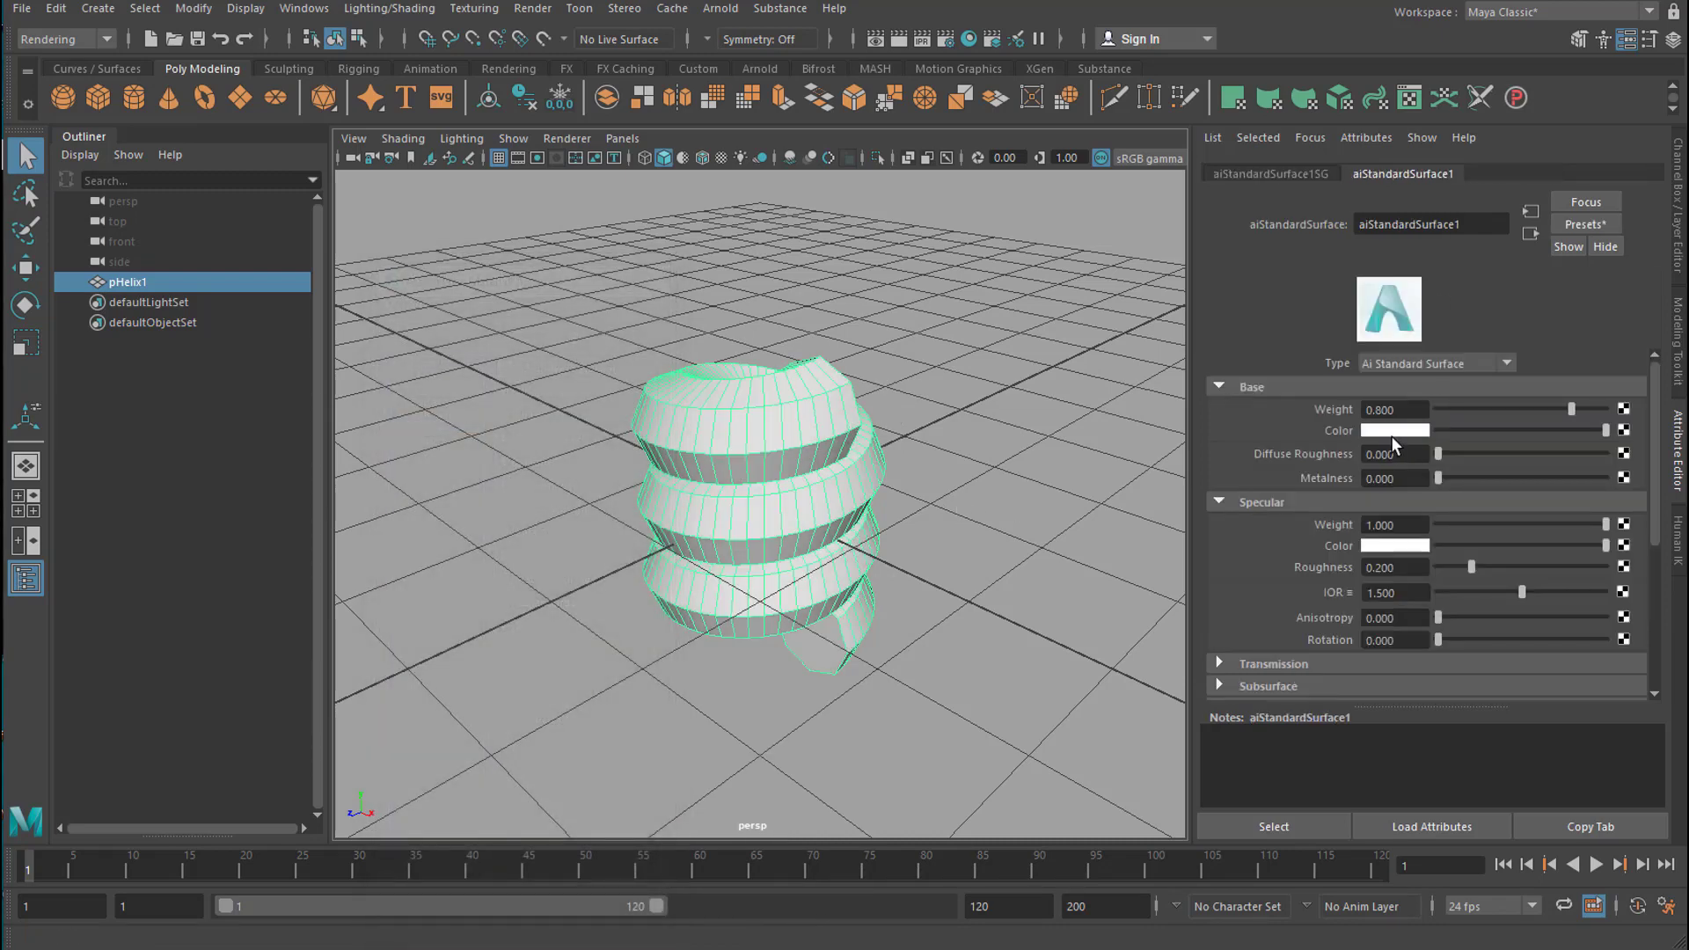
{"action": "left_click", "coordinate": [1394, 429]}
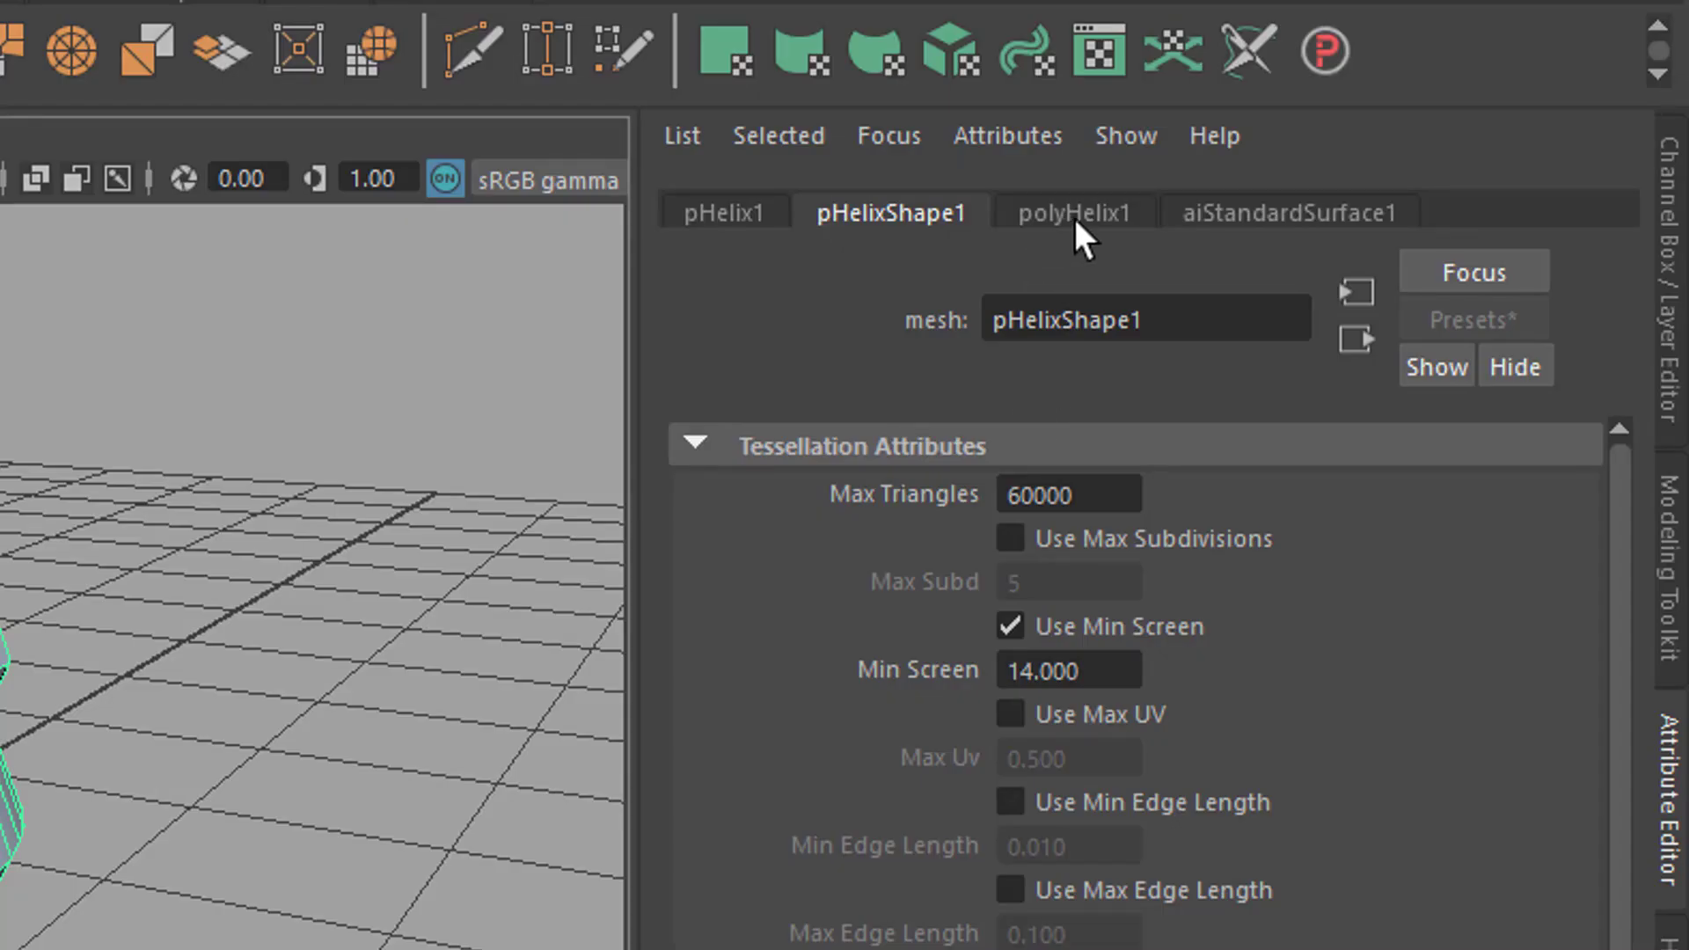
{"action": "mouse_move", "coordinate": [1122, 253]}
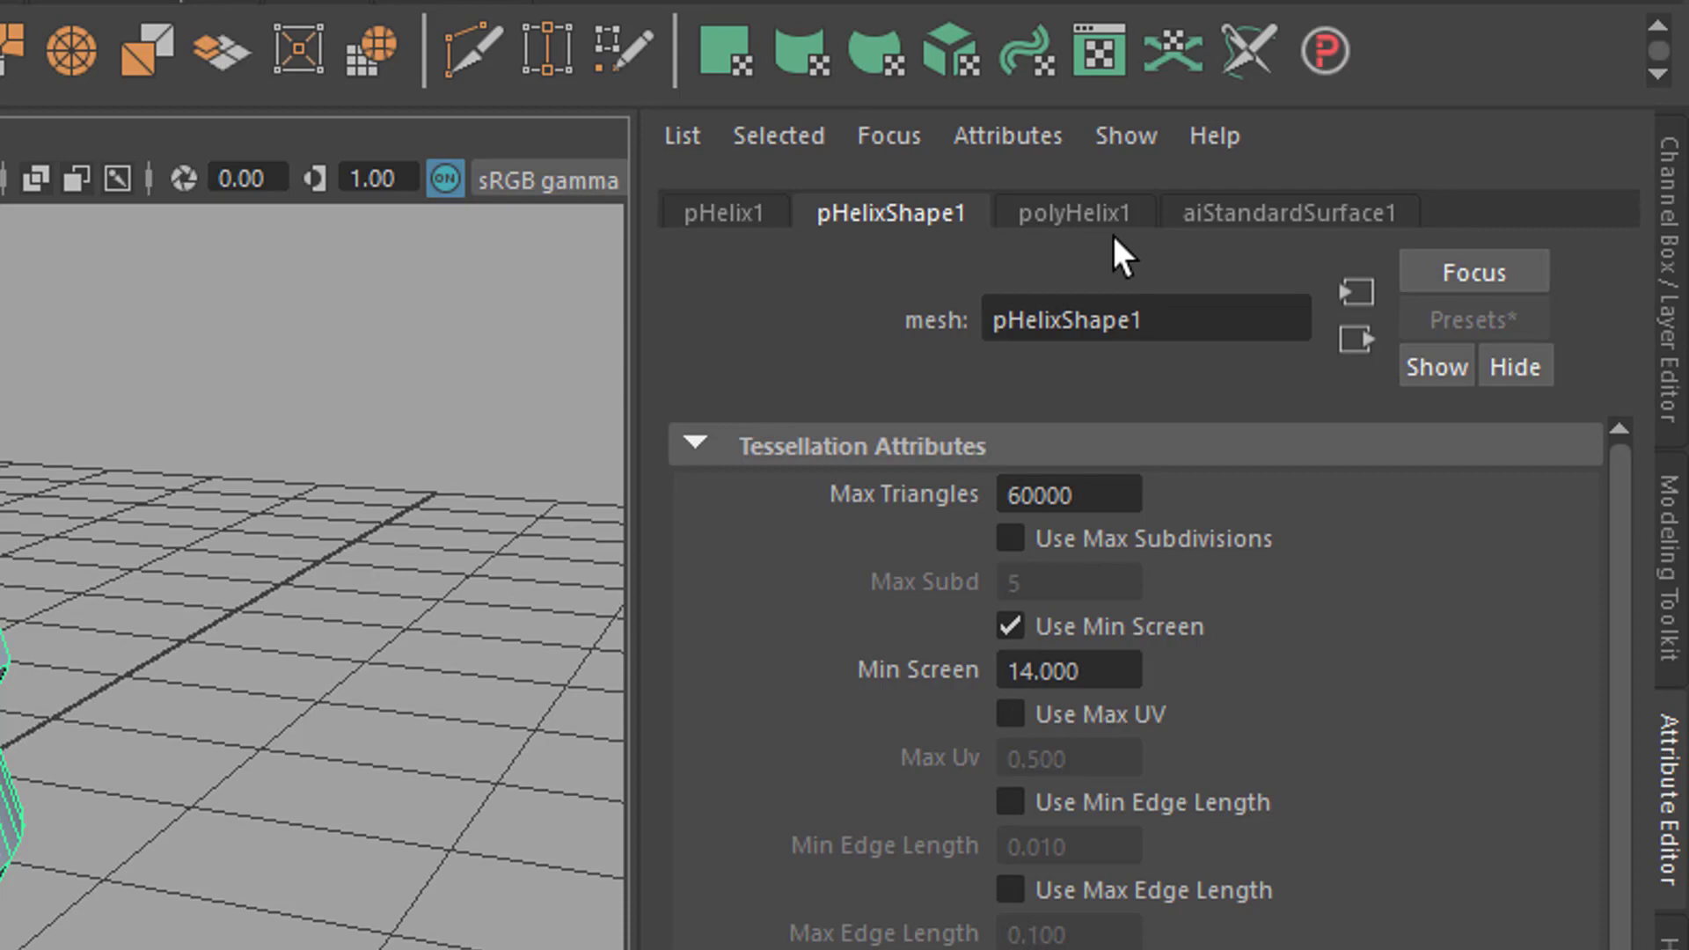
- Adjust polyHelix1 to a thin, tall spring with radius 0.402 and about 3.5 coils
{"action": "left_click", "coordinate": [1073, 211]}
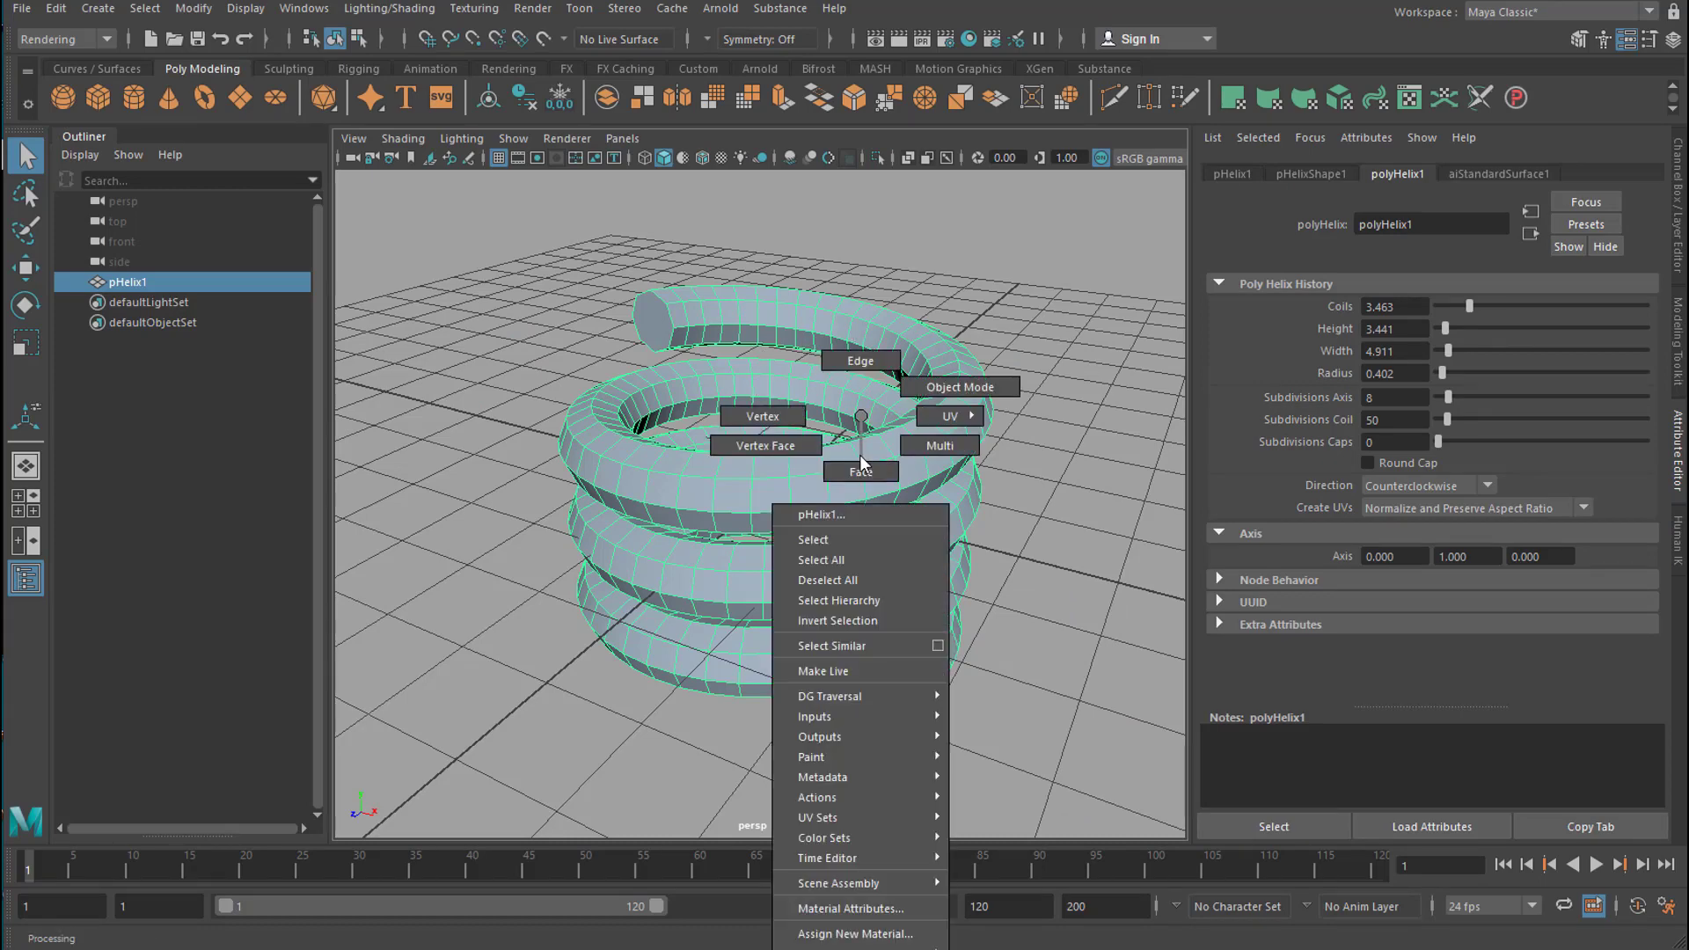
{"action": "mouse_move", "coordinate": [762, 416]}
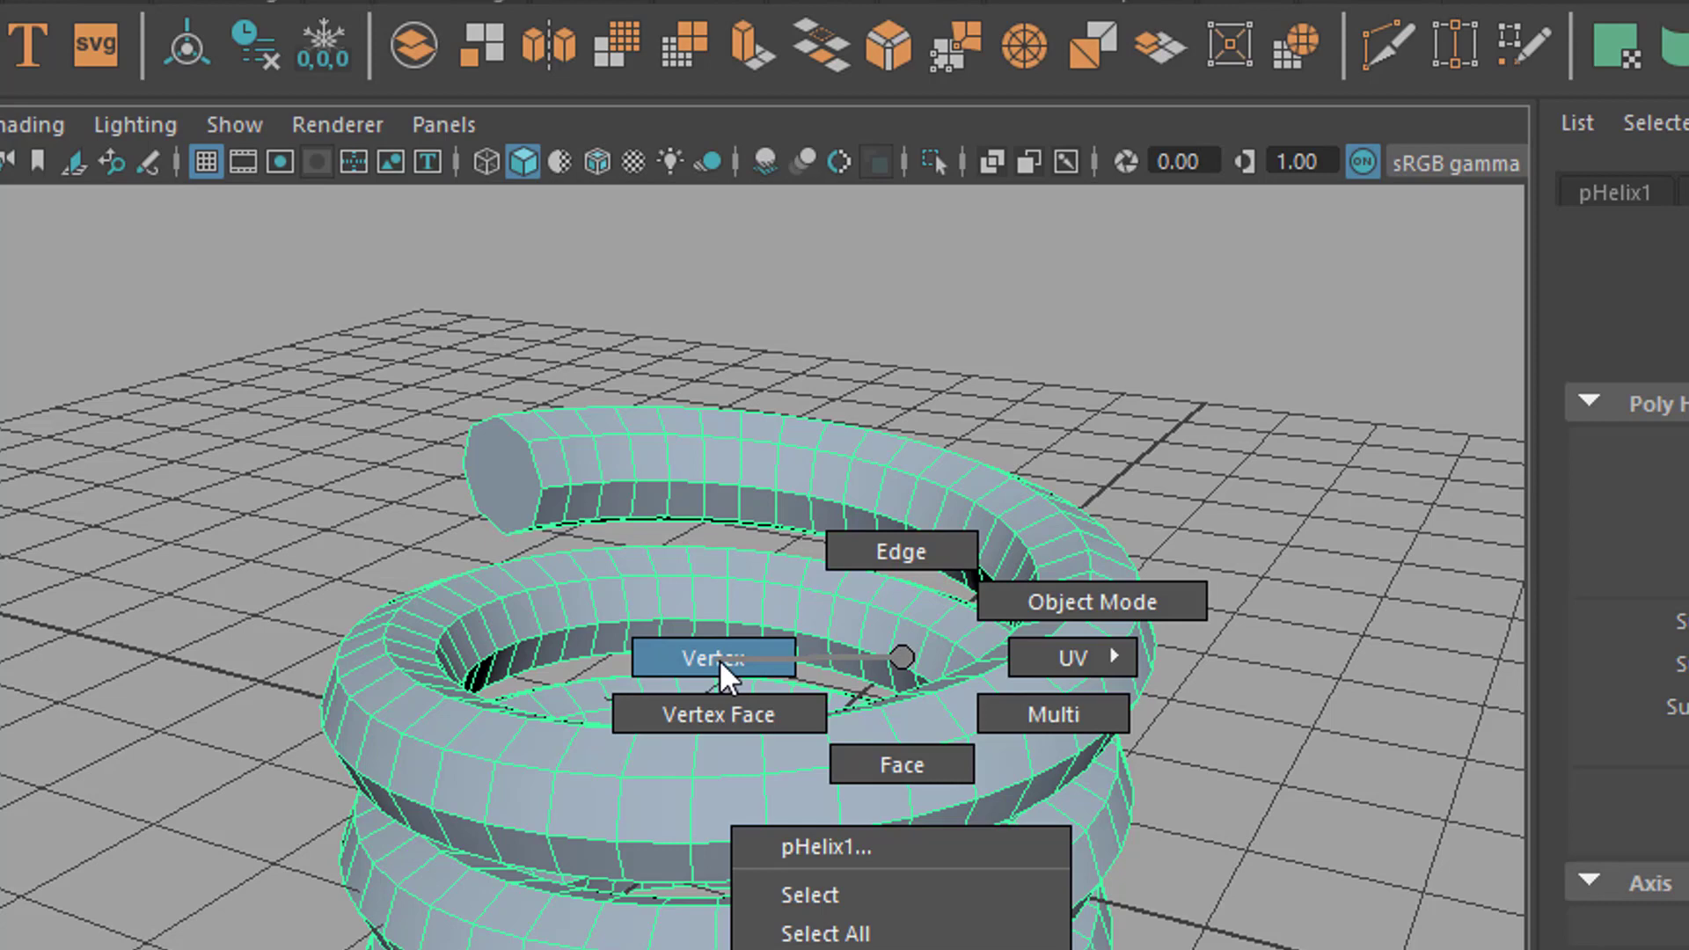
- Switch the helix to vertex mode to pull one vertex outward into a spike
{"action": "left_click", "coordinate": [712, 658]}
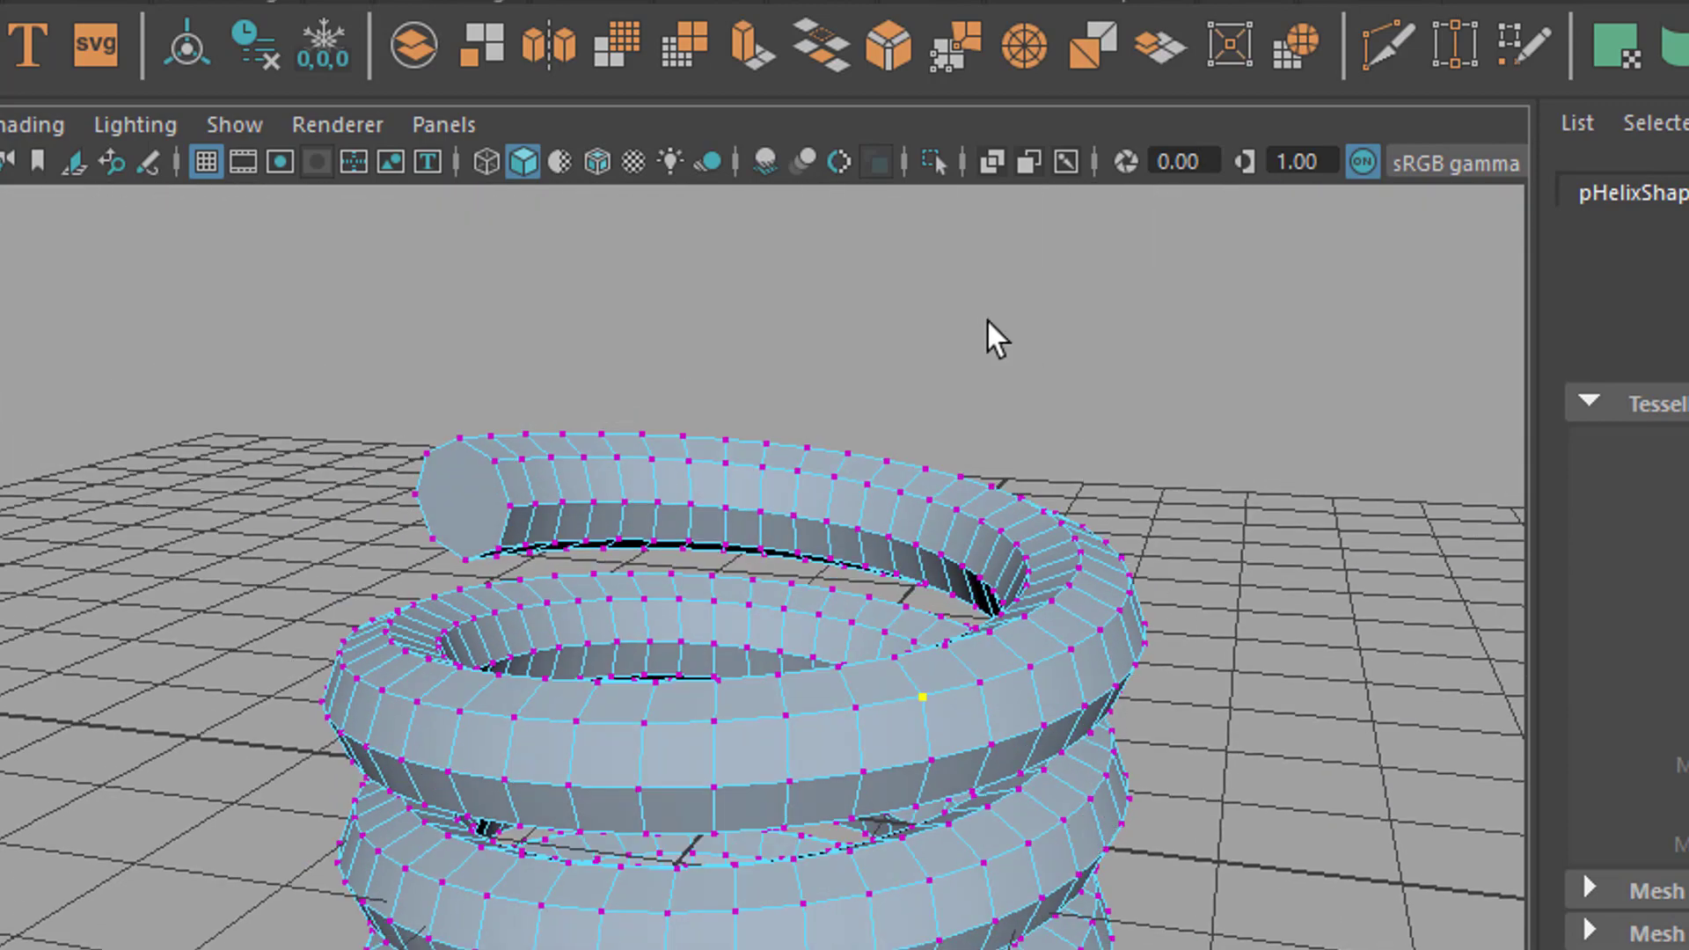
{"action": "mouse_move", "coordinate": [752, 51]}
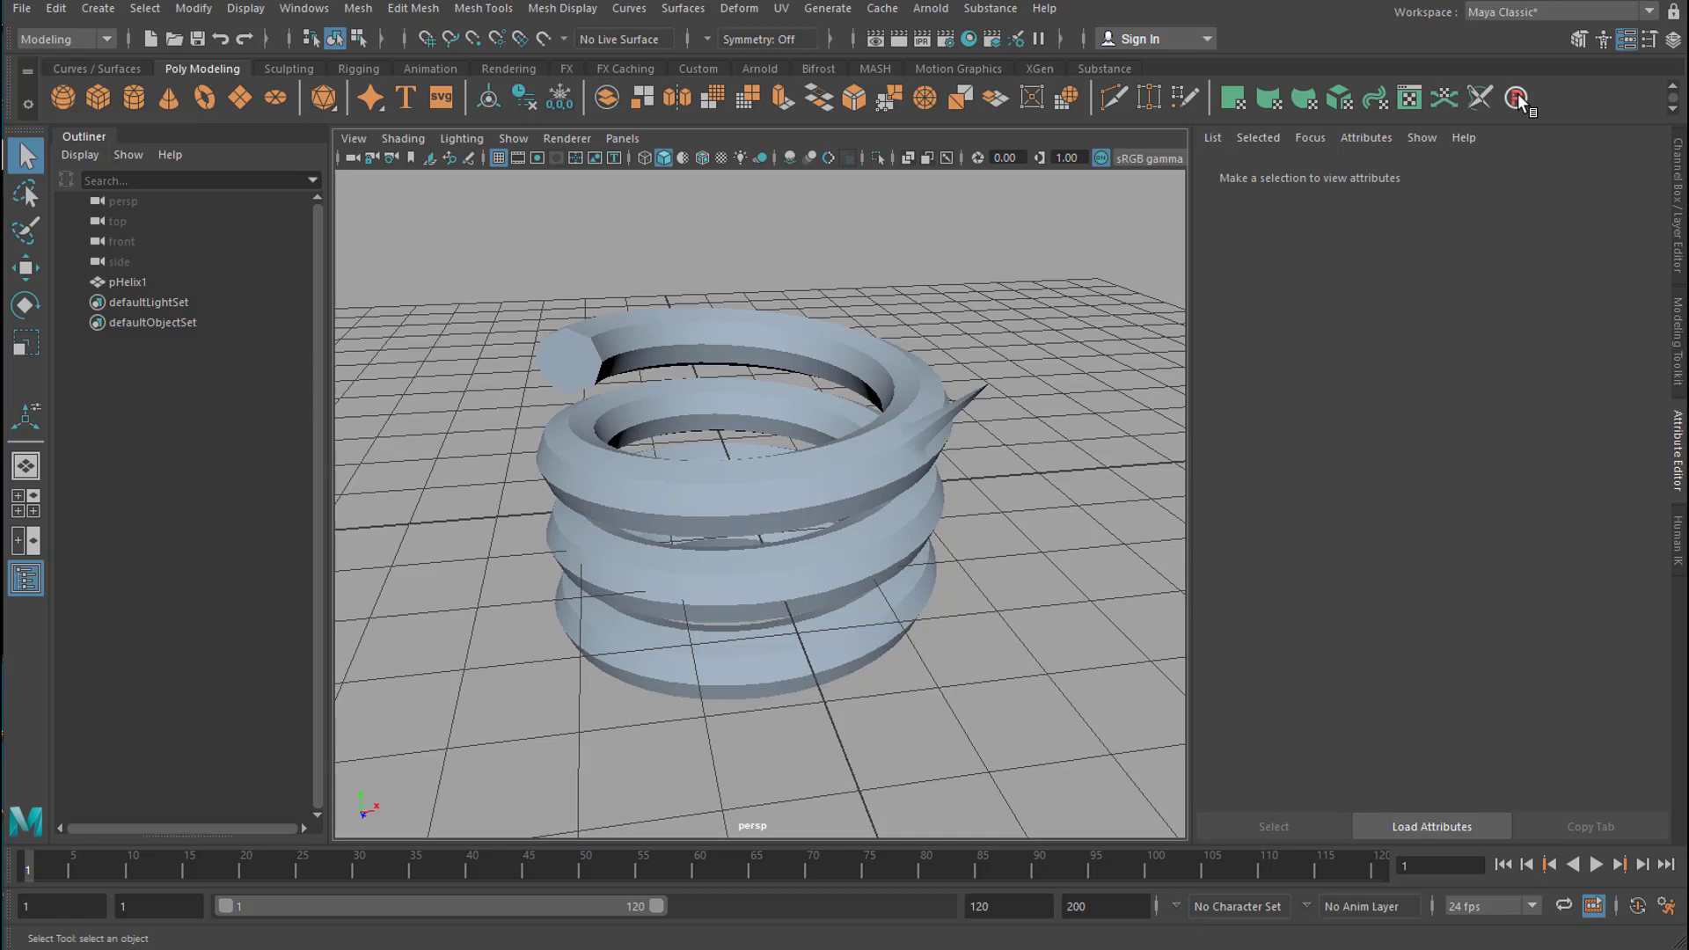
- Create ProSet node proSet1 via Mainframe Labs and show its settings in the Attribute Editor
{"action": "left_click", "coordinate": [1515, 99]}
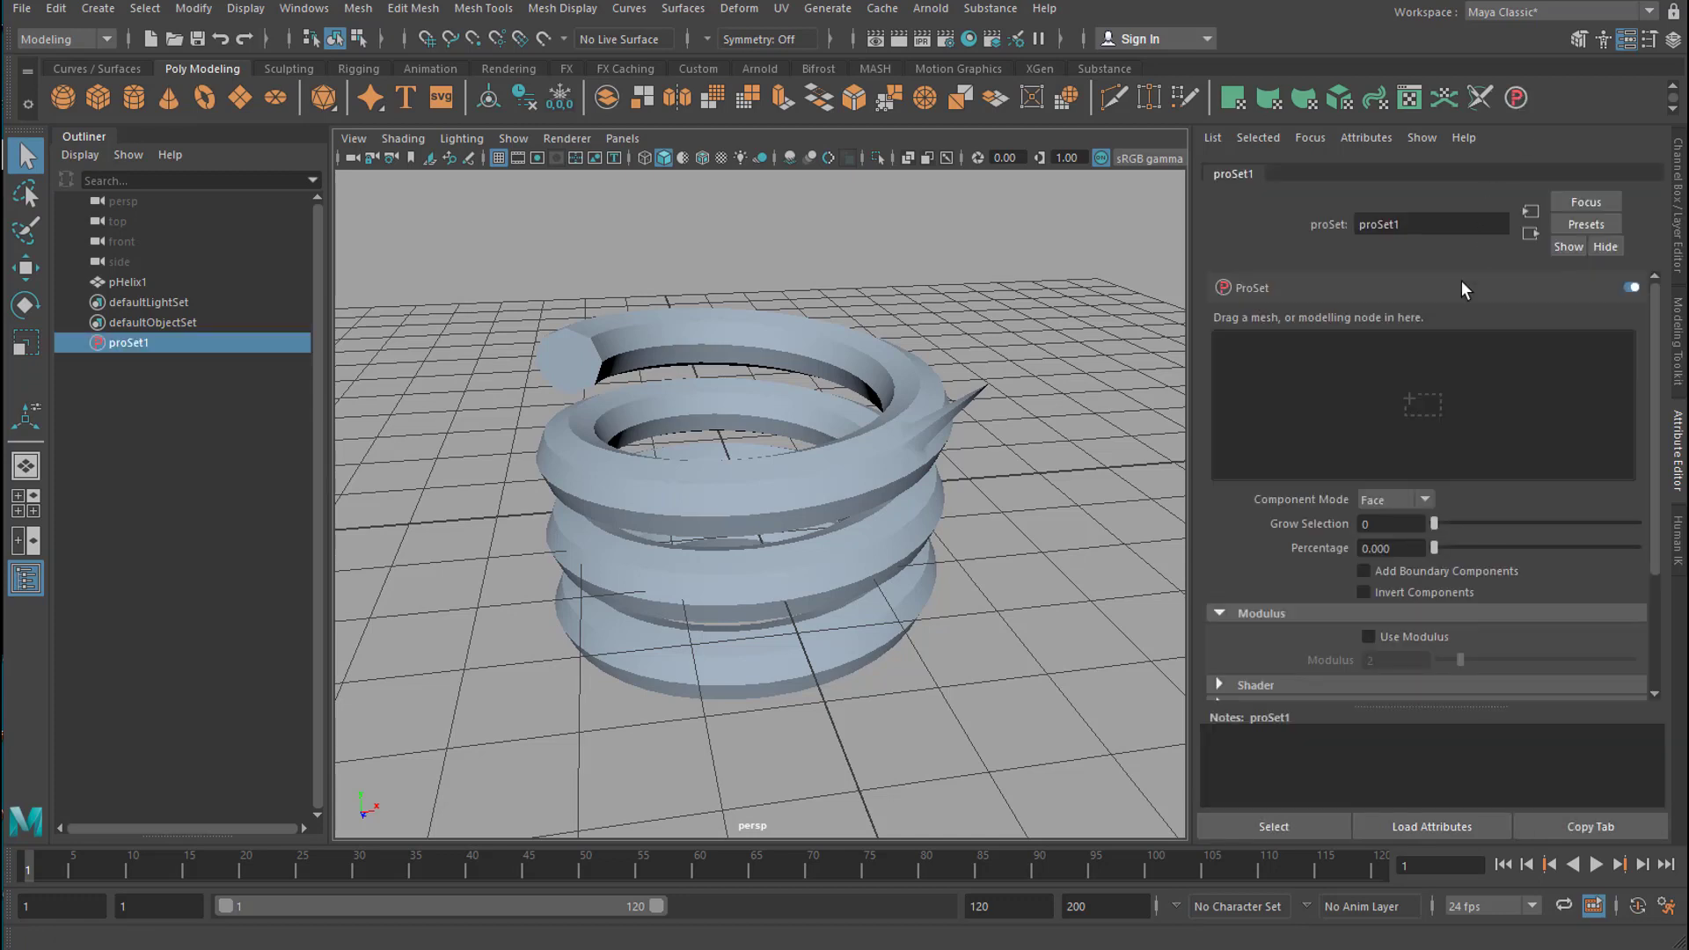
{"action": "mouse_move", "coordinate": [88, 35]}
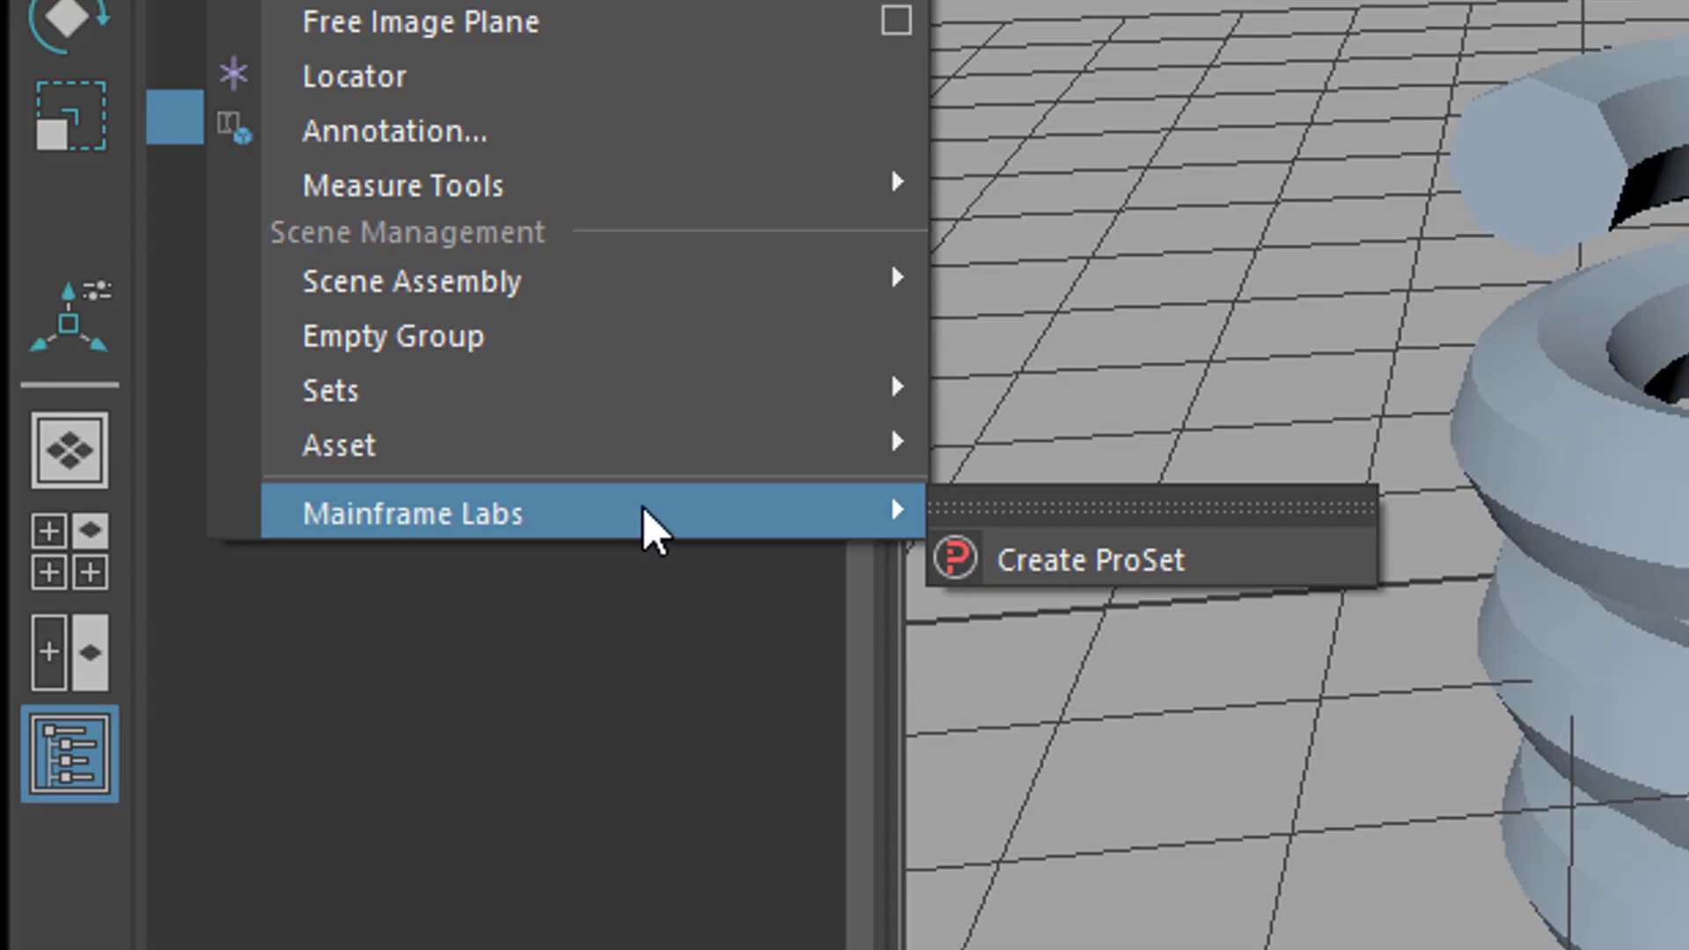
{"action": "mouse_move", "coordinate": [716, 537]}
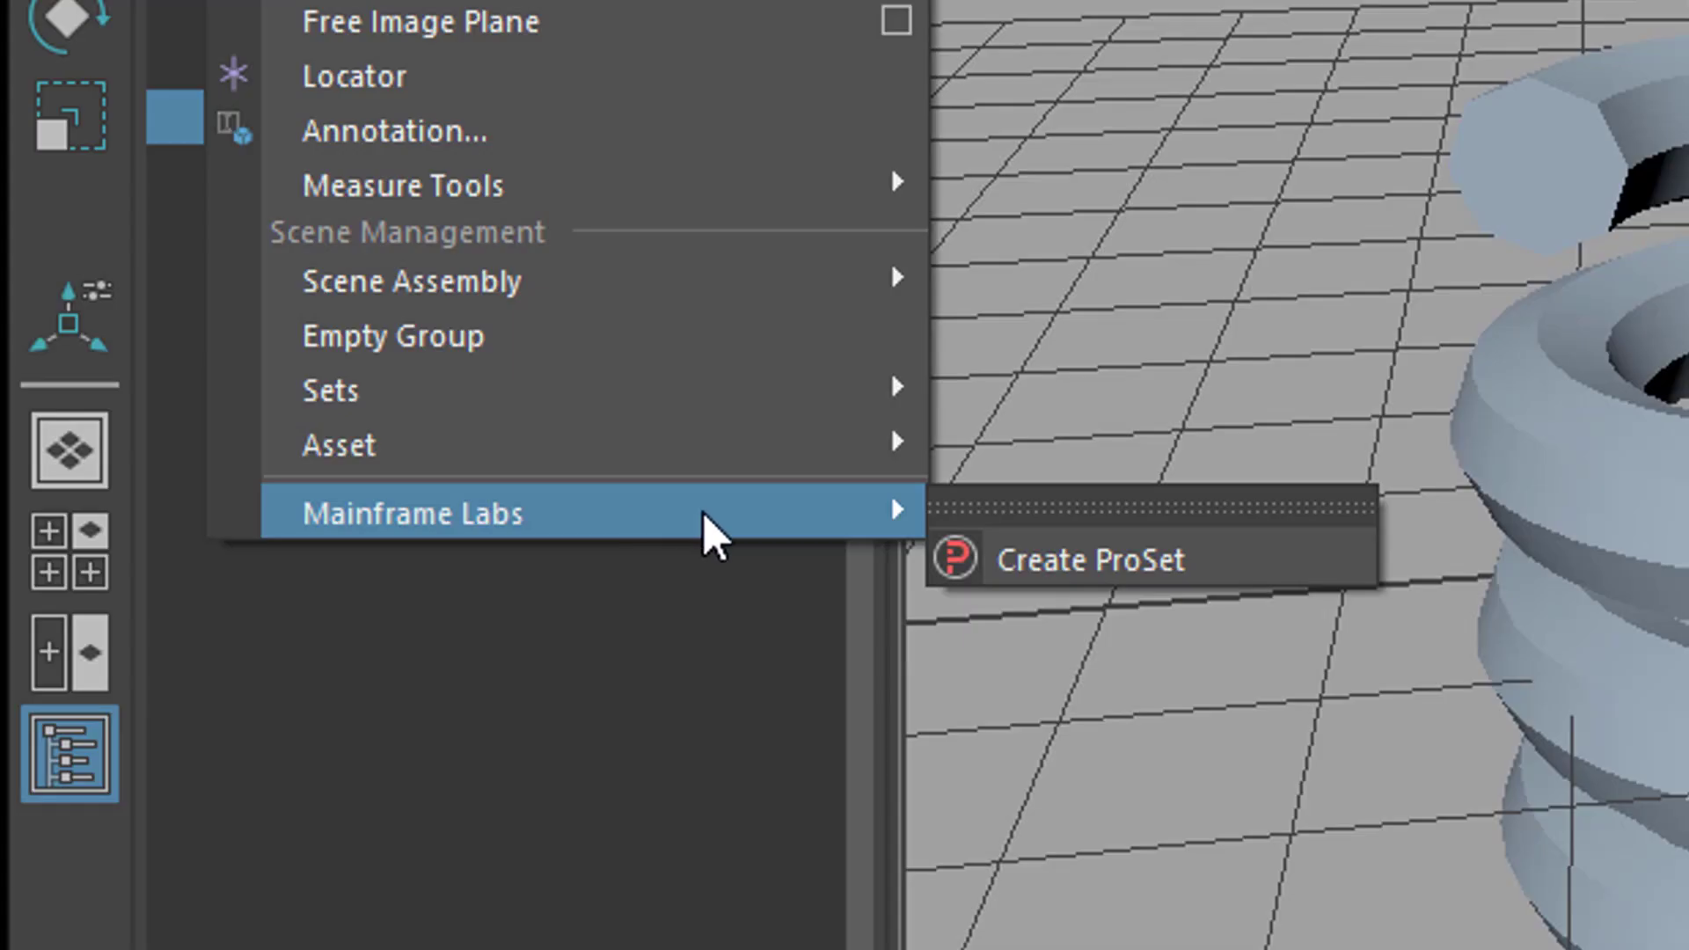
{"action": "mouse_move", "coordinate": [1110, 593]}
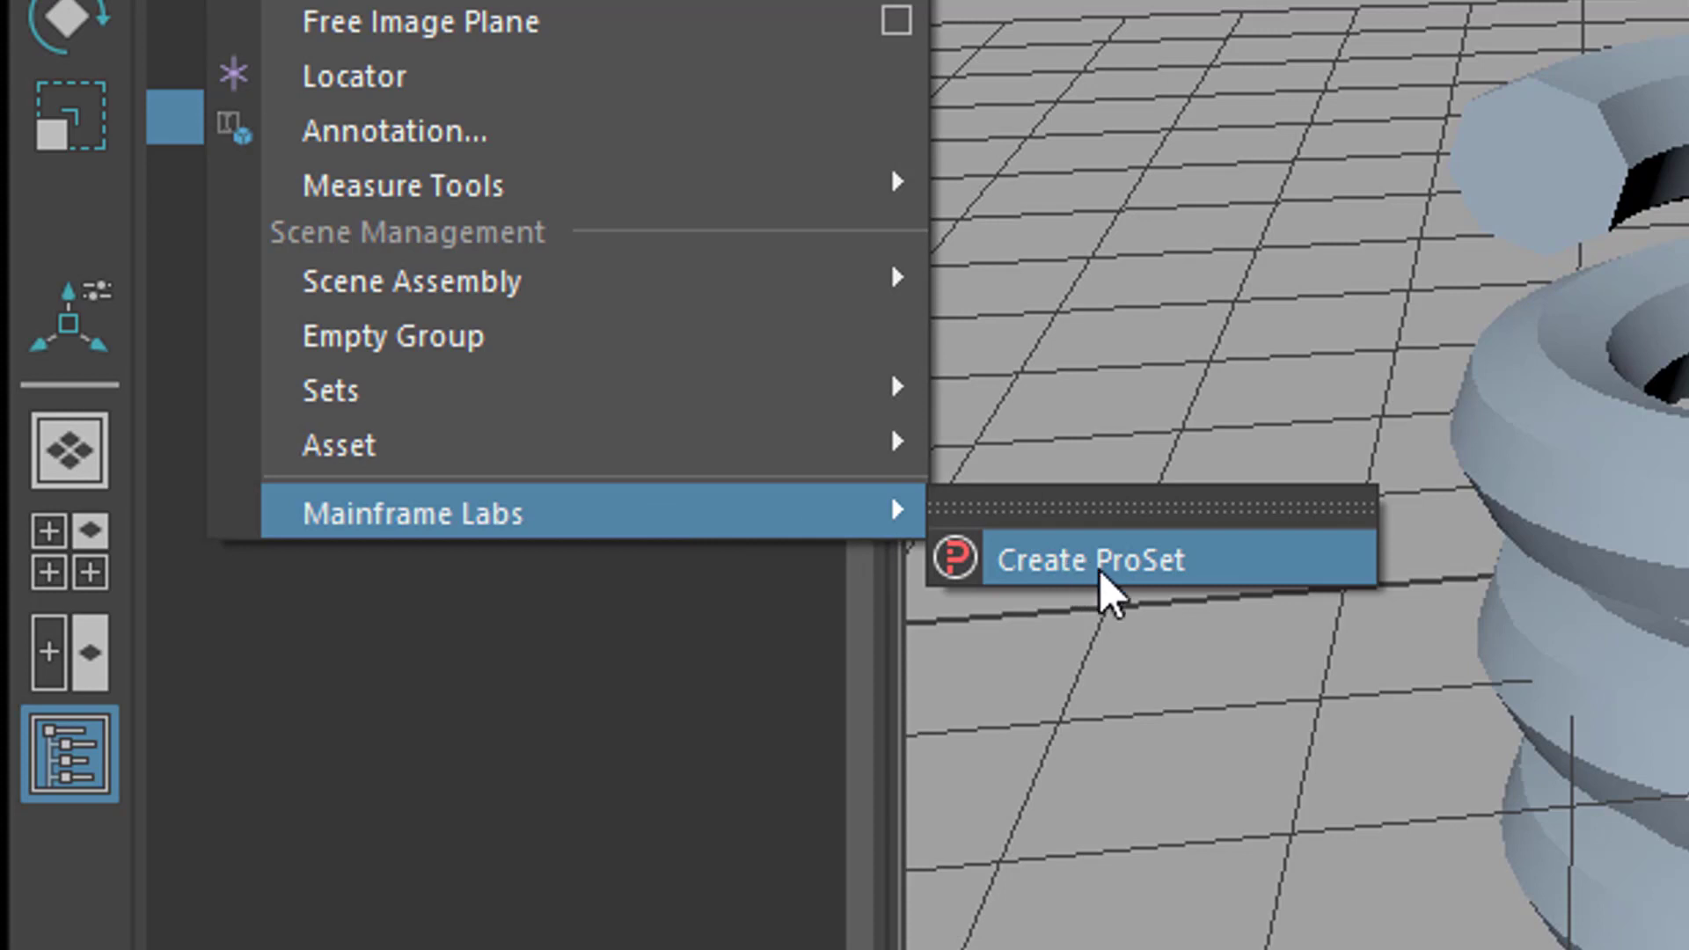
{"action": "left_click", "coordinate": [1091, 559]}
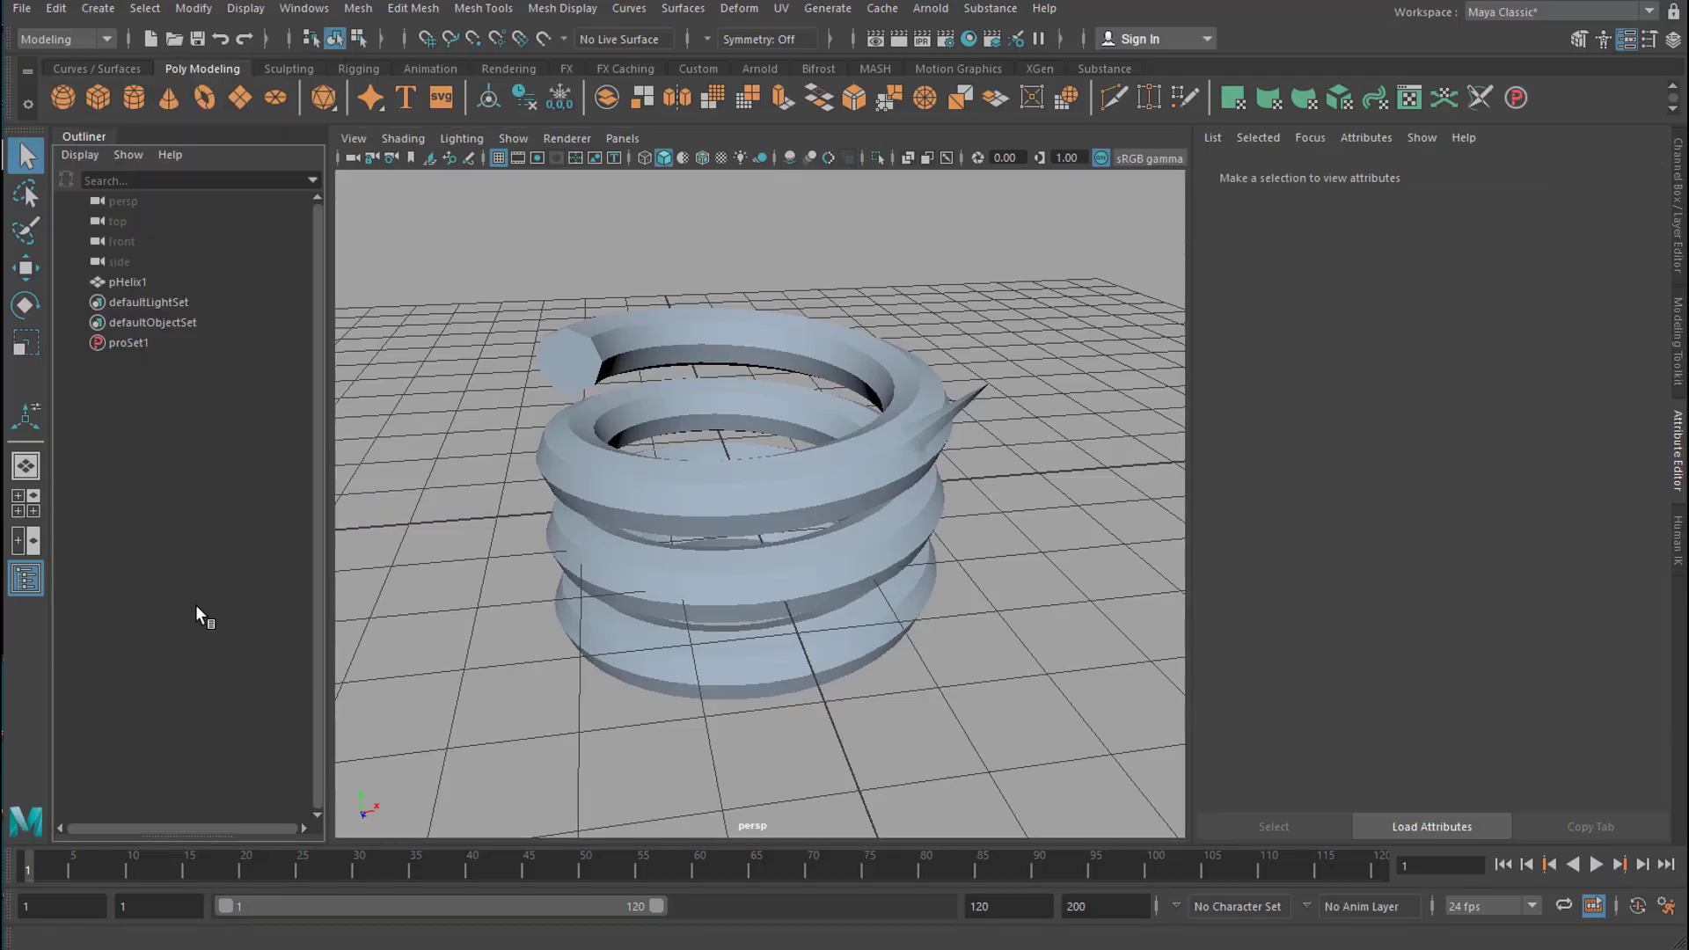
{"action": "left_click", "coordinate": [128, 342]}
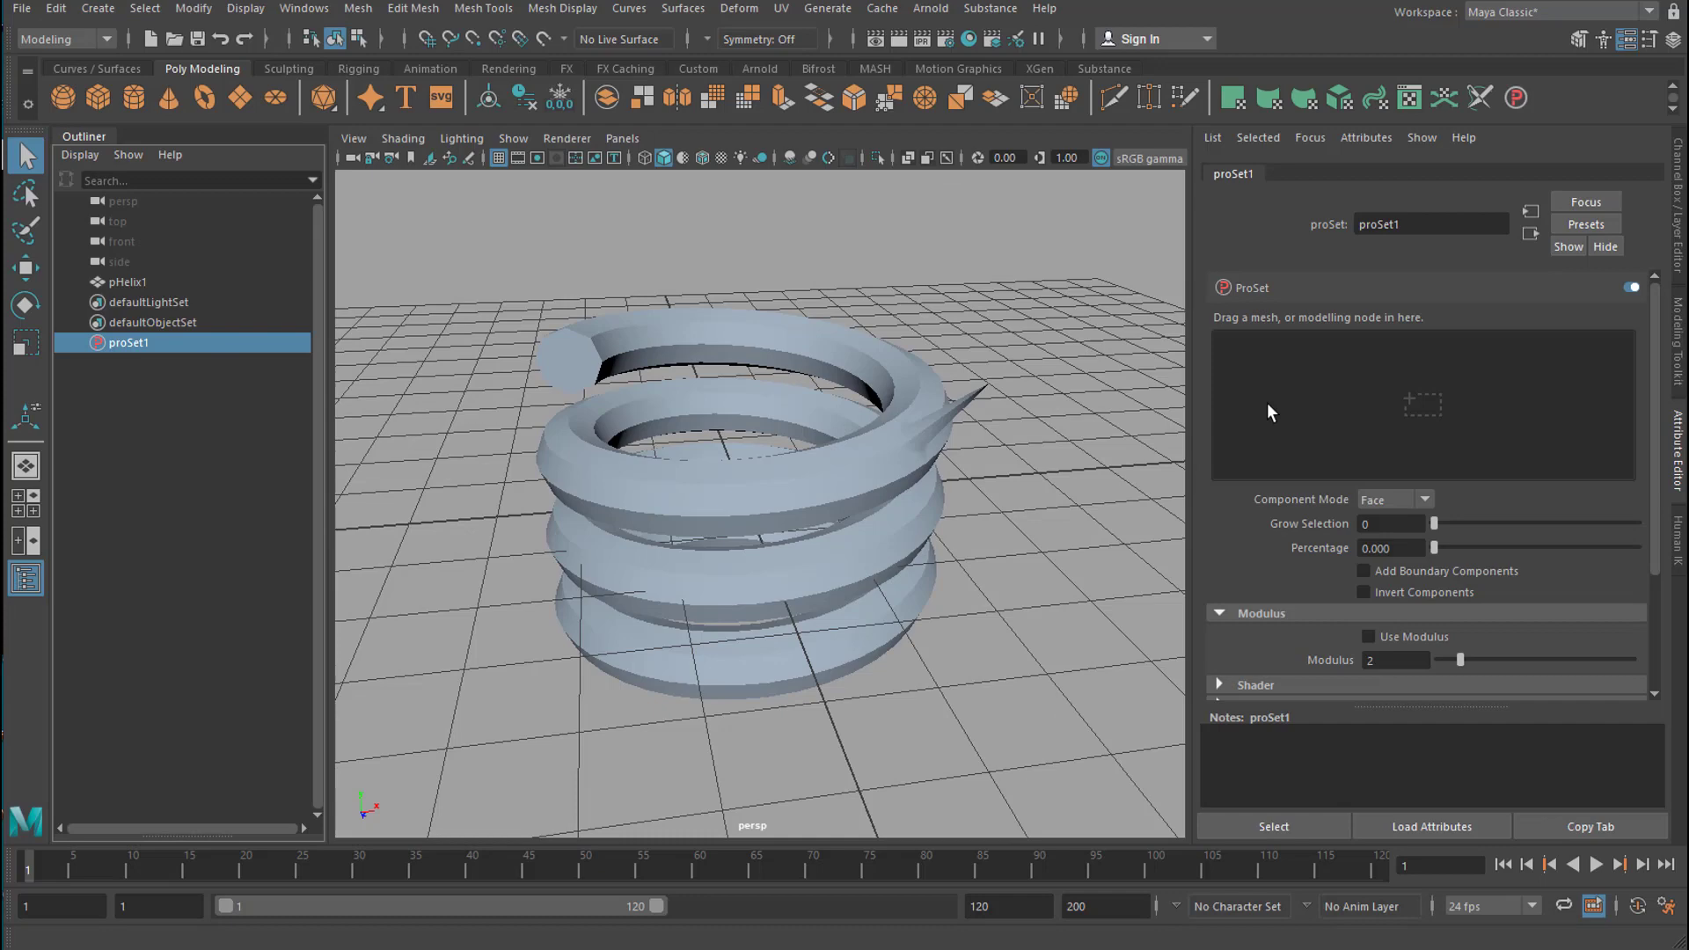
{"action": "mouse_move", "coordinate": [1436, 419]}
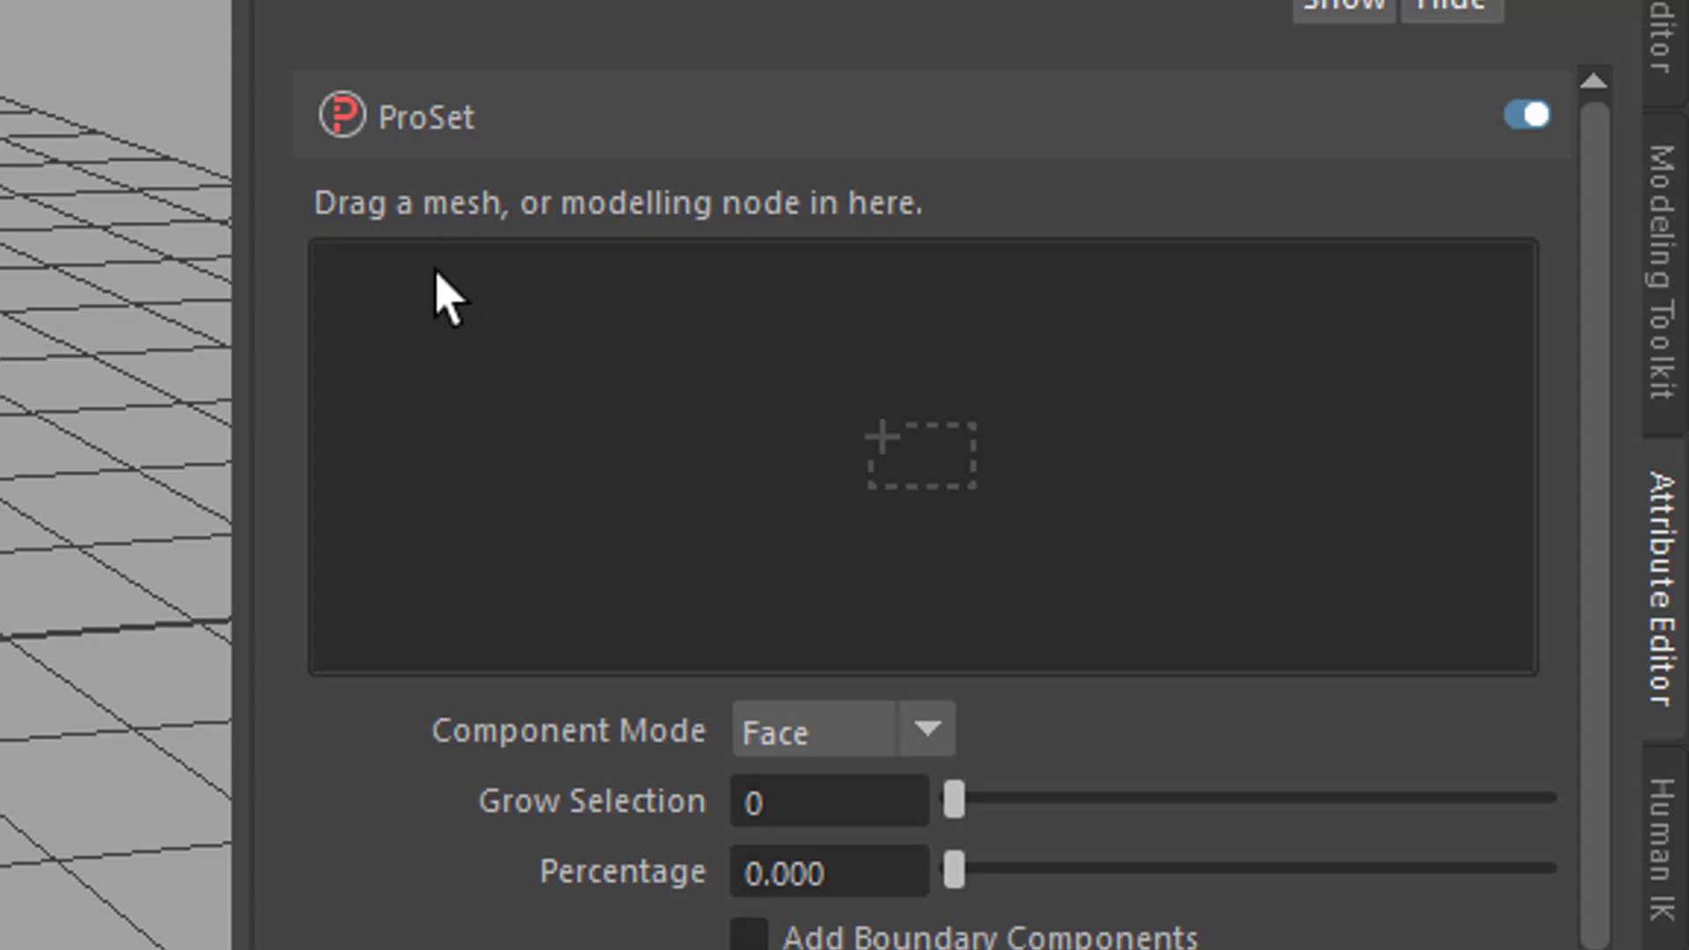
{"action": "mouse_move", "coordinate": [754, 275]}
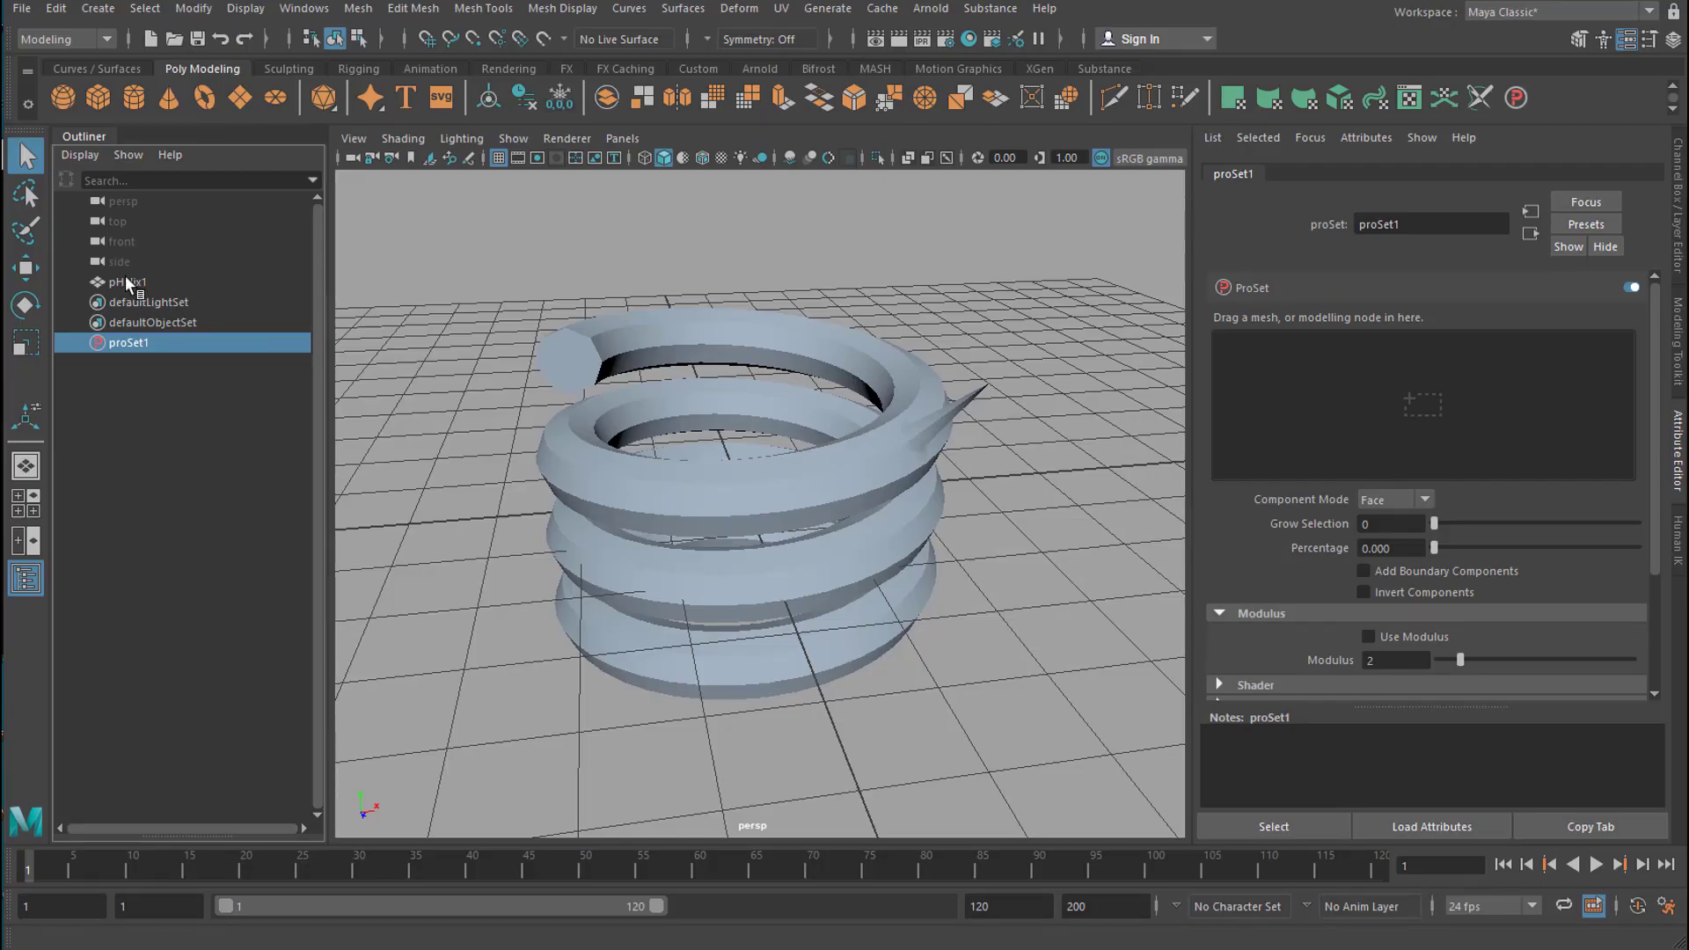
{"action": "mouse_move", "coordinate": [141, 287]}
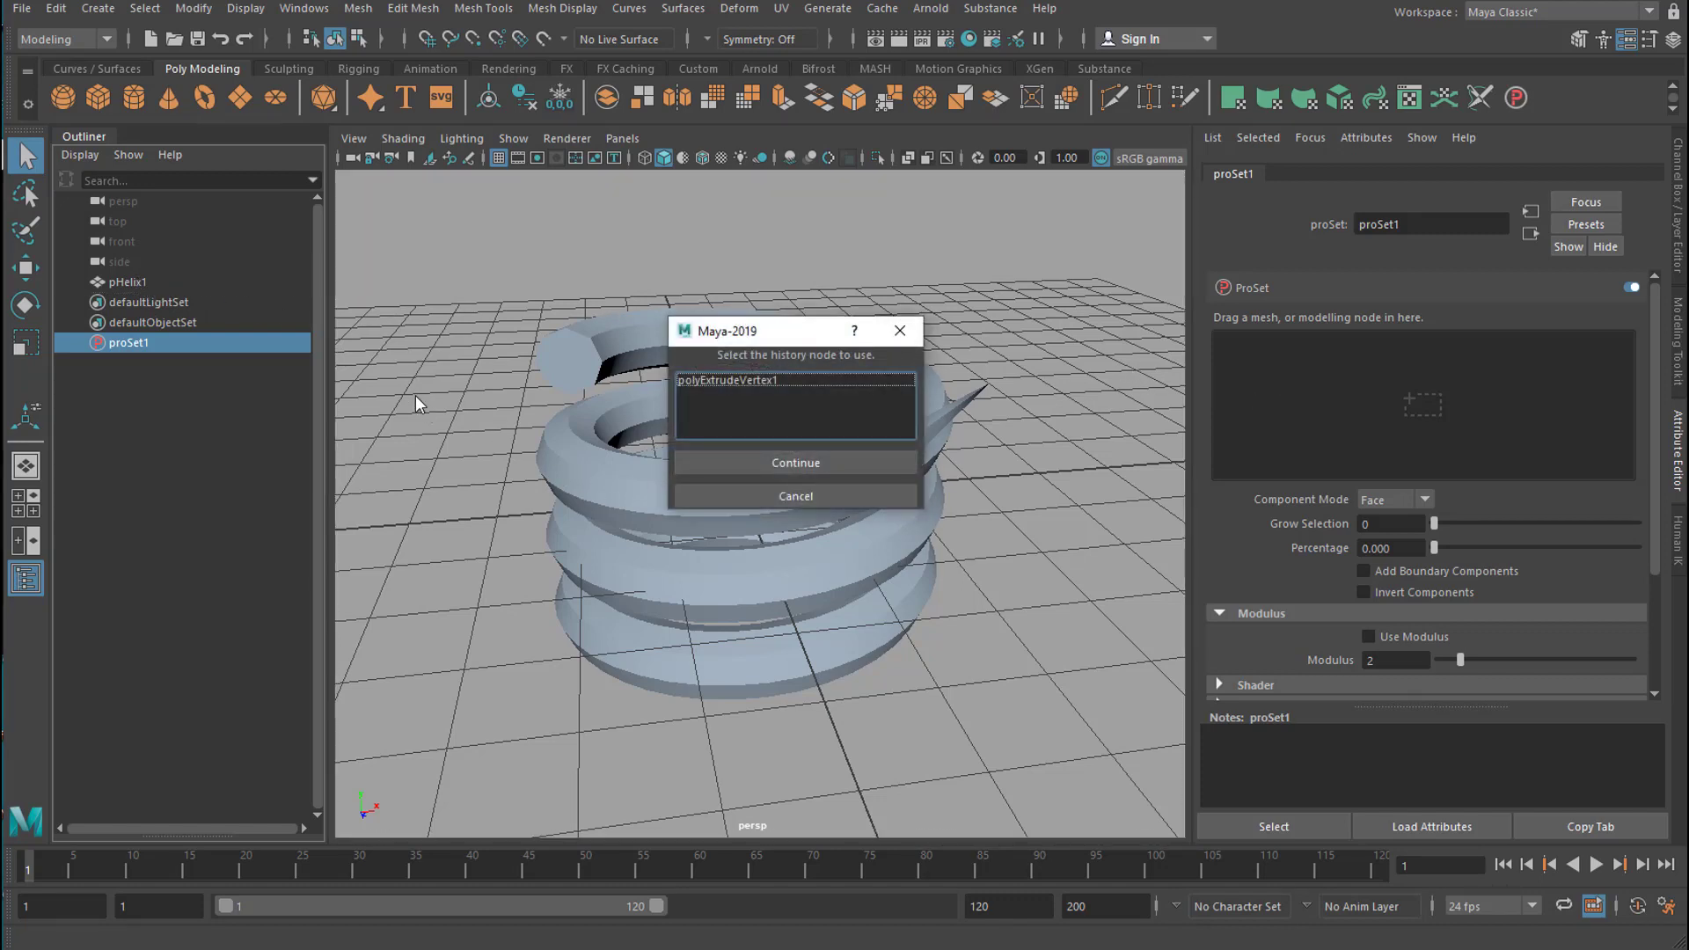
{"action": "mouse_move", "coordinate": [183, 314]}
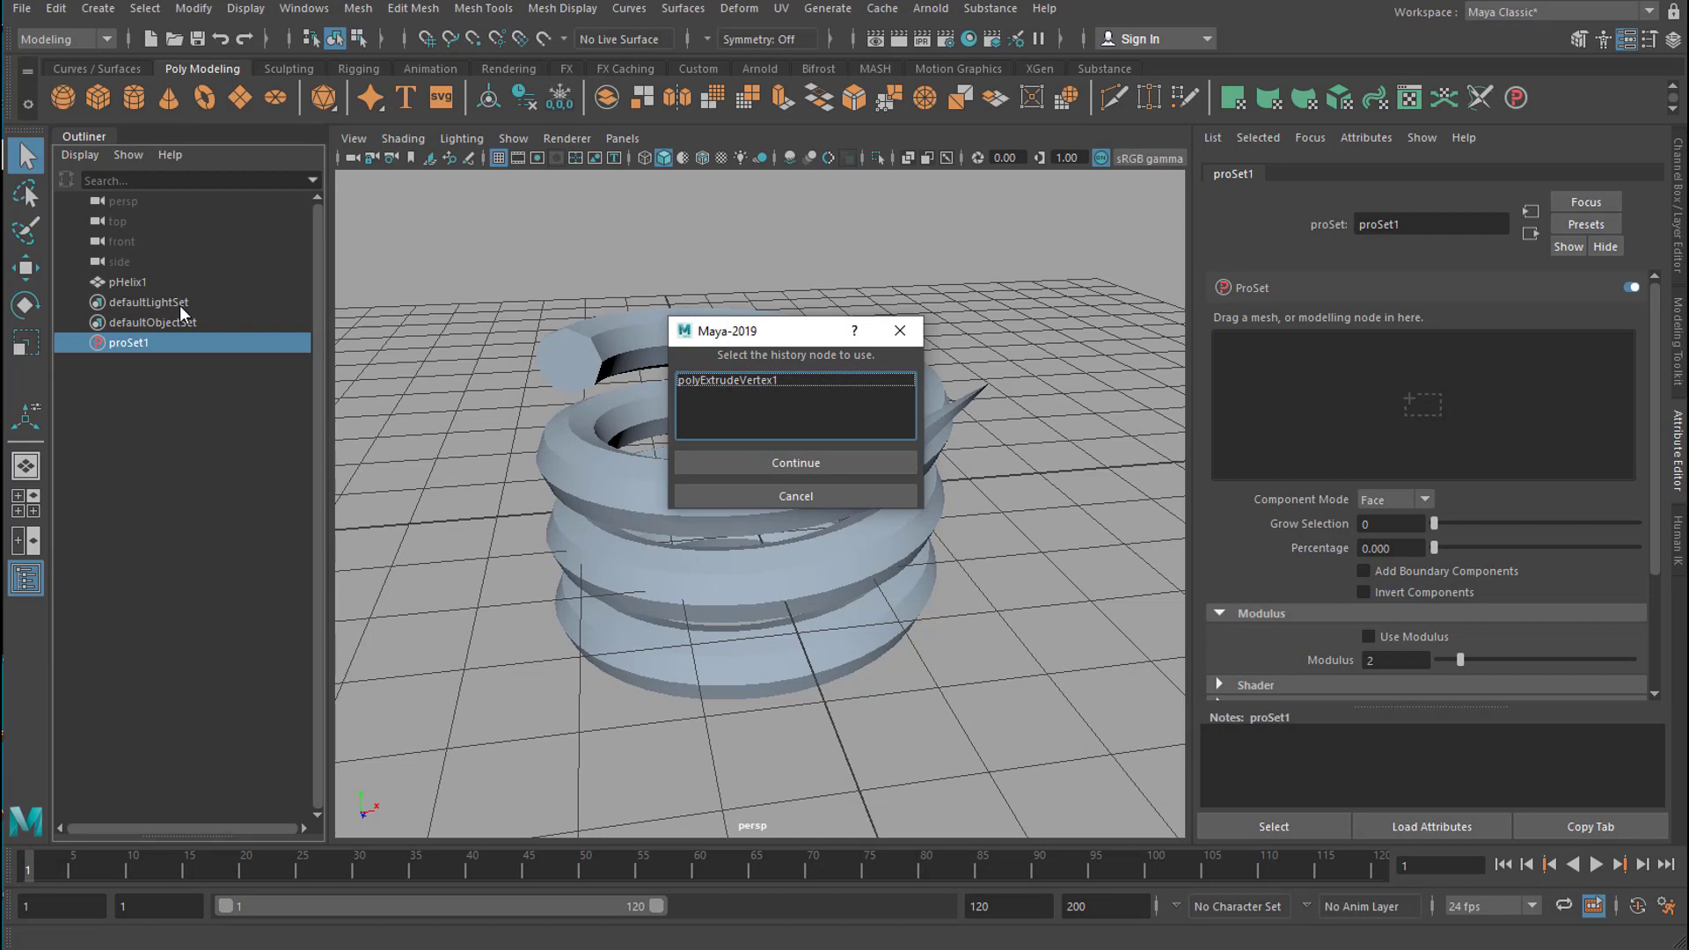
{"action": "mouse_move", "coordinate": [148, 288]}
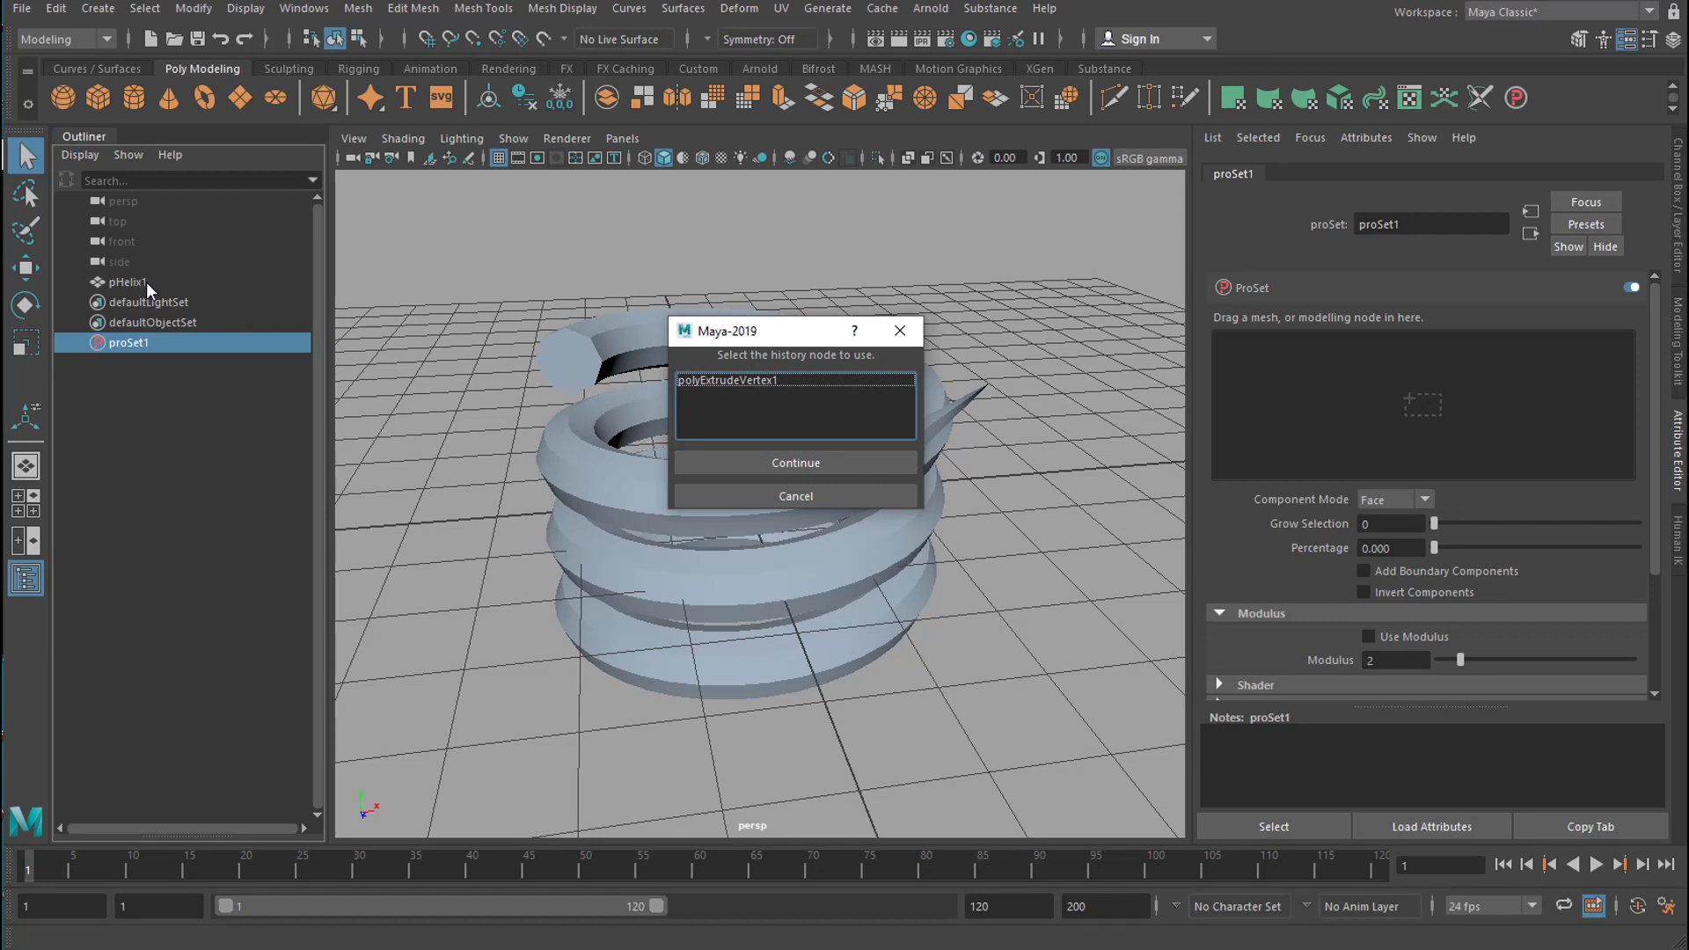
{"action": "mouse_move", "coordinate": [1365, 433]}
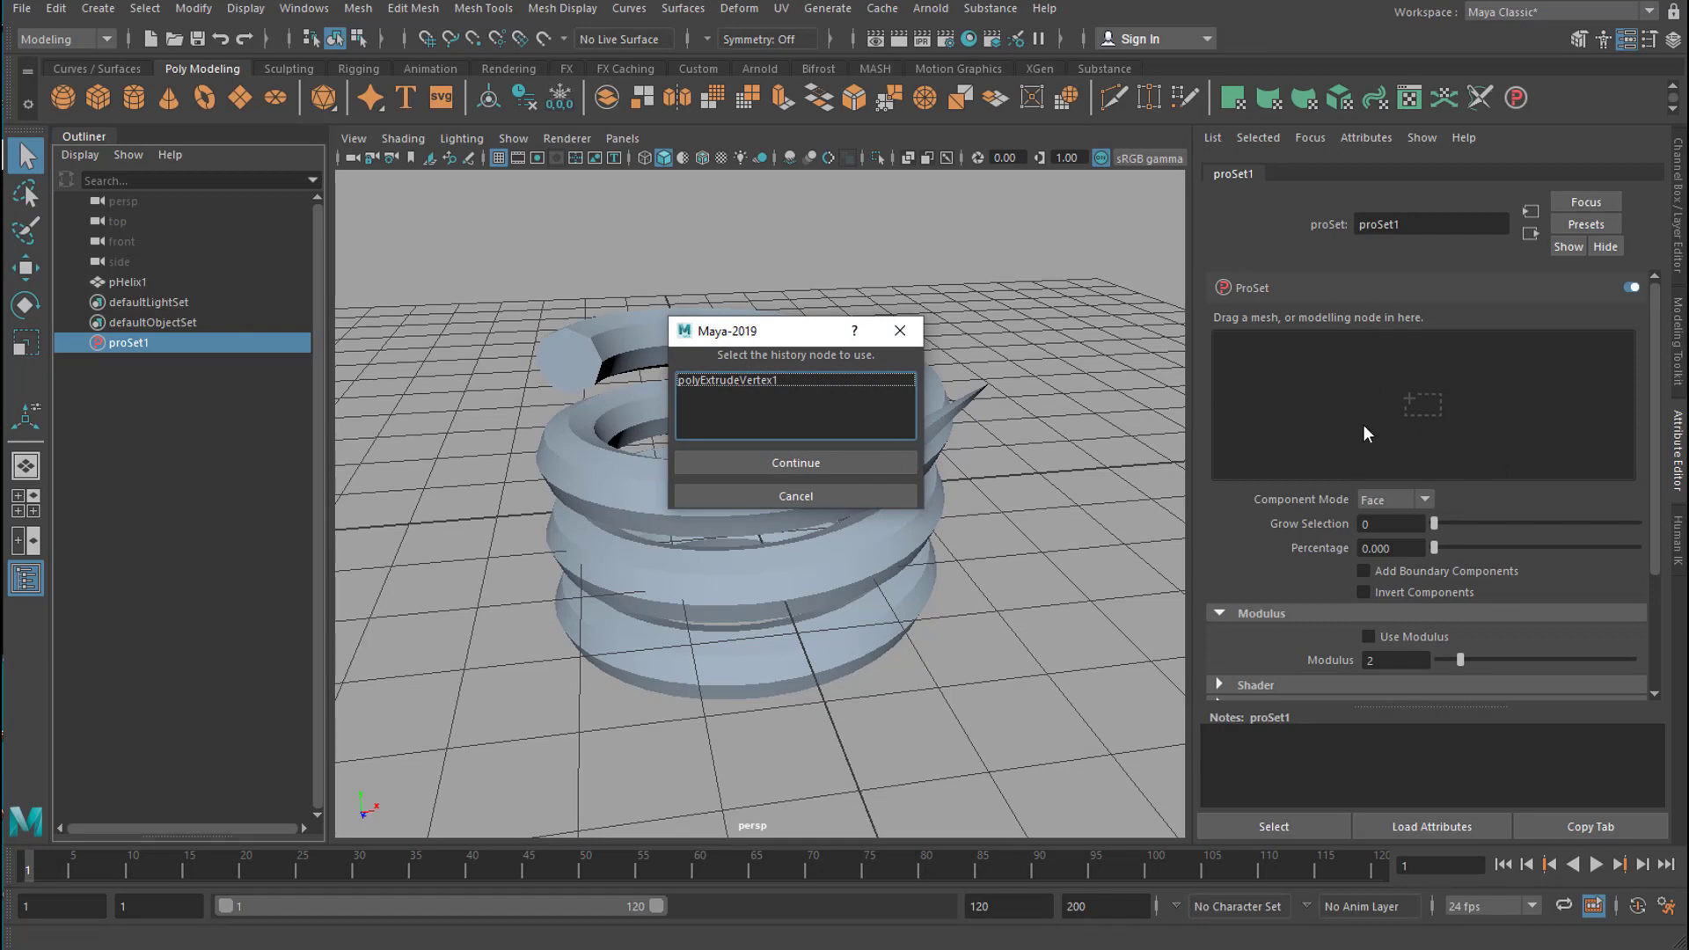
{"action": "mouse_move", "coordinate": [1418, 463]}
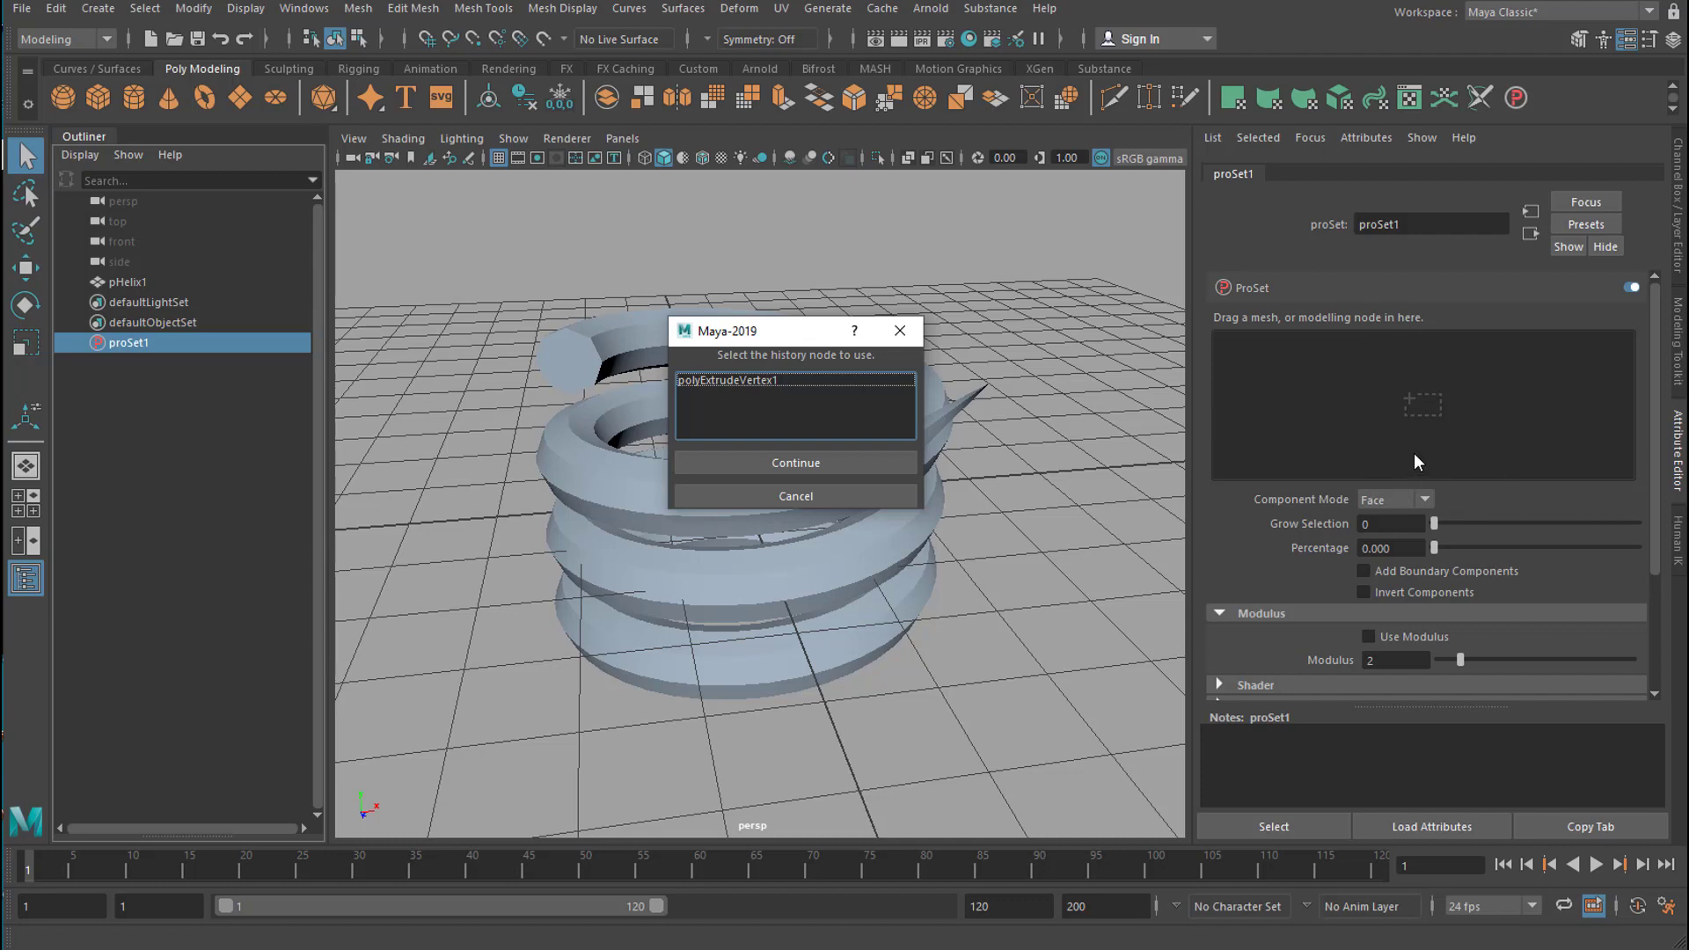
{"action": "mouse_move", "coordinate": [1451, 445]}
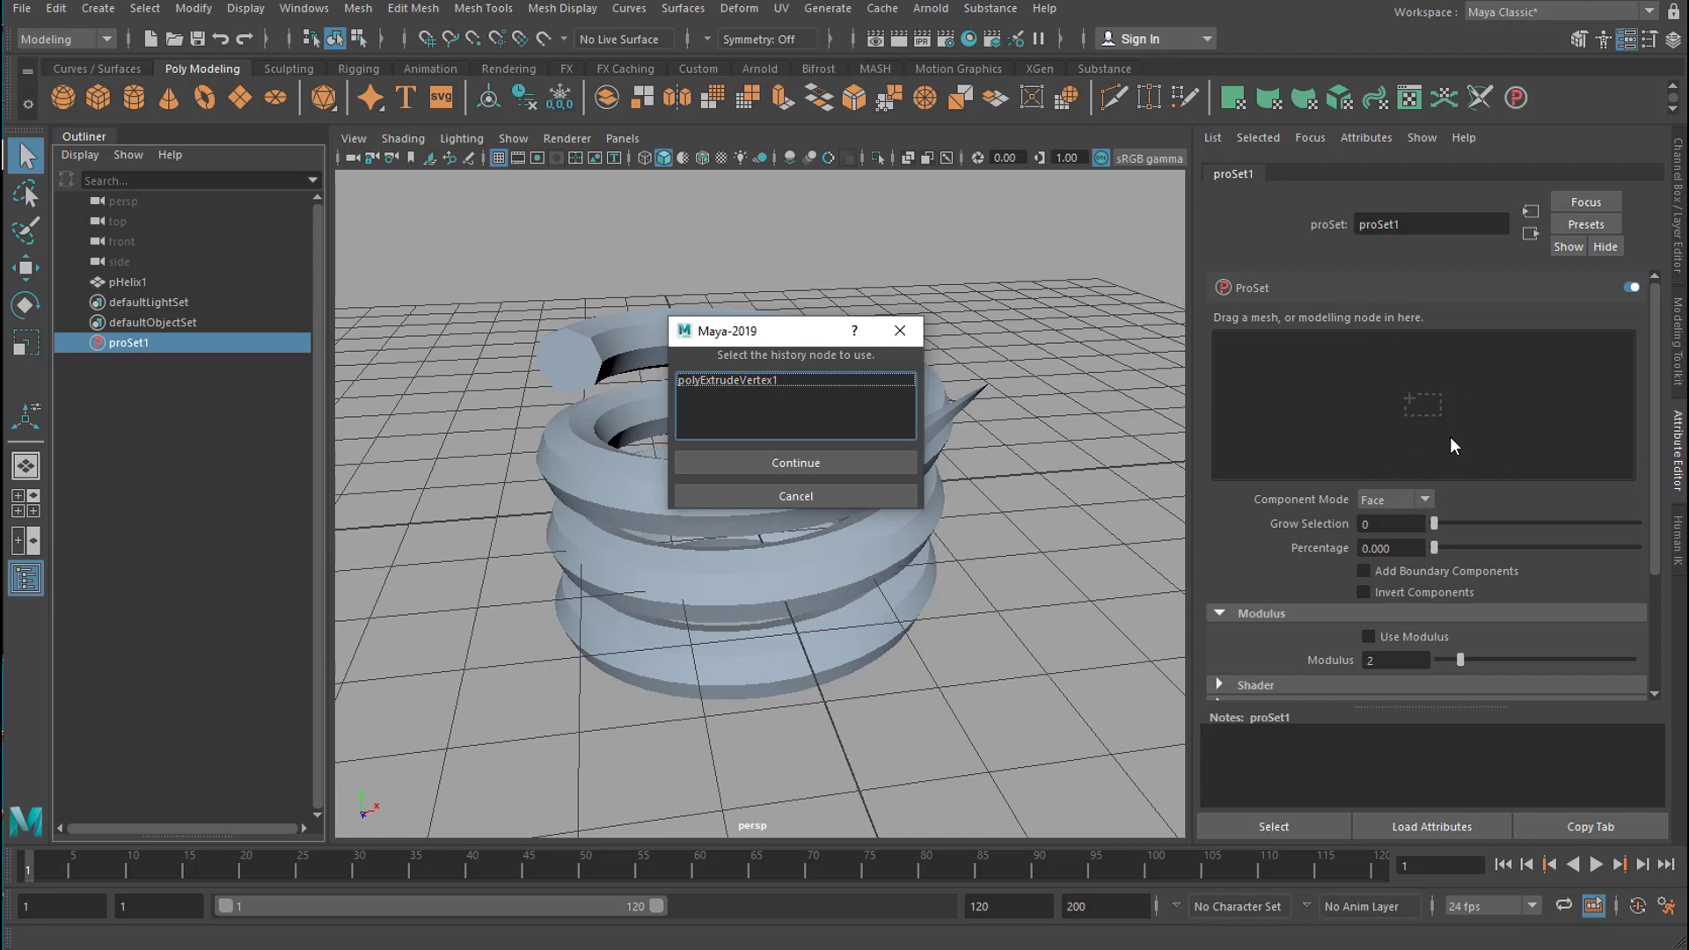
{"action": "mouse_move", "coordinate": [327, 463]}
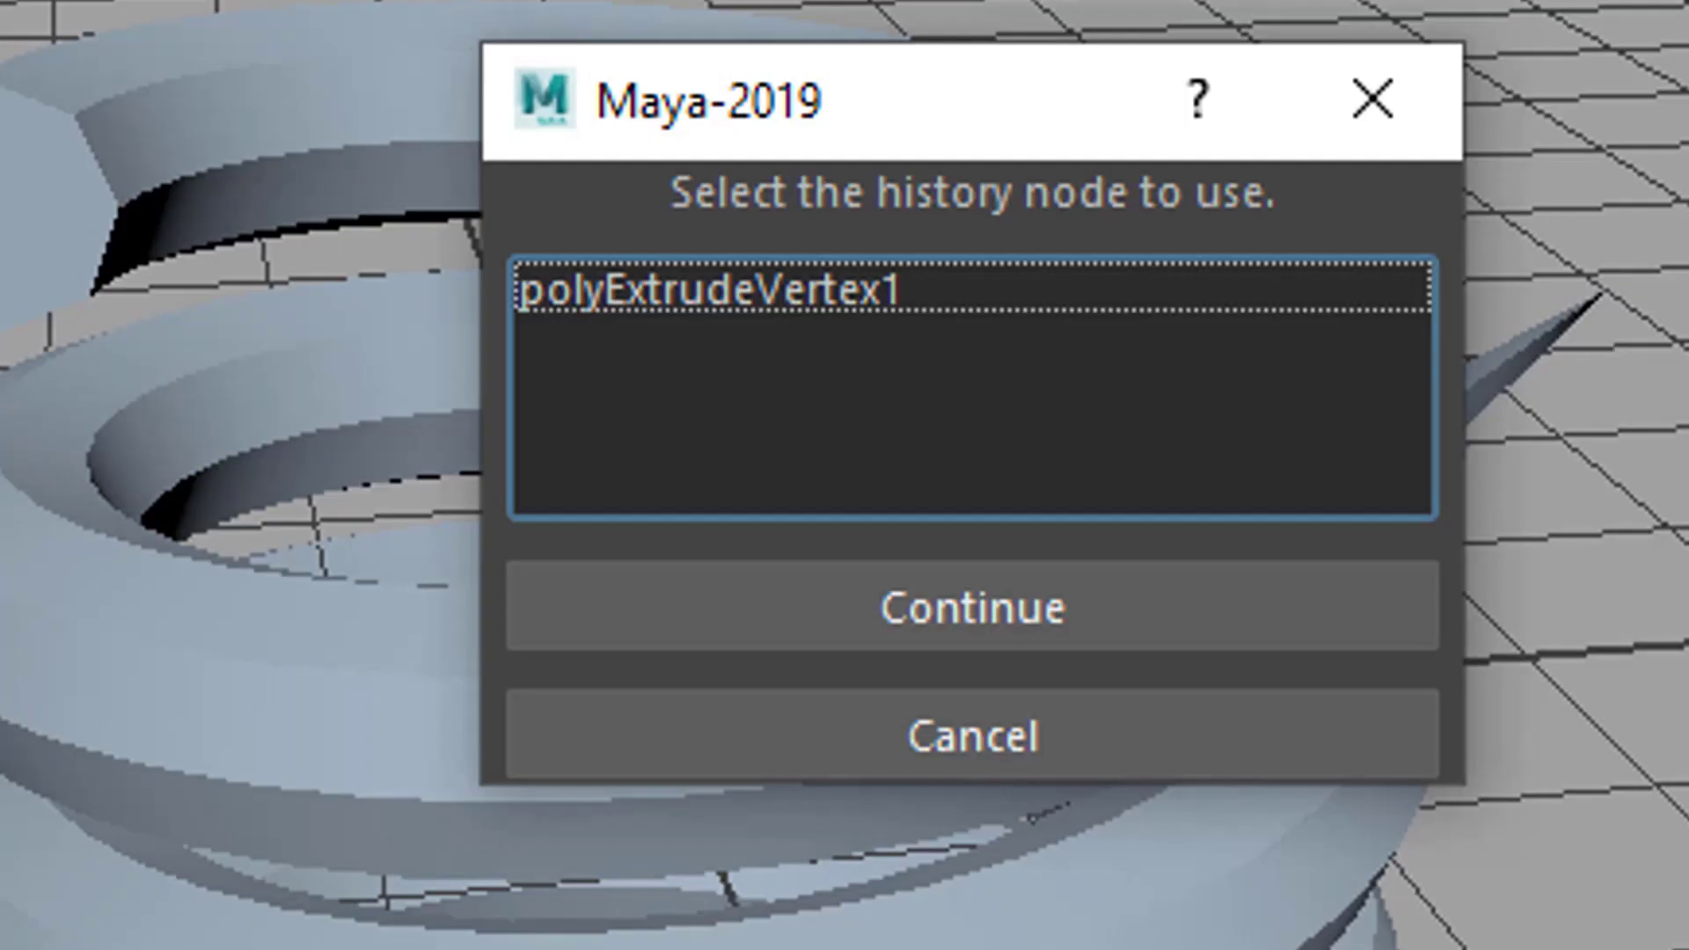
{"action": "mouse_move", "coordinate": [740, 421]}
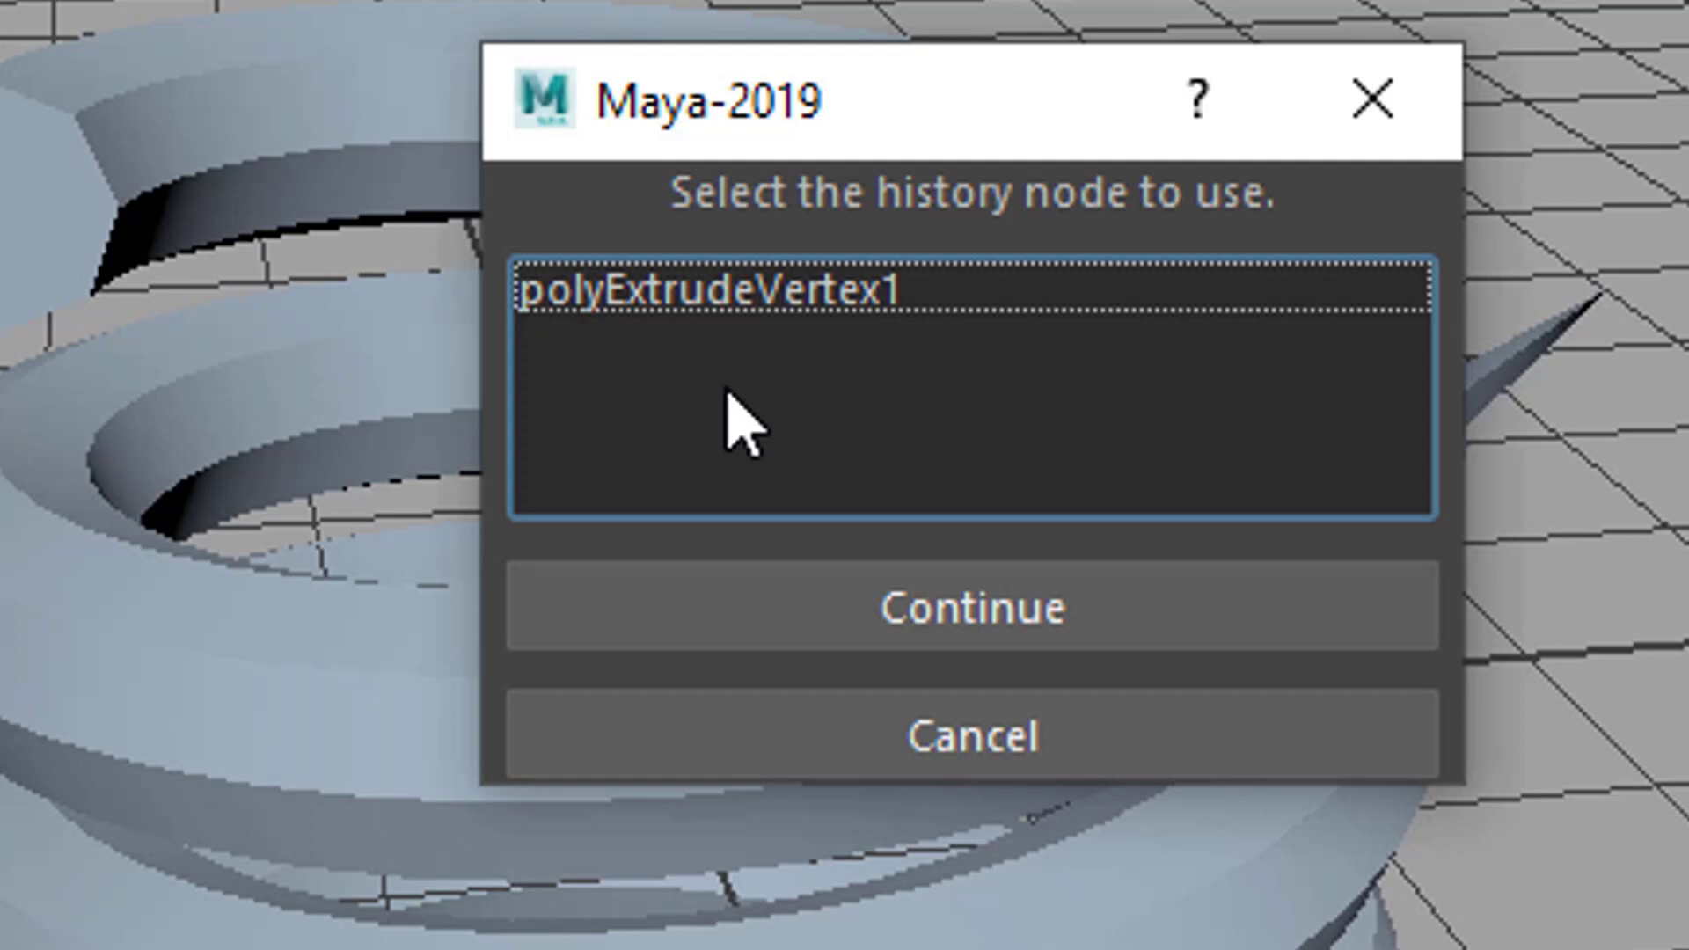
{"action": "mouse_move", "coordinate": [846, 313]}
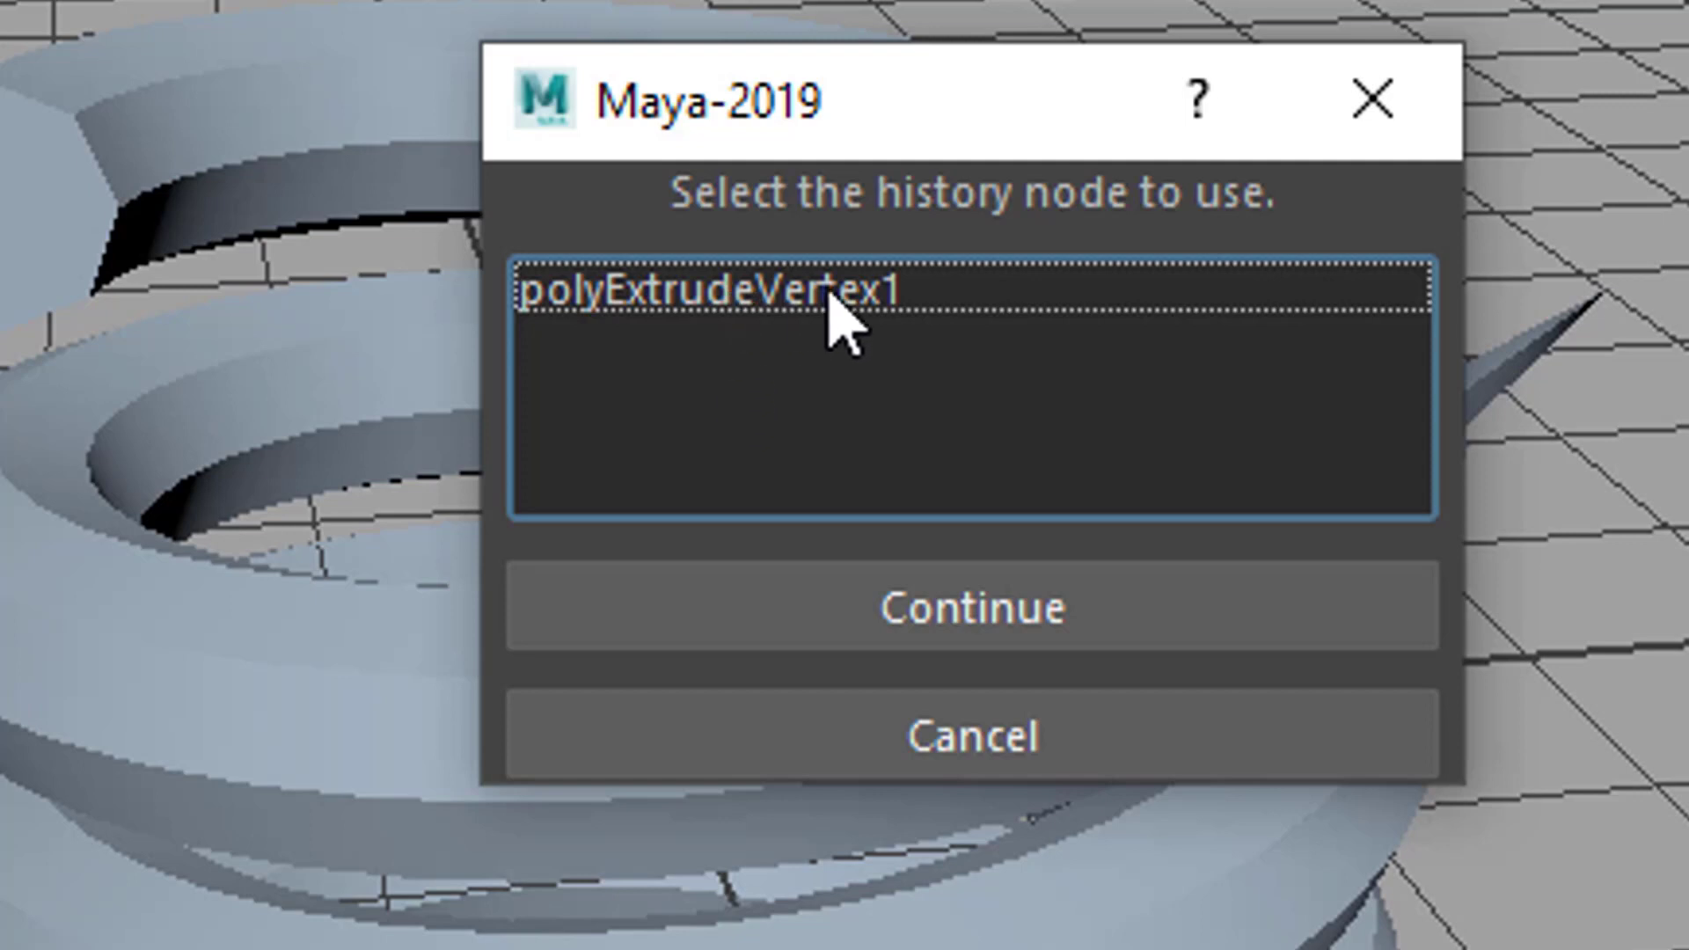
{"action": "mouse_move", "coordinate": [873, 345]}
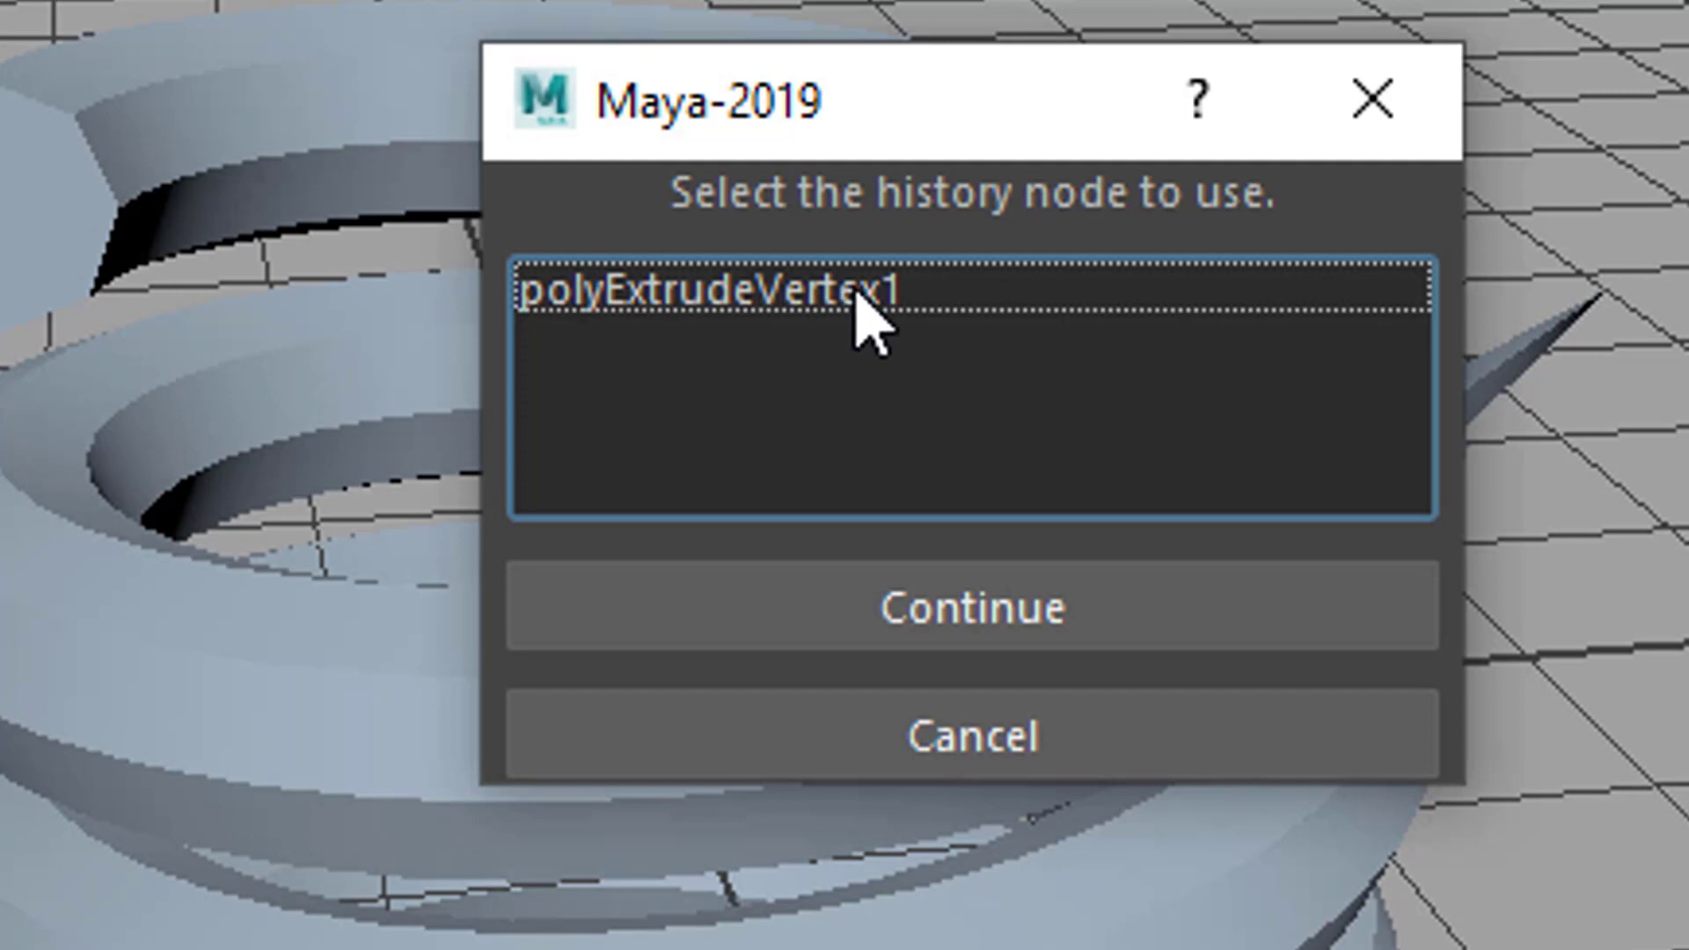
{"action": "mouse_move", "coordinate": [894, 334]}
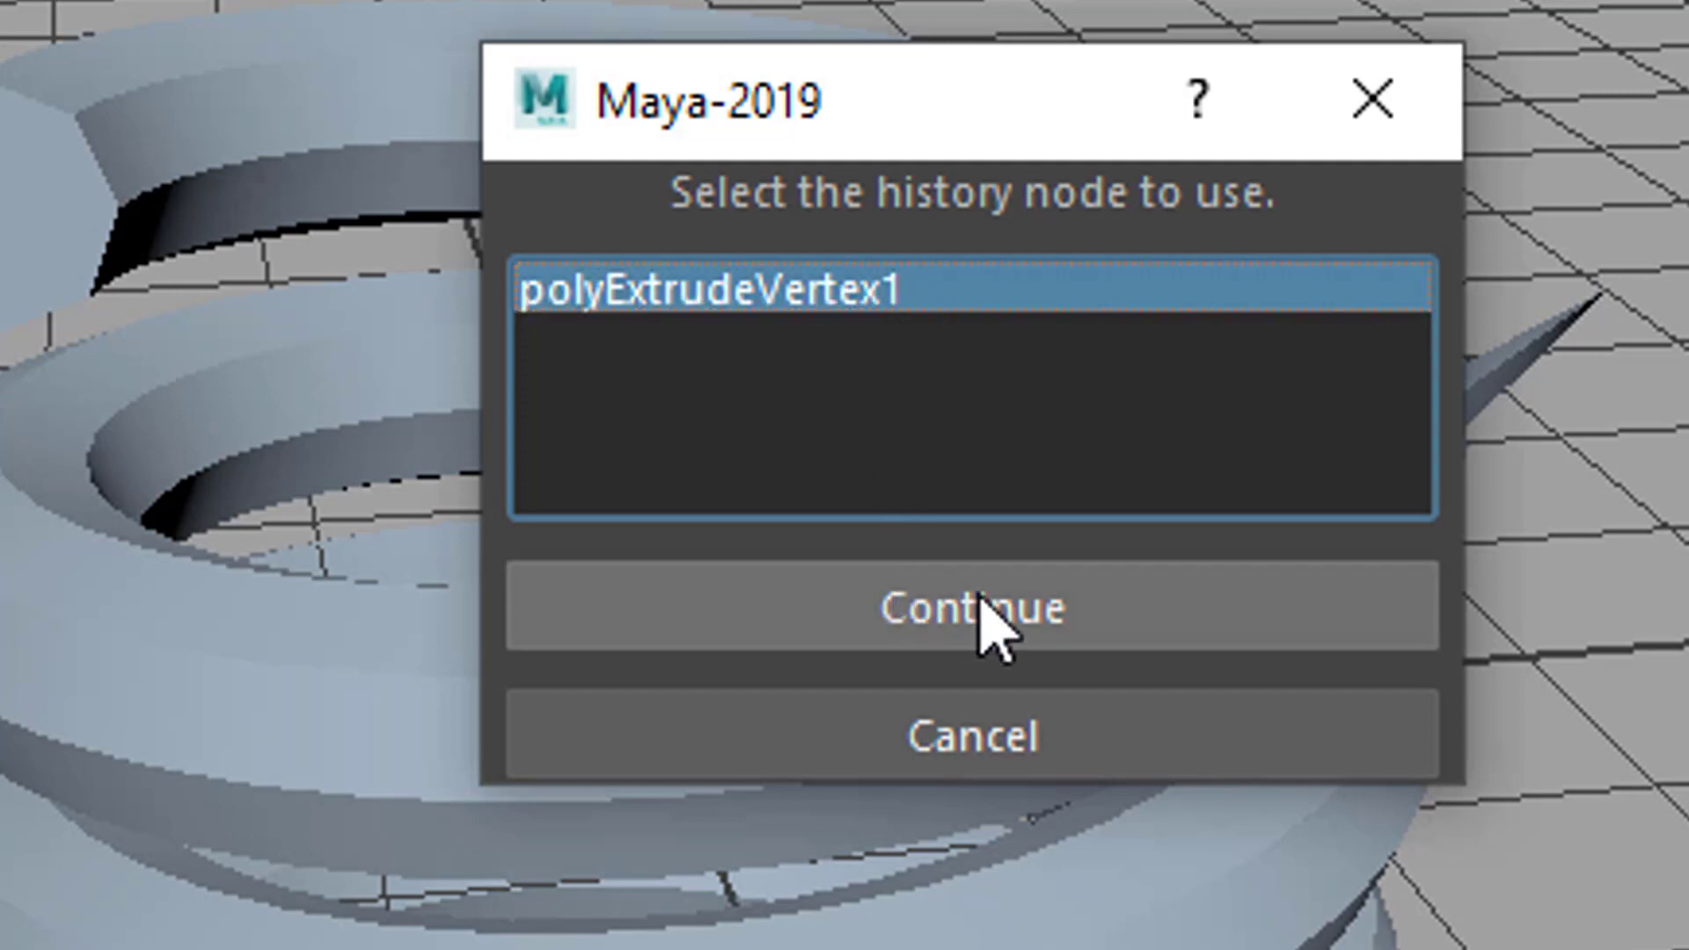
- Confirm polyExtrudeVertex1 as the history node proSet1 drives on pHelix1
{"action": "left_click", "coordinate": [971, 609]}
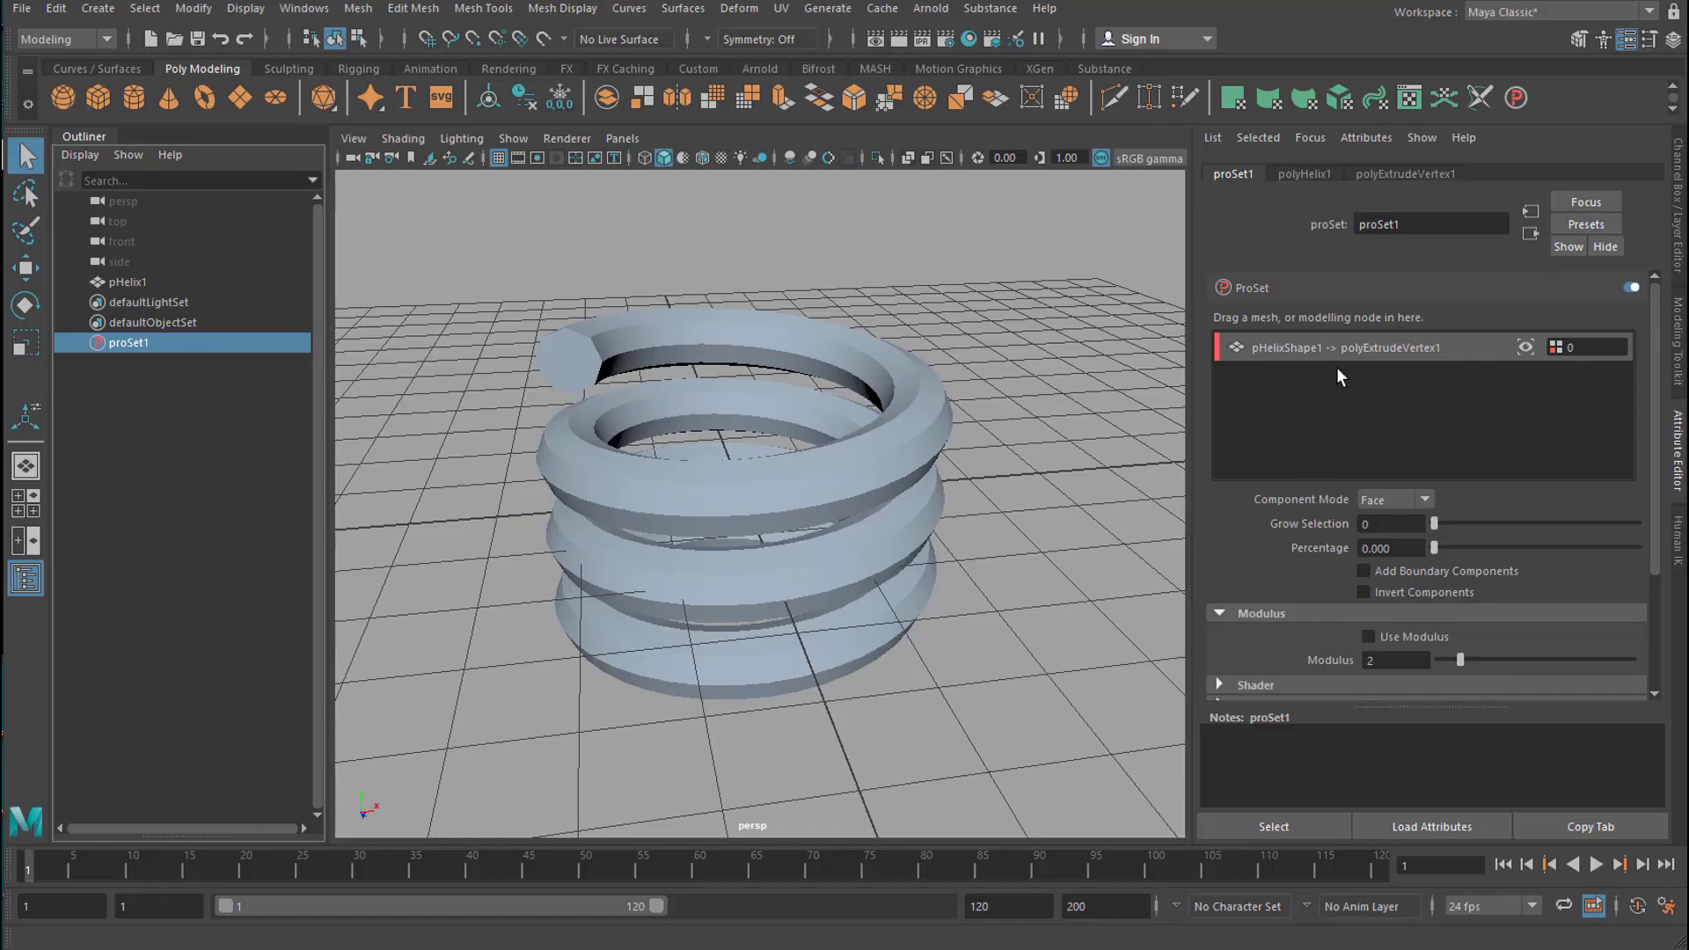
{"action": "mouse_move", "coordinate": [924, 443]}
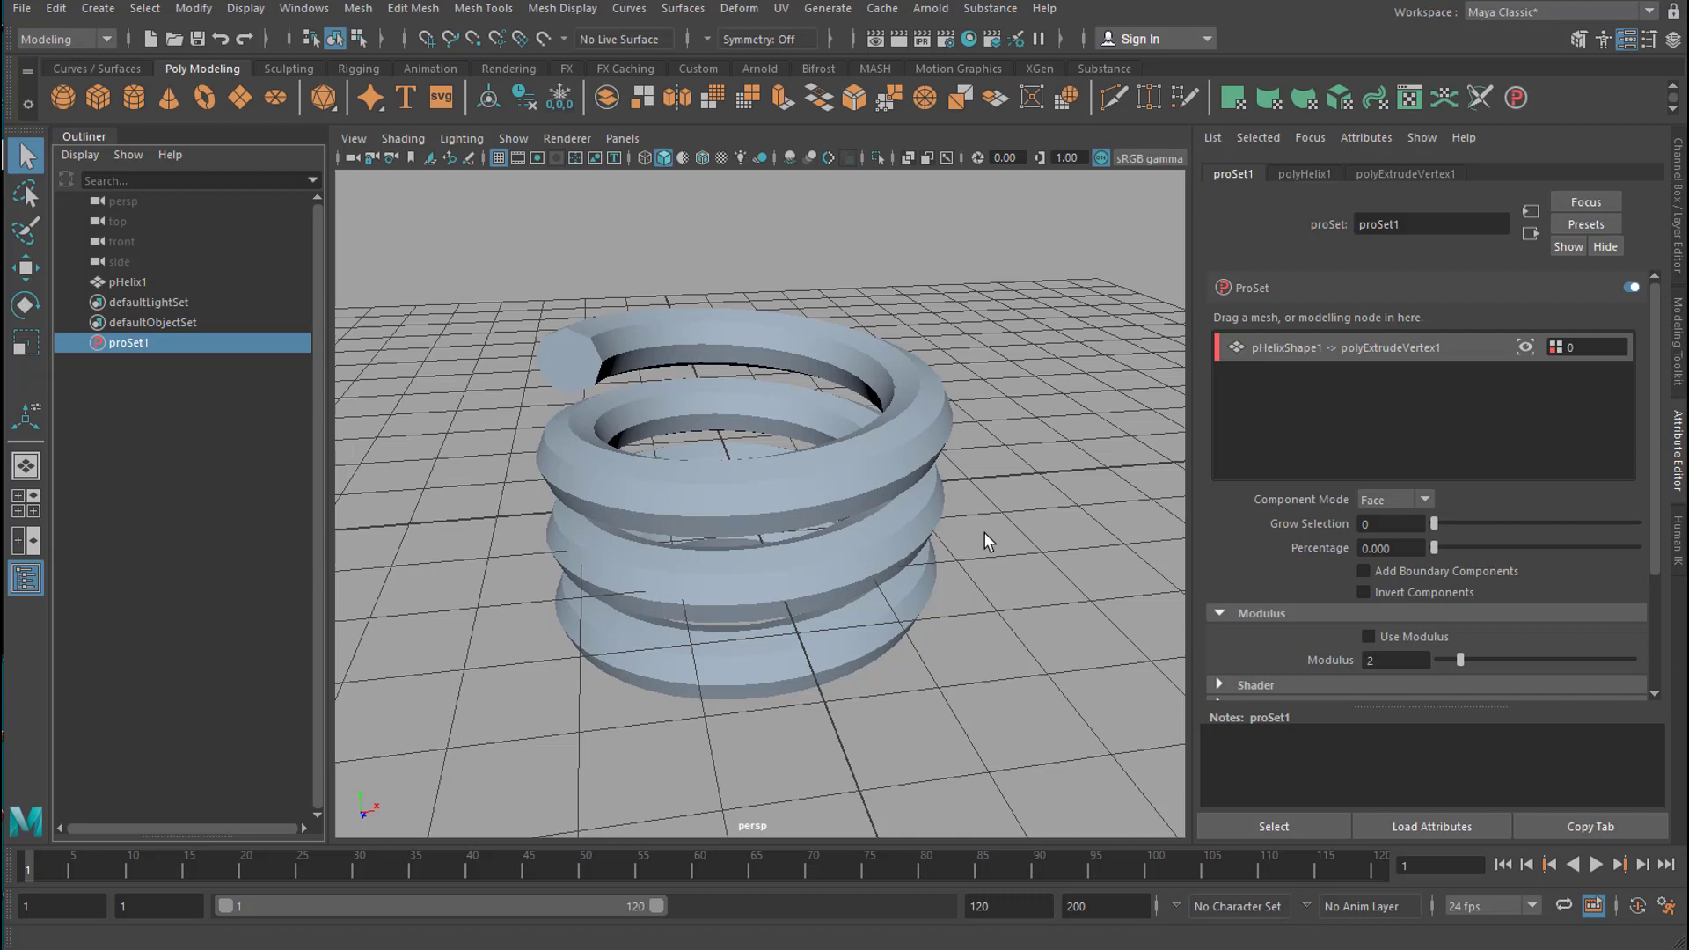
{"action": "mouse_move", "coordinate": [957, 529]}
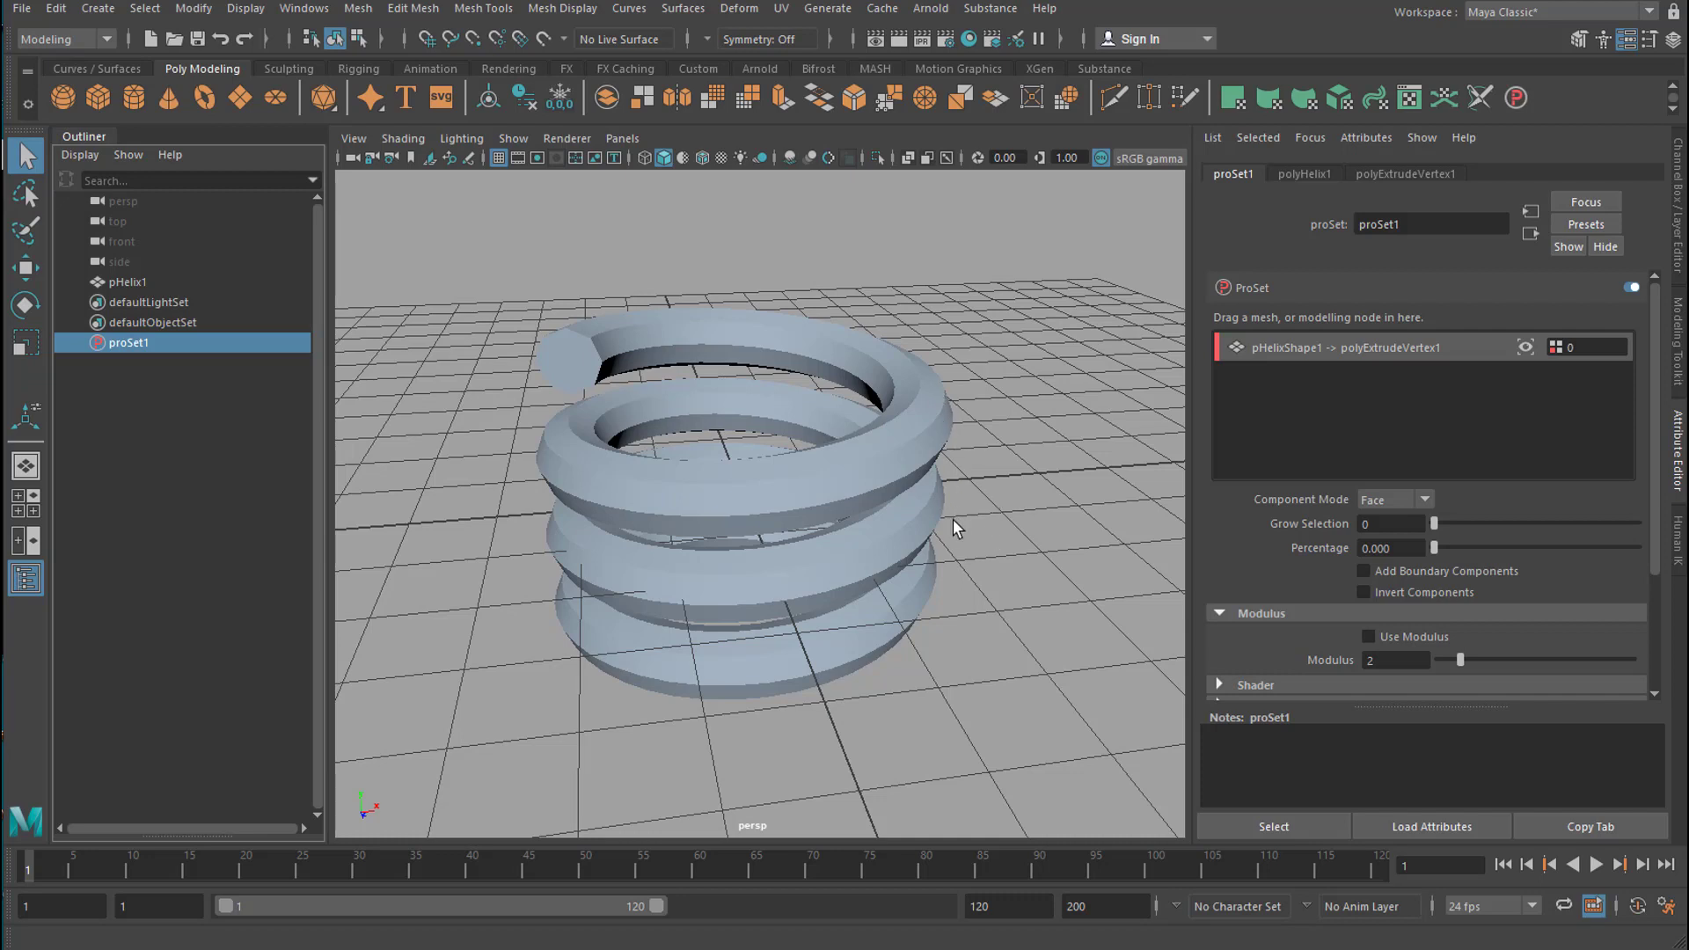
{"action": "mouse_move", "coordinate": [1304, 600]}
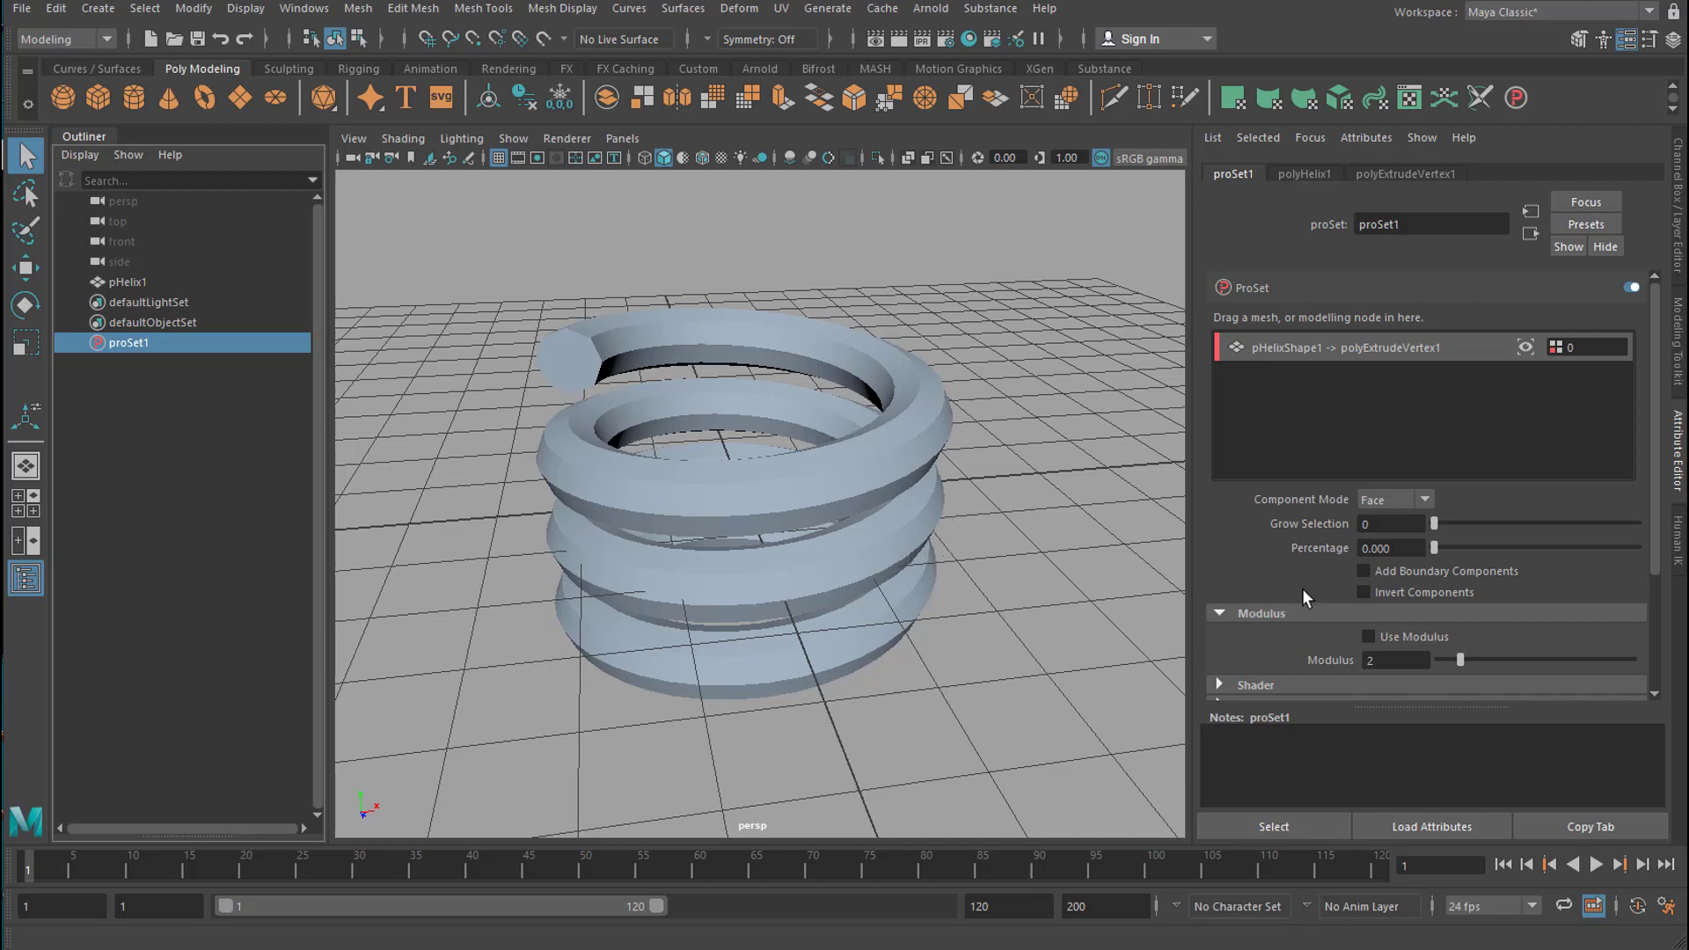
{"action": "mouse_move", "coordinate": [1543, 516]}
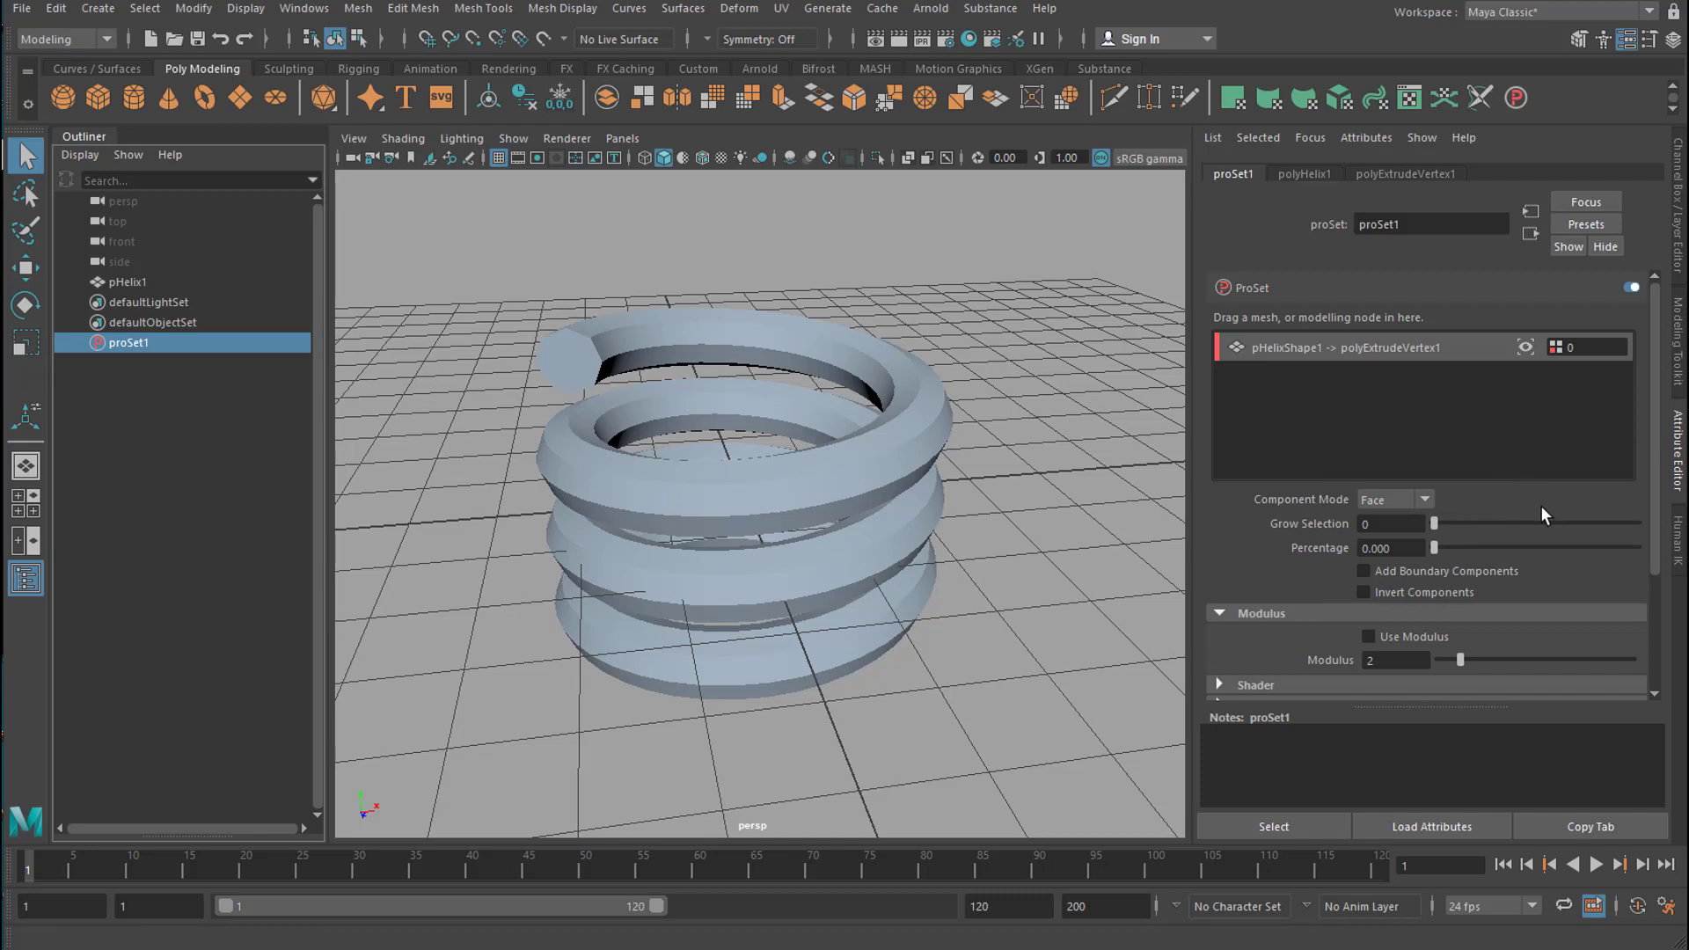
{"action": "mouse_move", "coordinate": [1427, 510]}
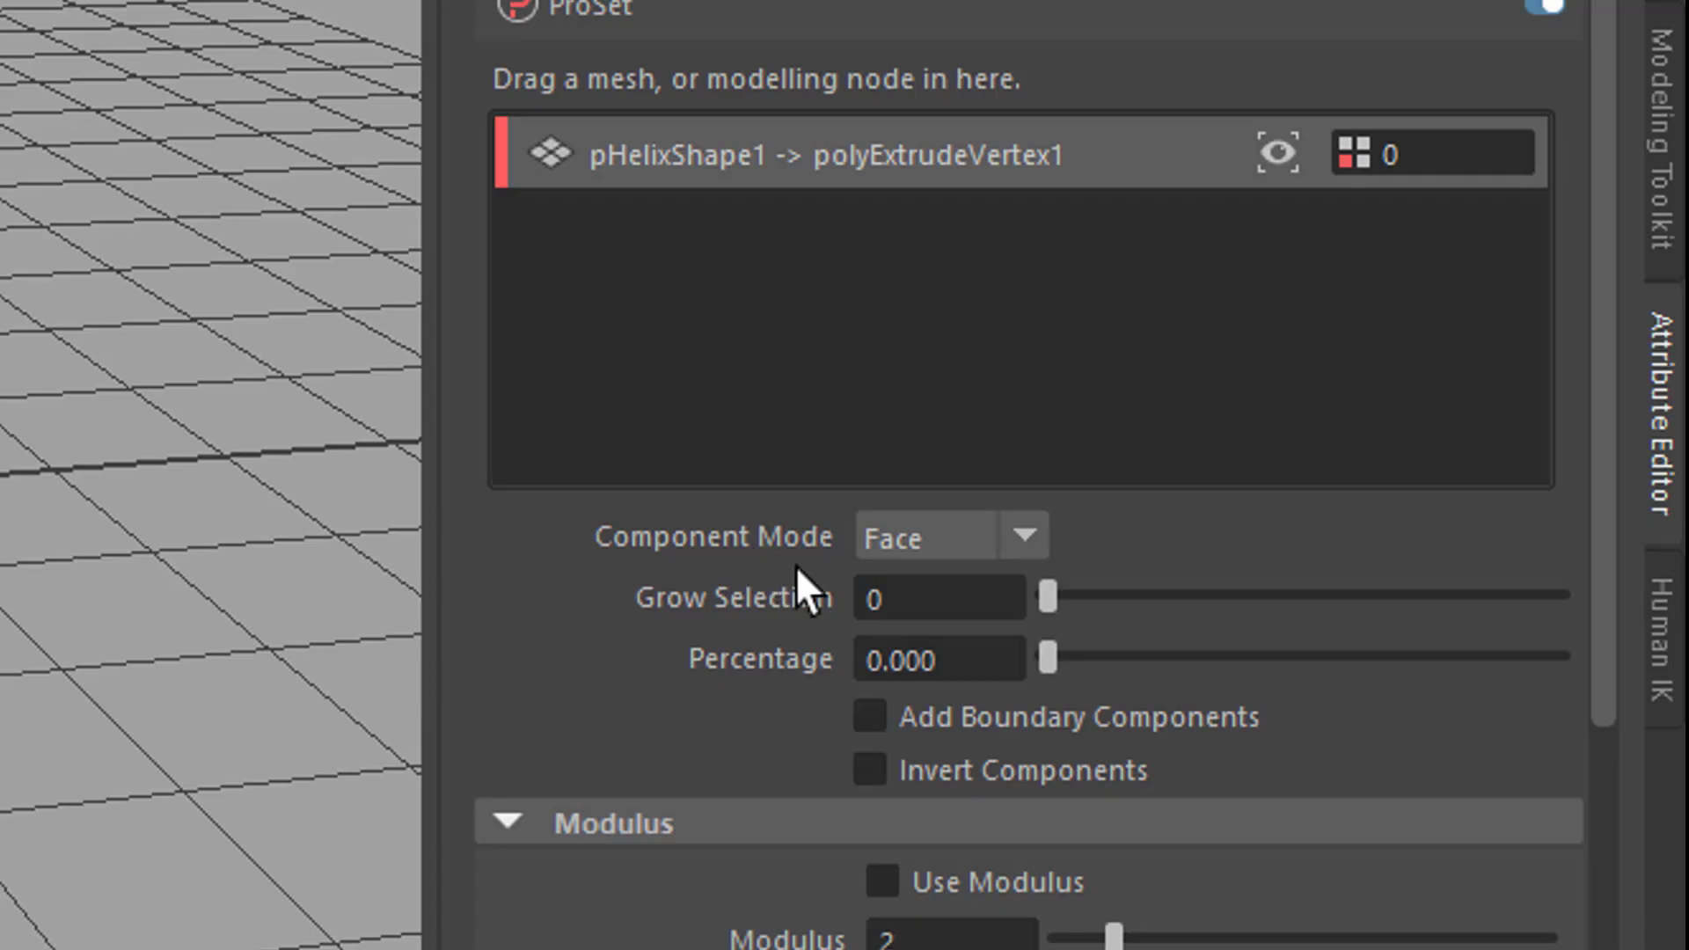
- Set proSet1's Component Mode to Vertex instead of Face
{"action": "left_click", "coordinate": [948, 537]}
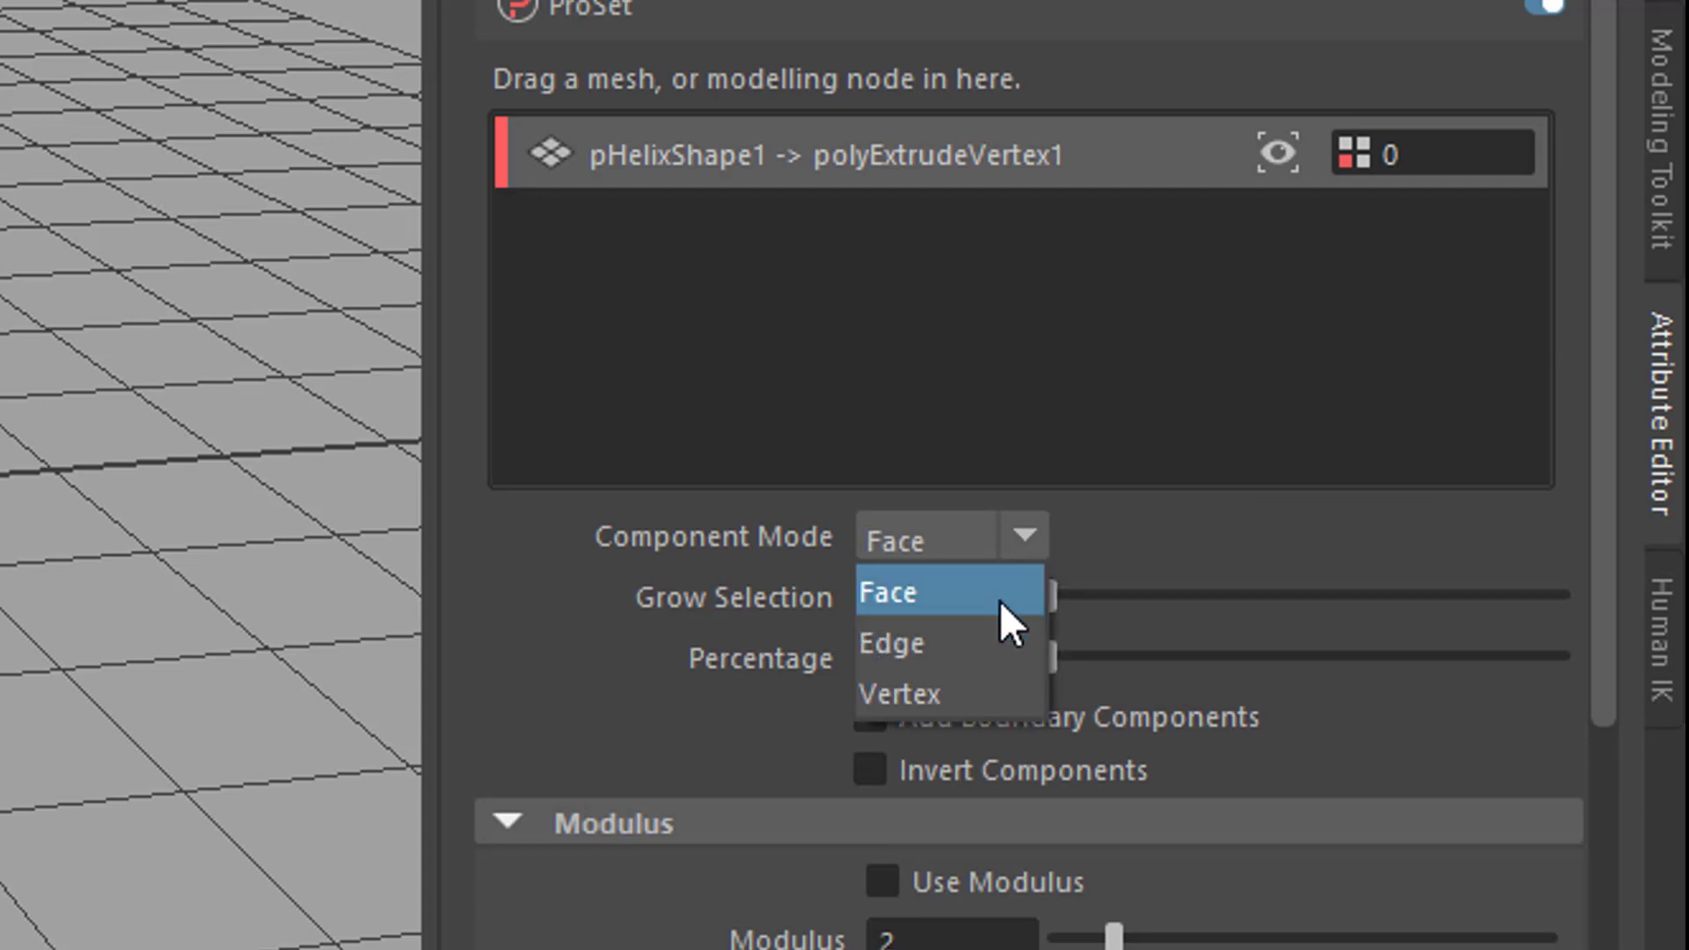
{"action": "mouse_move", "coordinate": [948, 691]}
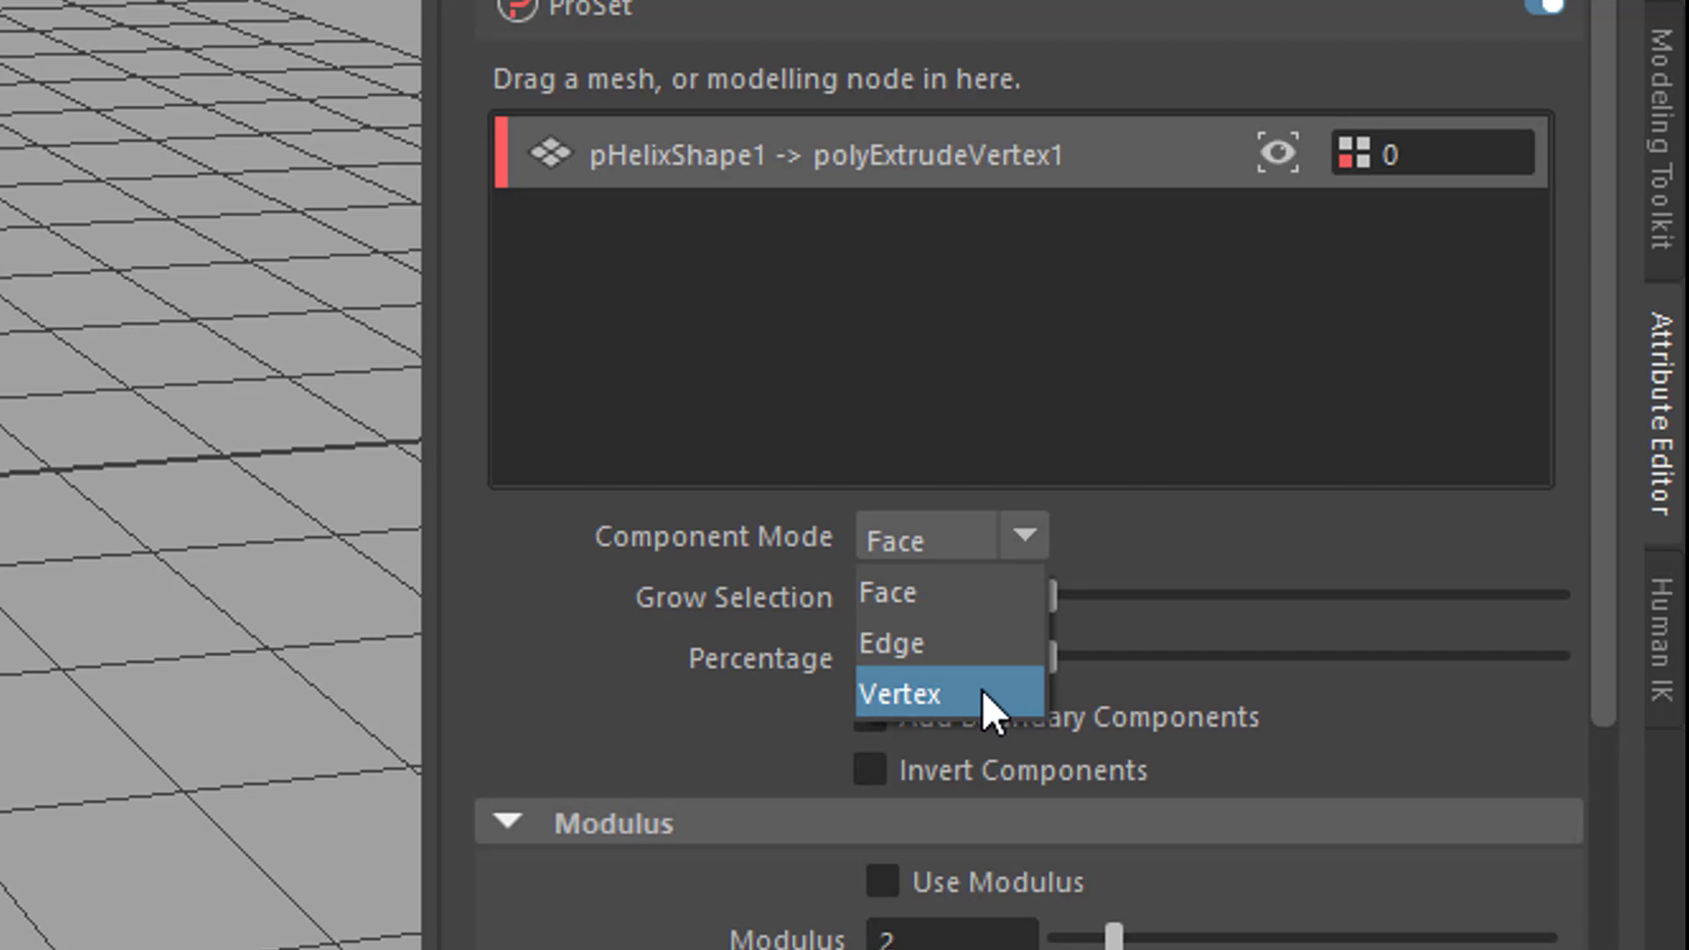
{"action": "mouse_move", "coordinate": [978, 725]}
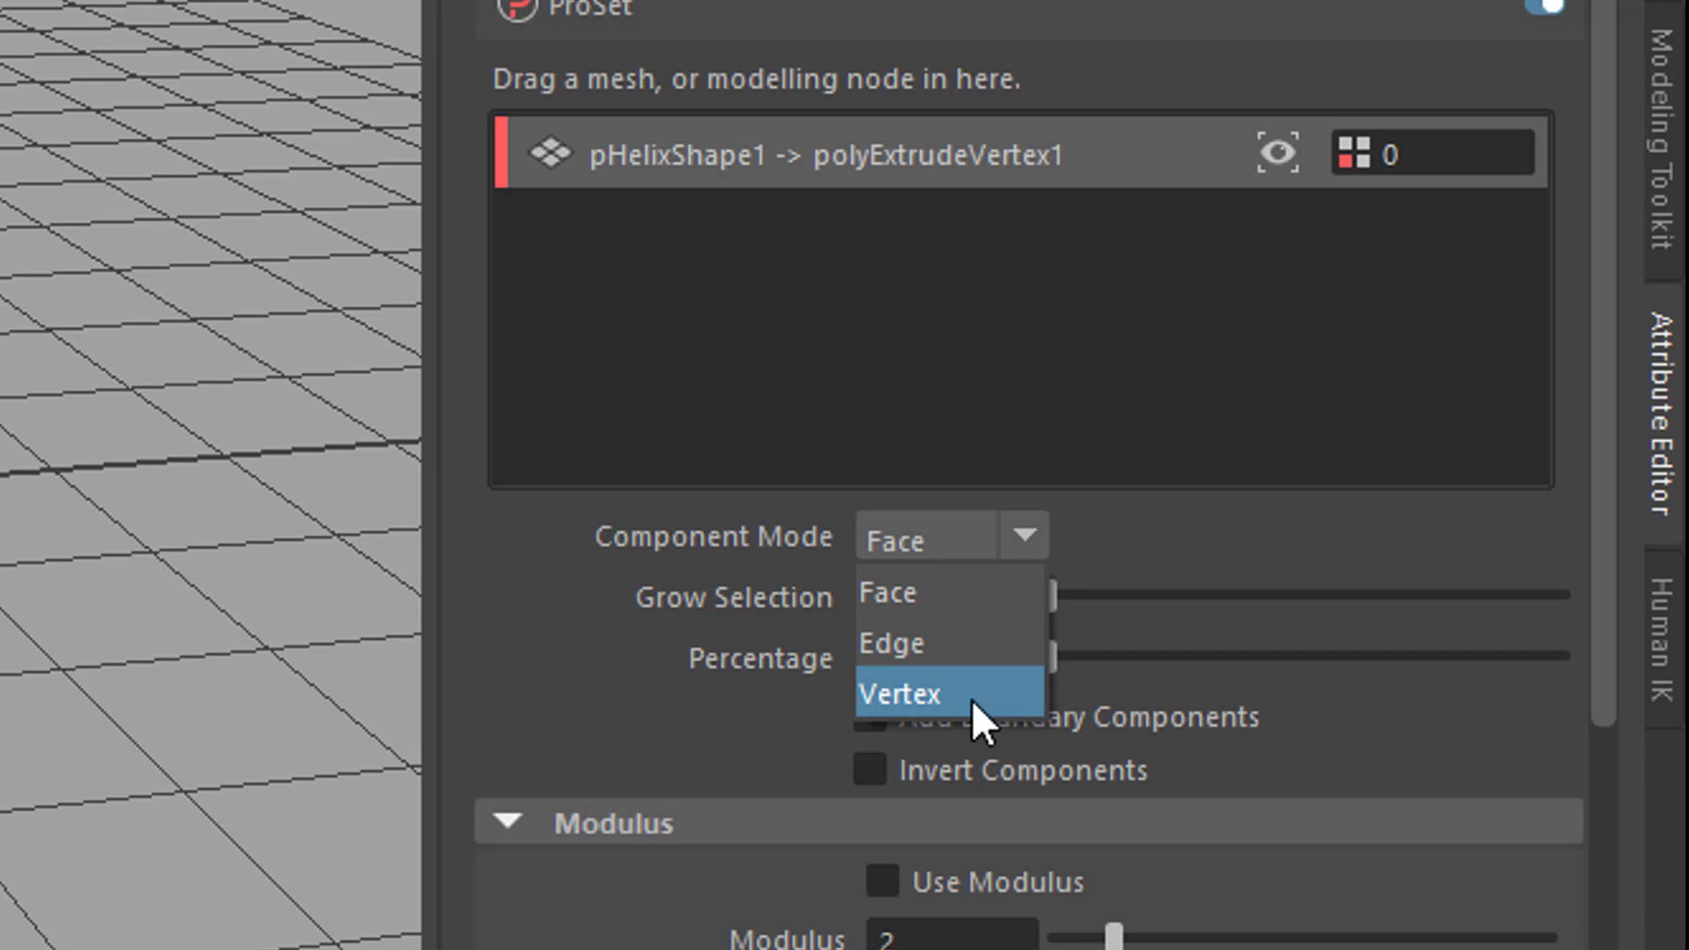
{"action": "mouse_move", "coordinate": [943, 644]}
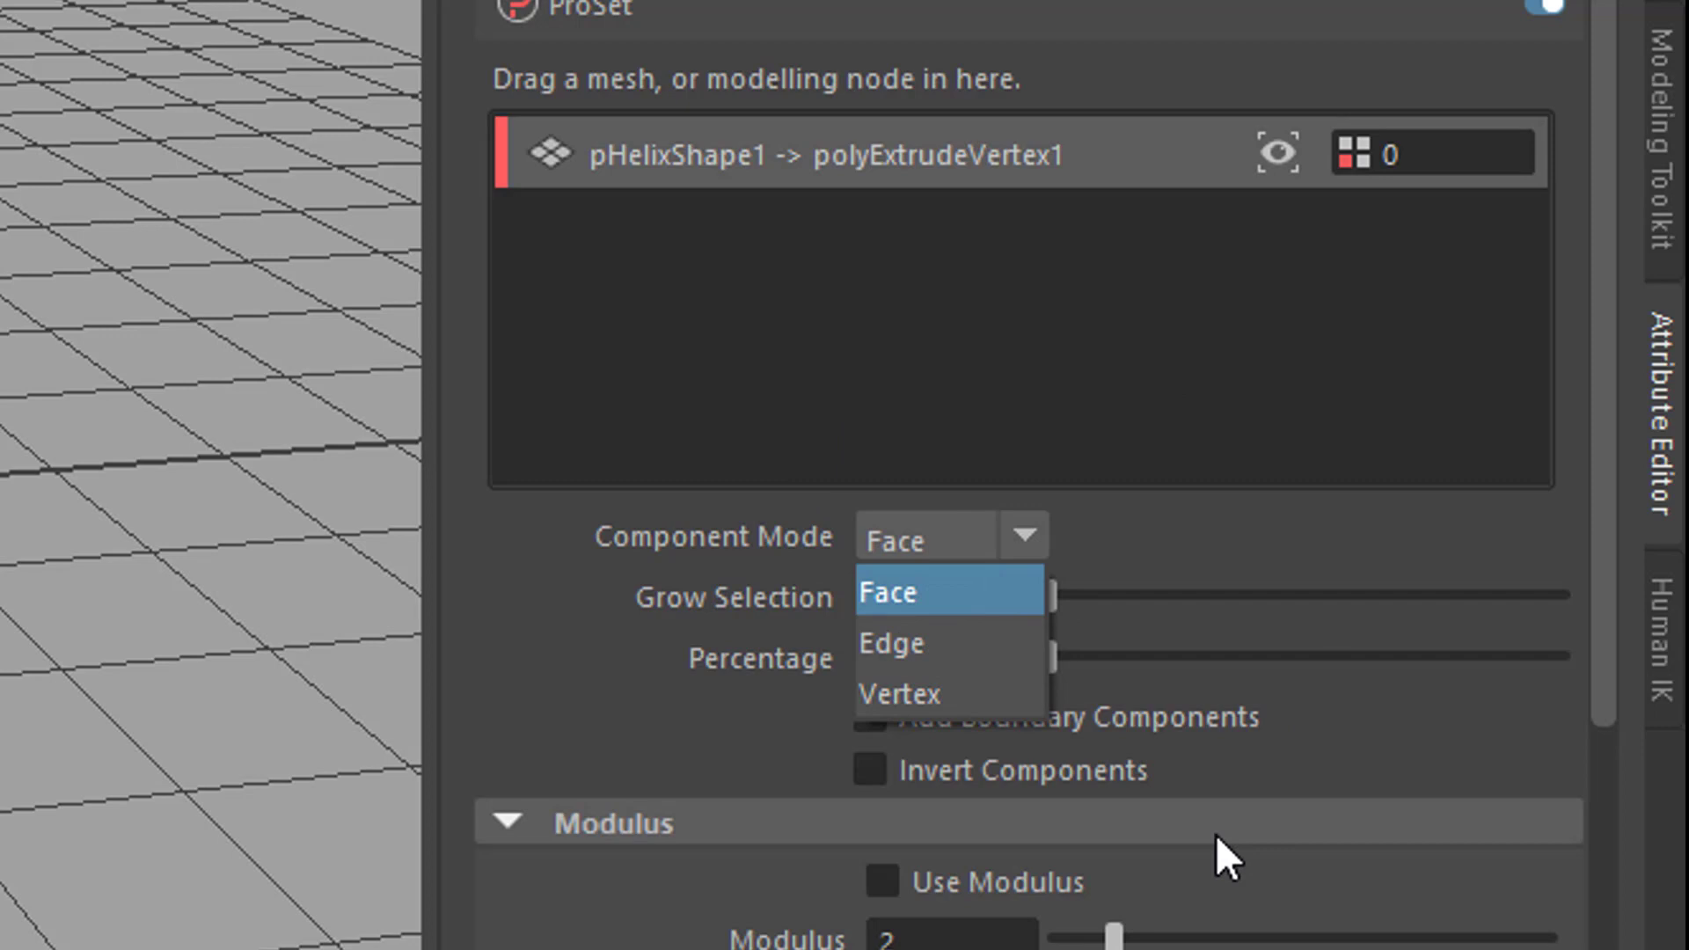
{"action": "mouse_move", "coordinate": [1470, 697]}
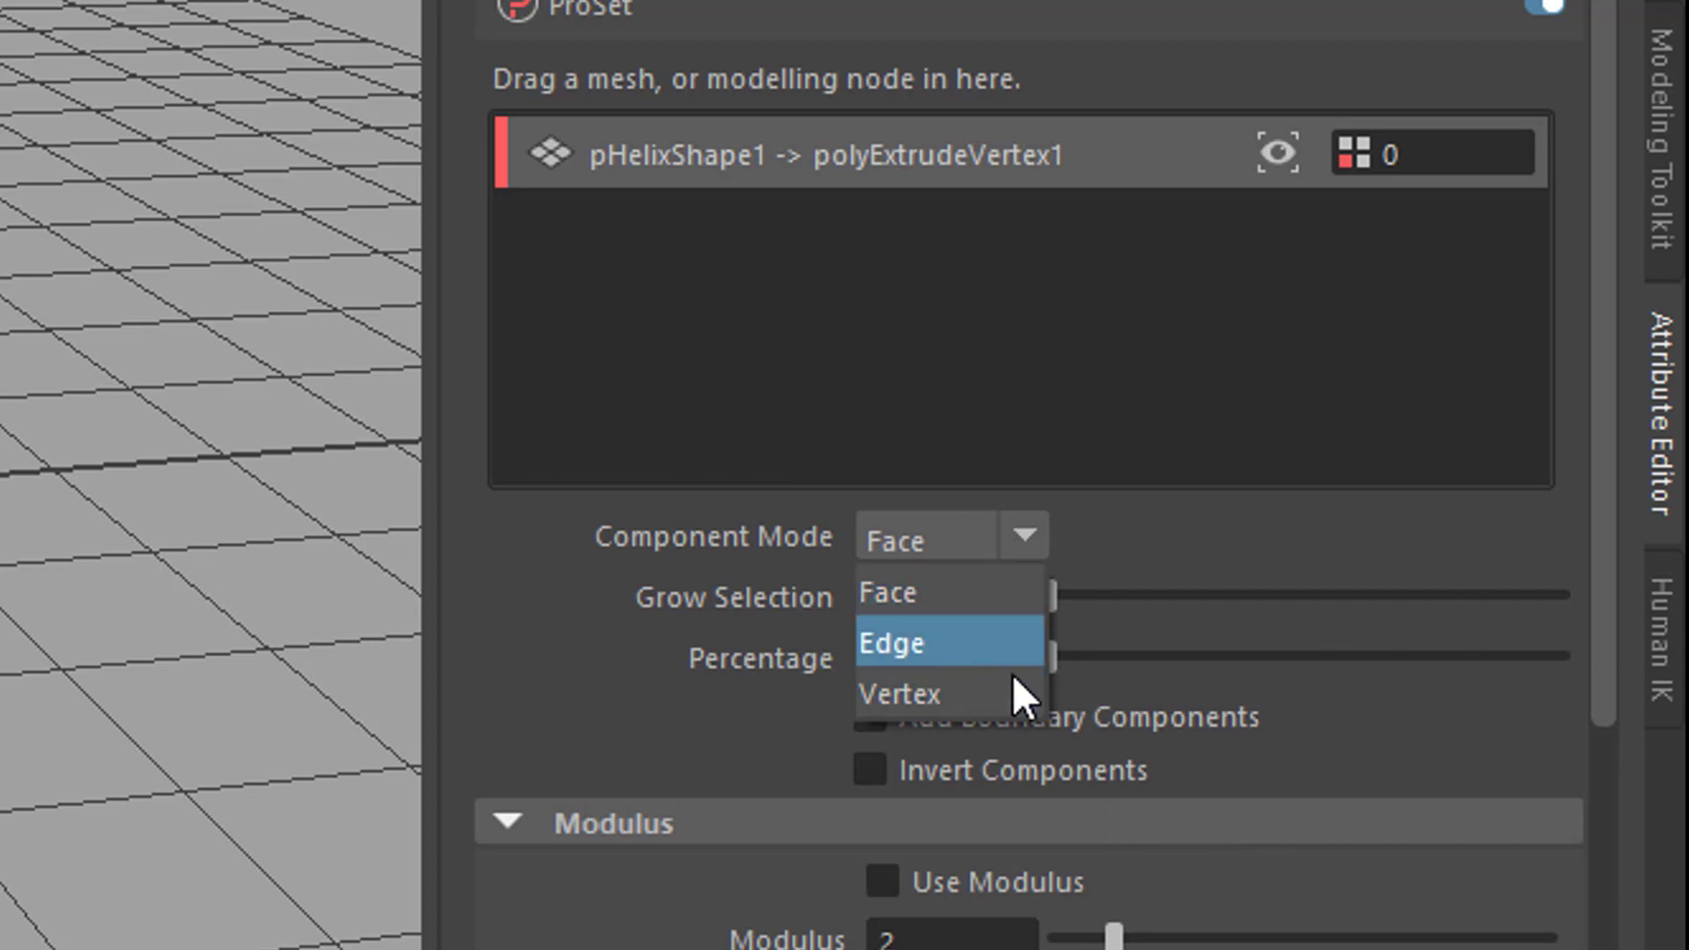
{"action": "left_click", "coordinate": [901, 693]}
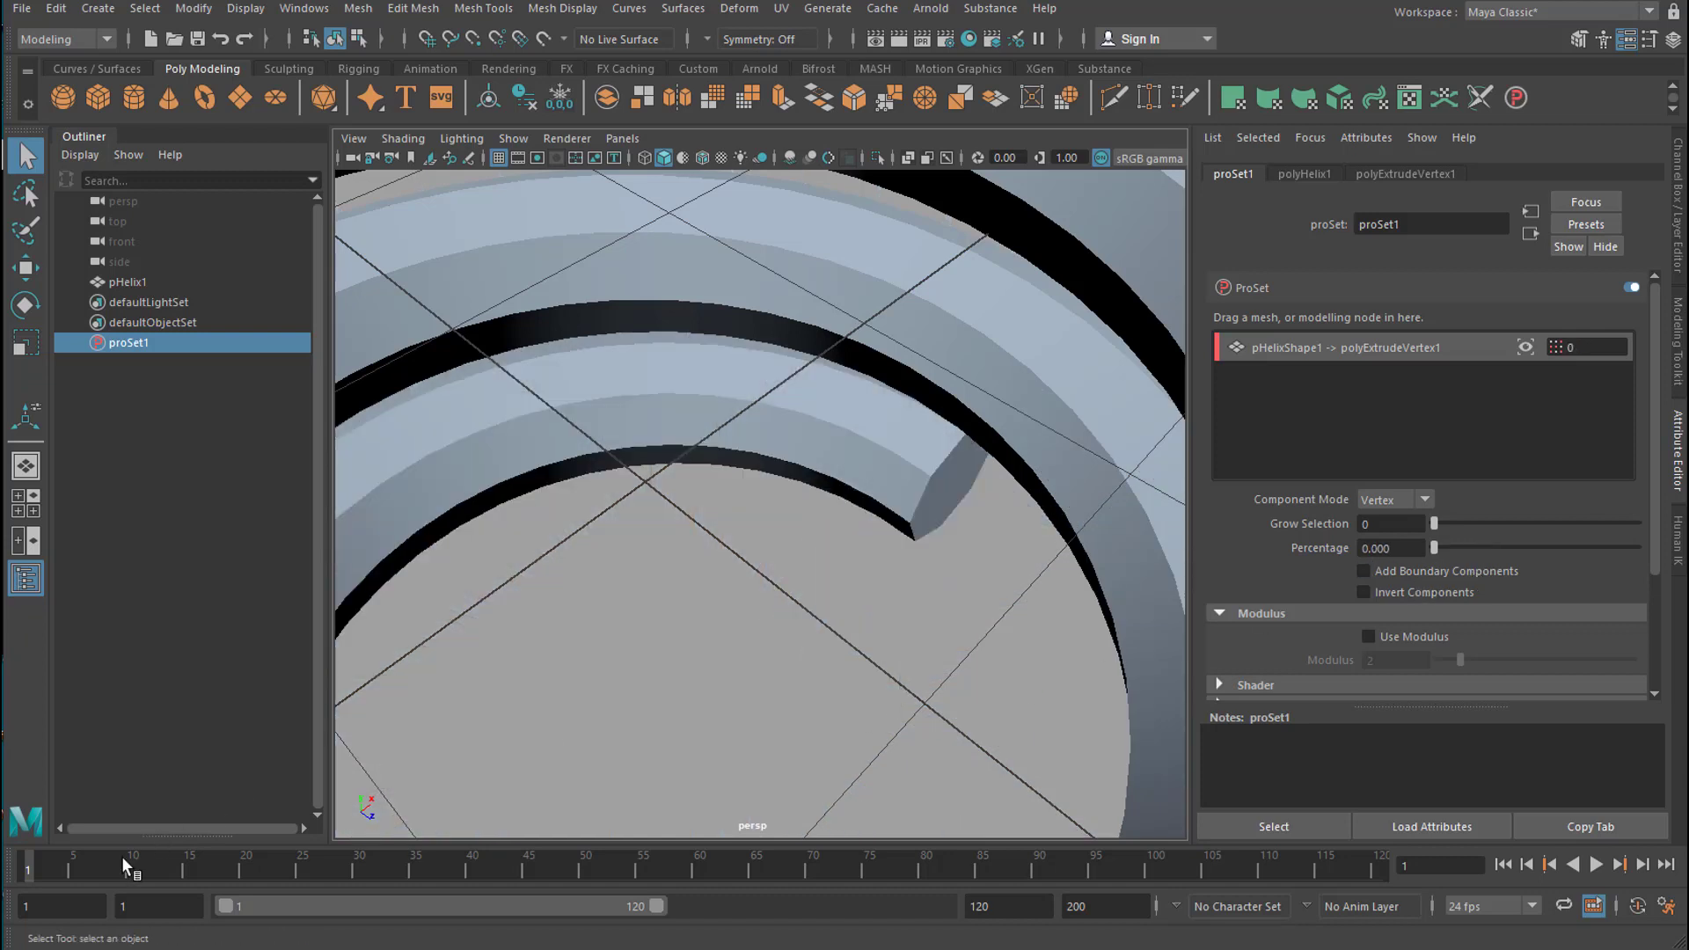
{"action": "mouse_move", "coordinate": [1312, 559]}
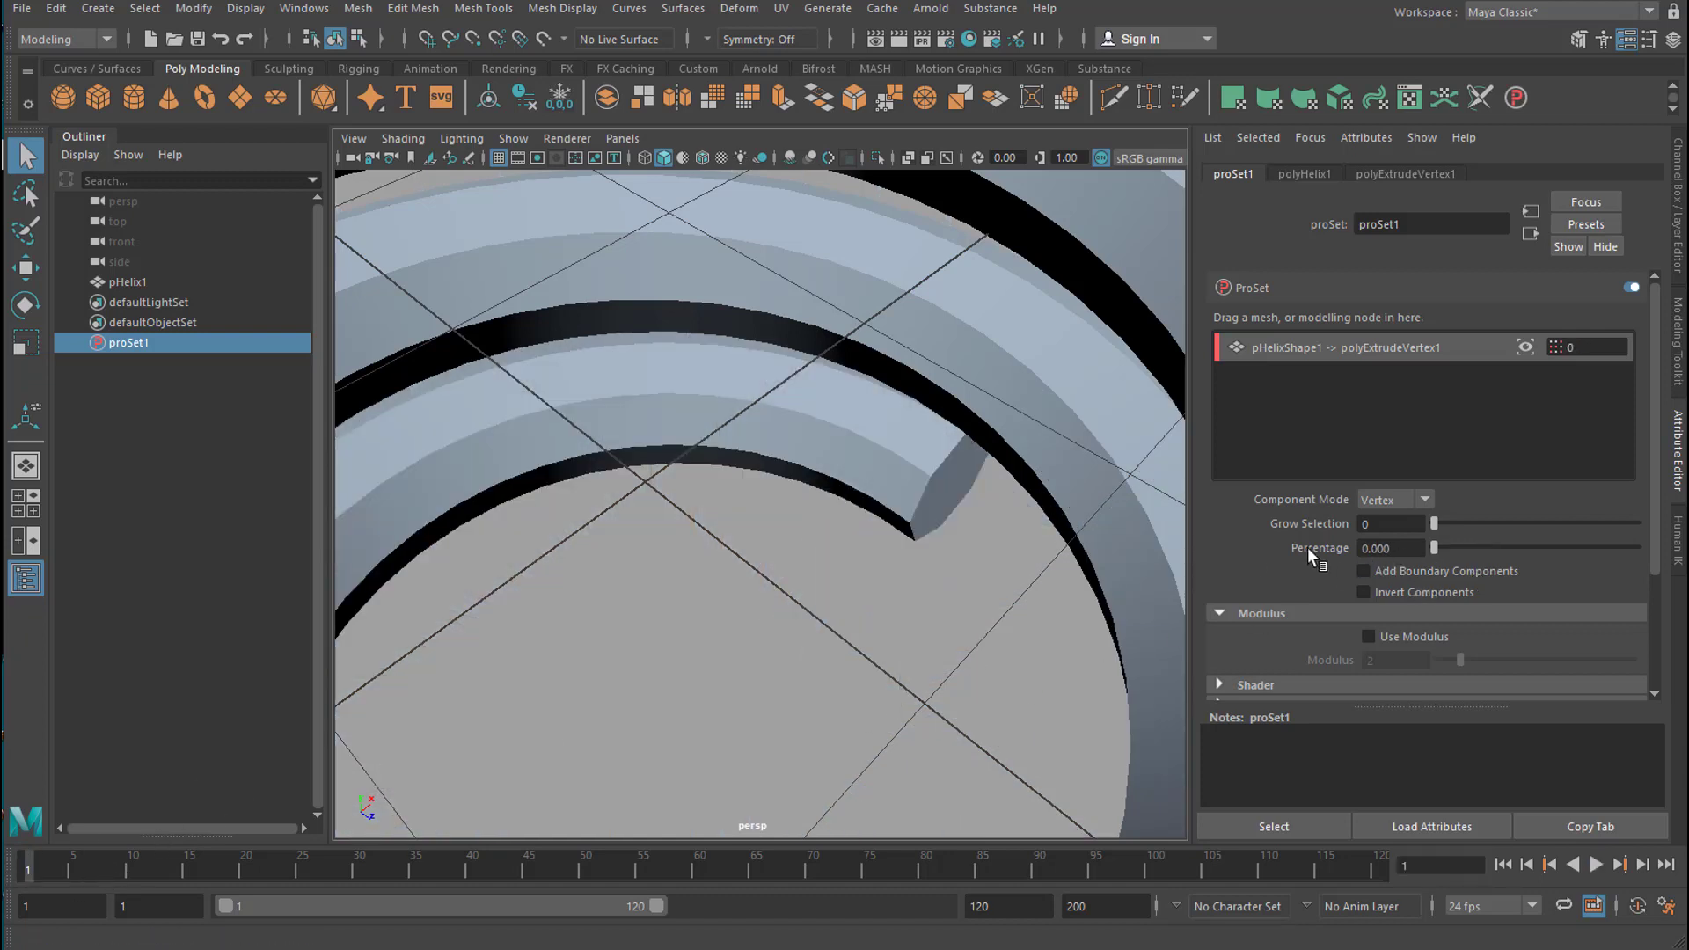
- Key Percentage 0 at frame 1 and 100 at frame 120, then play the spike growth
{"action": "left_click", "coordinate": [1390, 549]}
{"action": "type", "text": "100.000"}
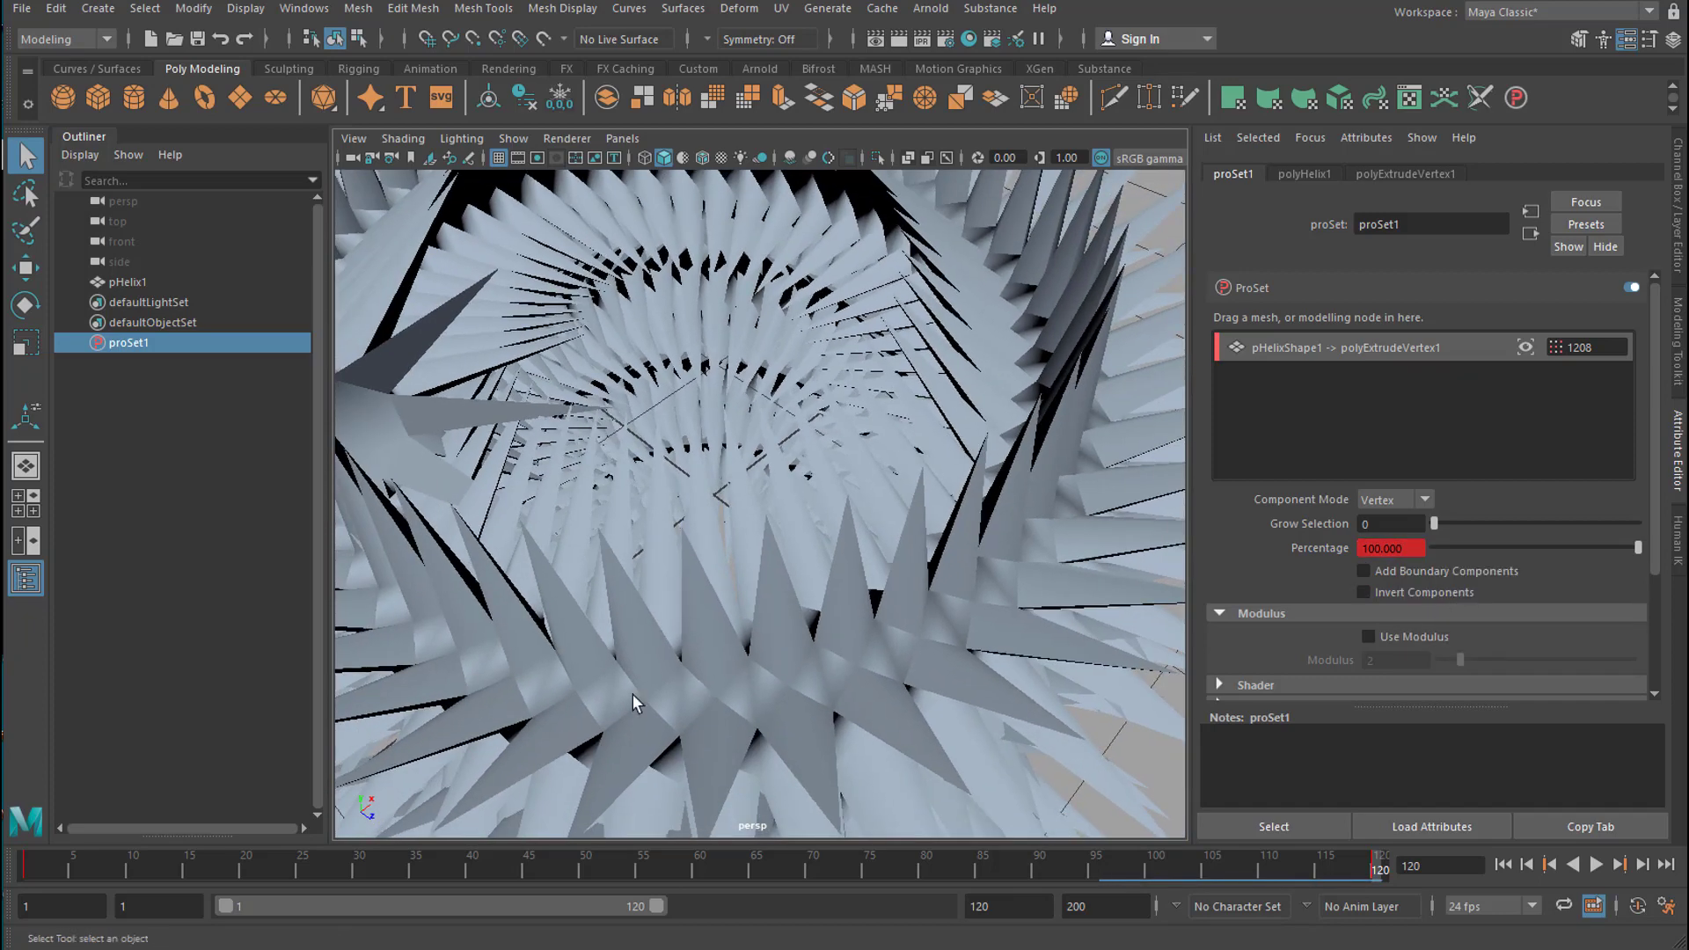
{"action": "left_click", "coordinate": [1599, 863]}
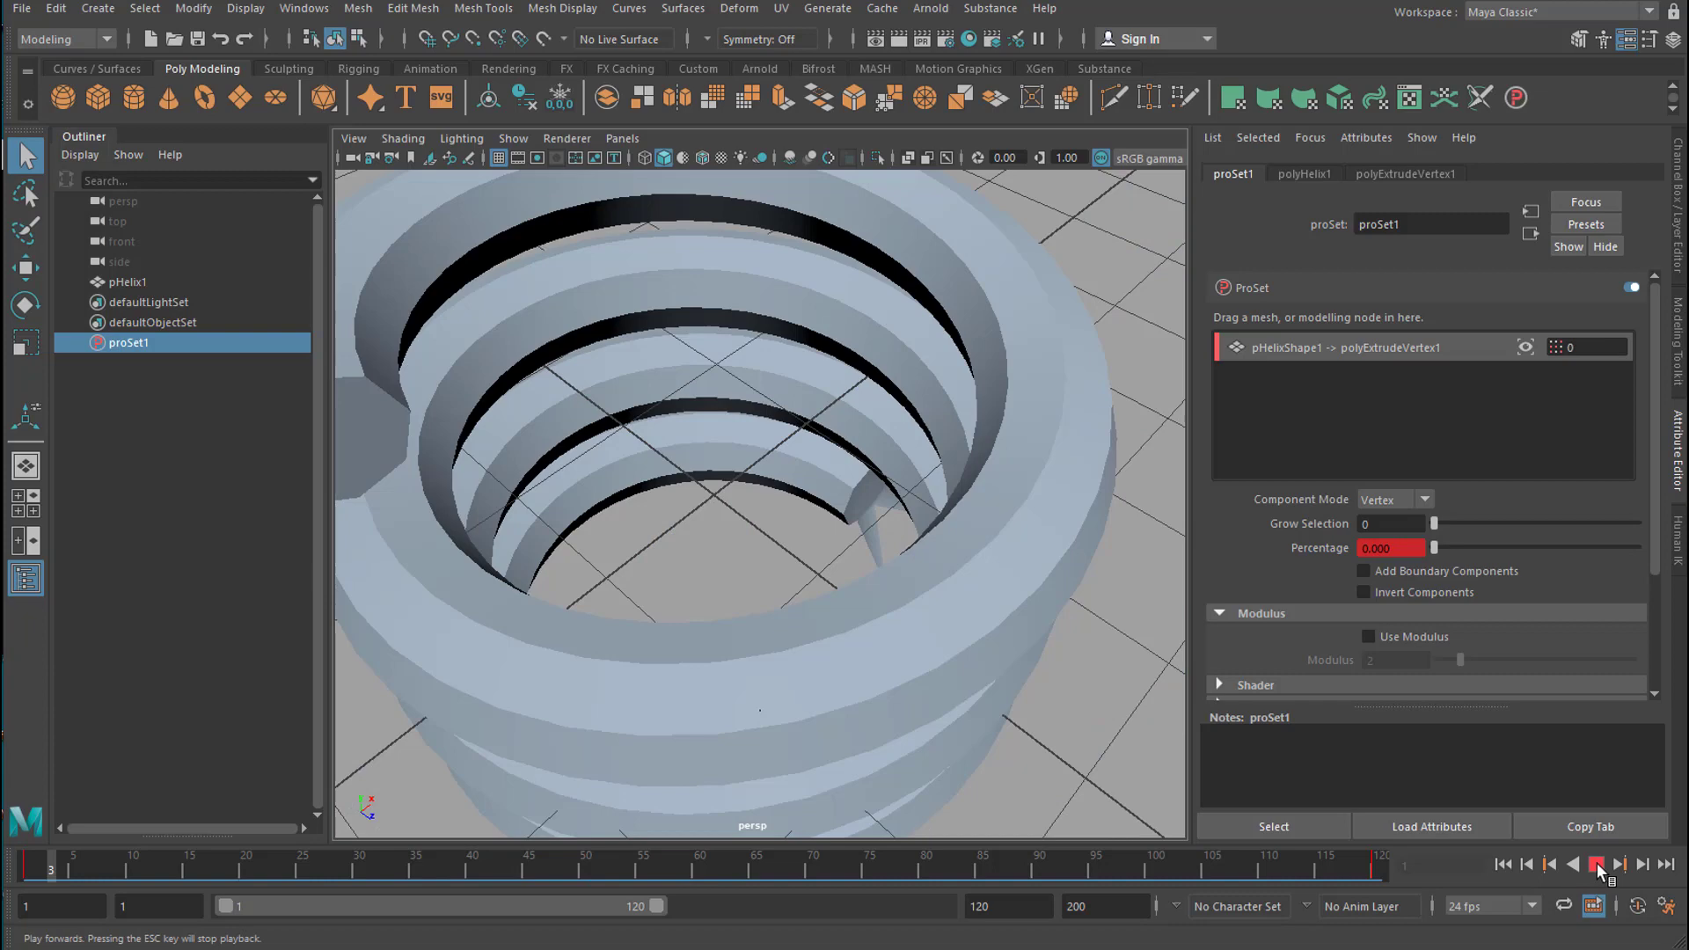
{"action": "left_click", "coordinate": [1596, 864]}
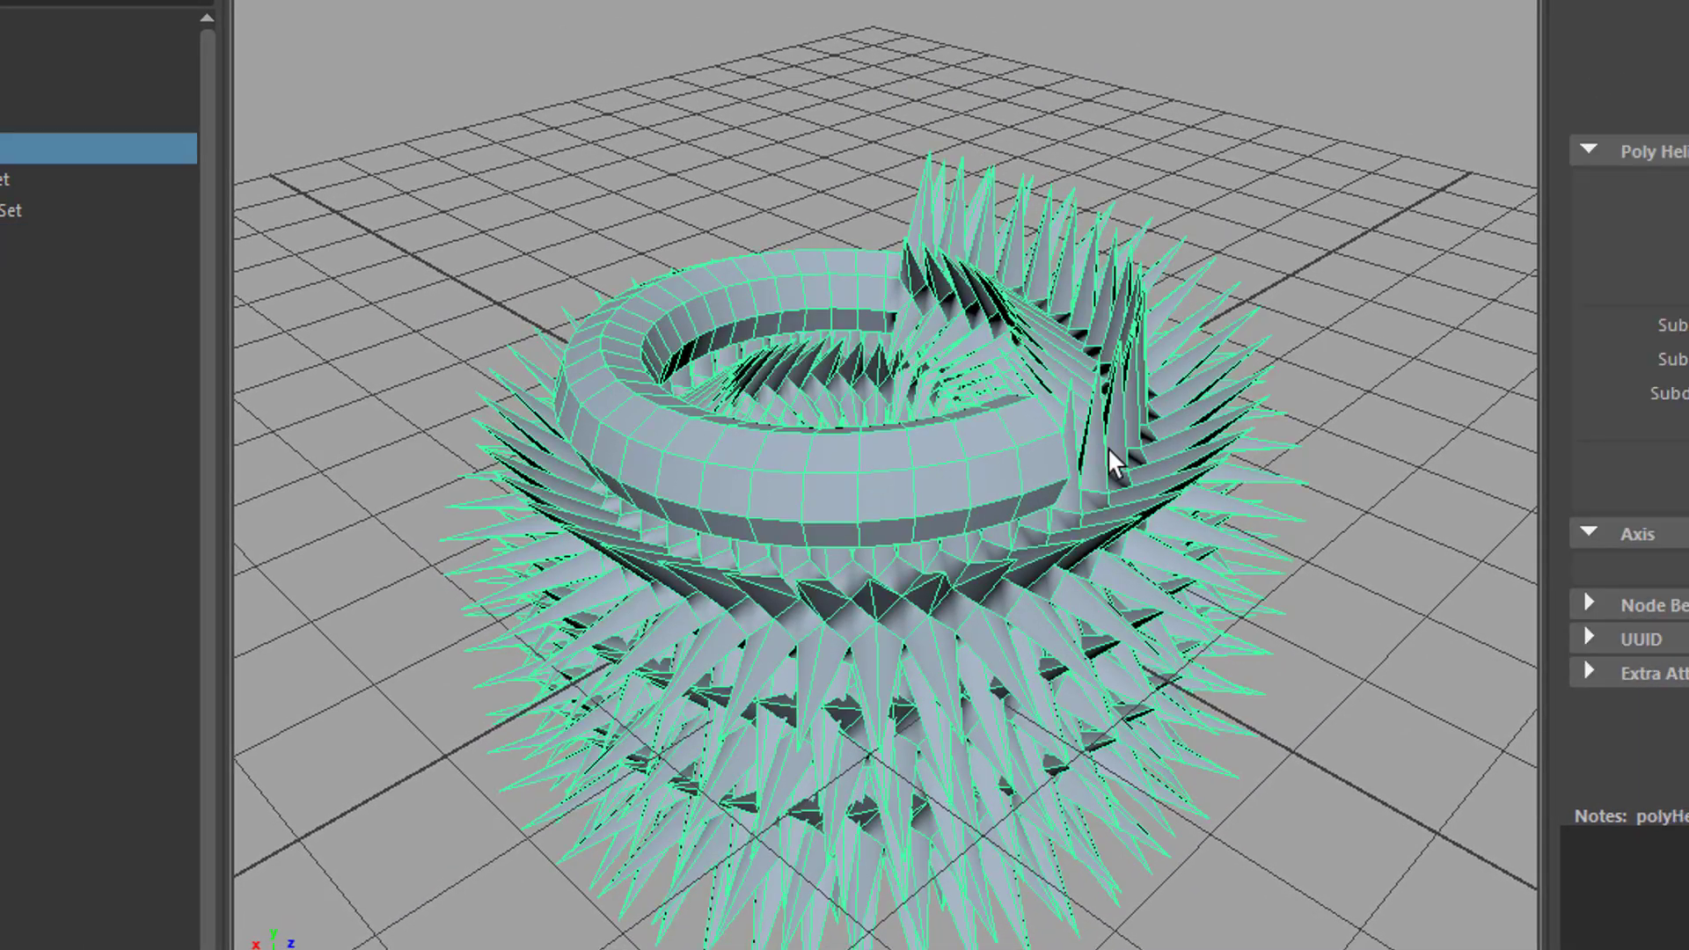
- Return the helix to Object Mode before creating proSet2 from the shelf
{"action": "right_click", "coordinate": [1115, 462]}
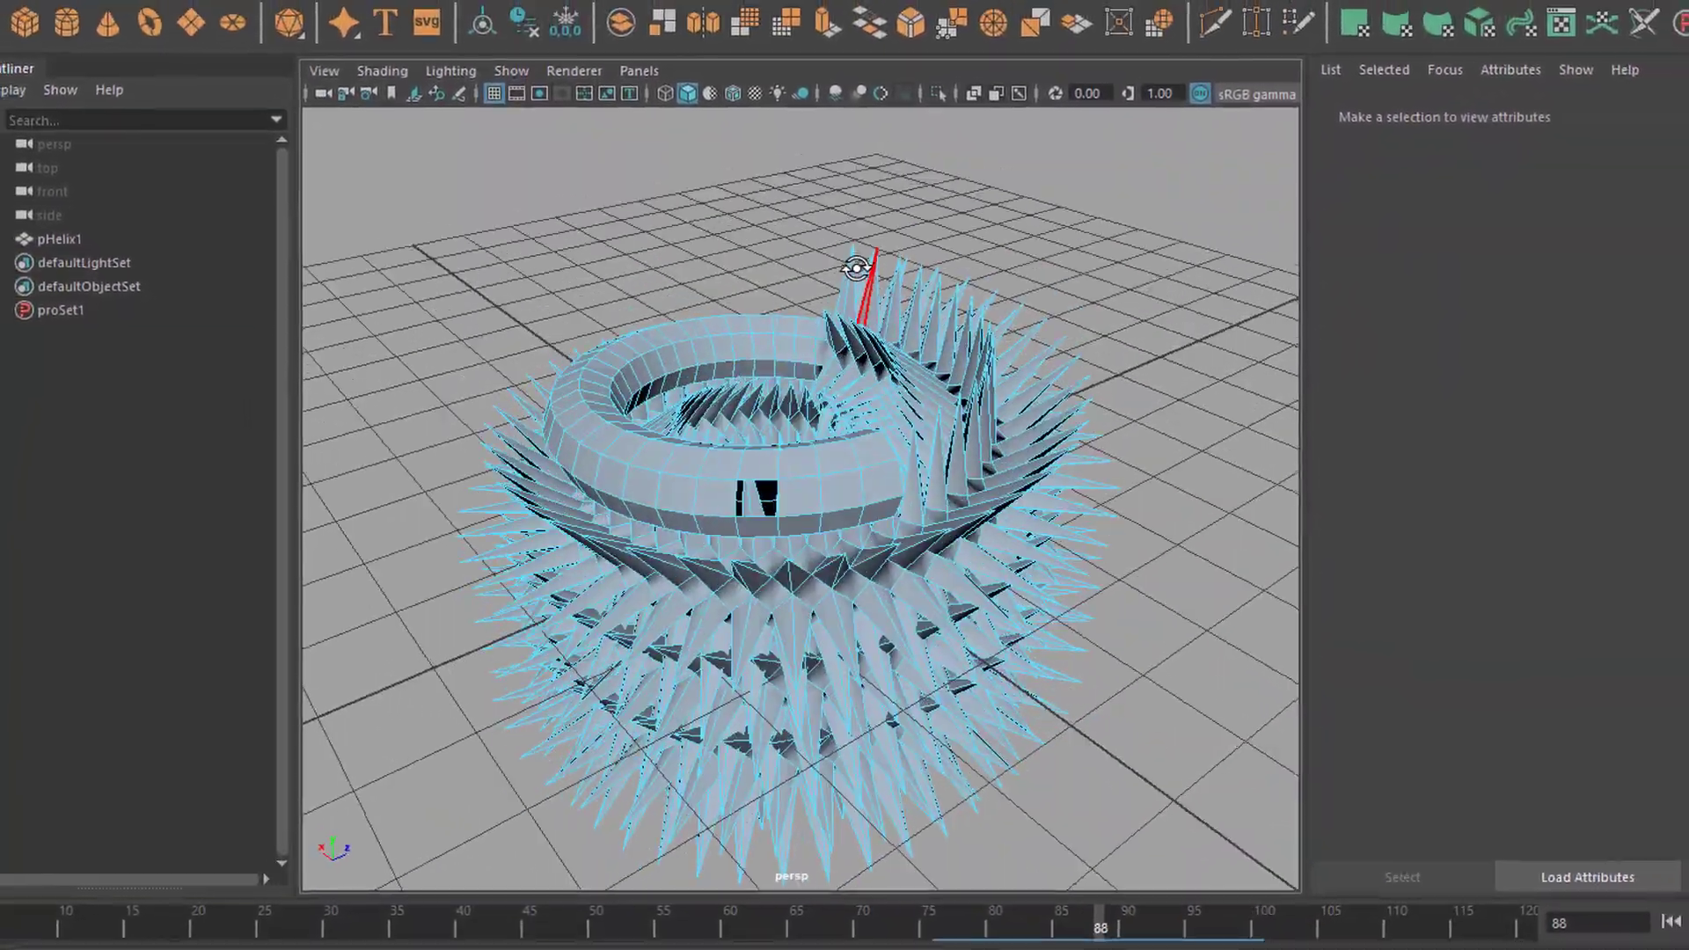
{"action": "right_click", "coordinate": [862, 345]}
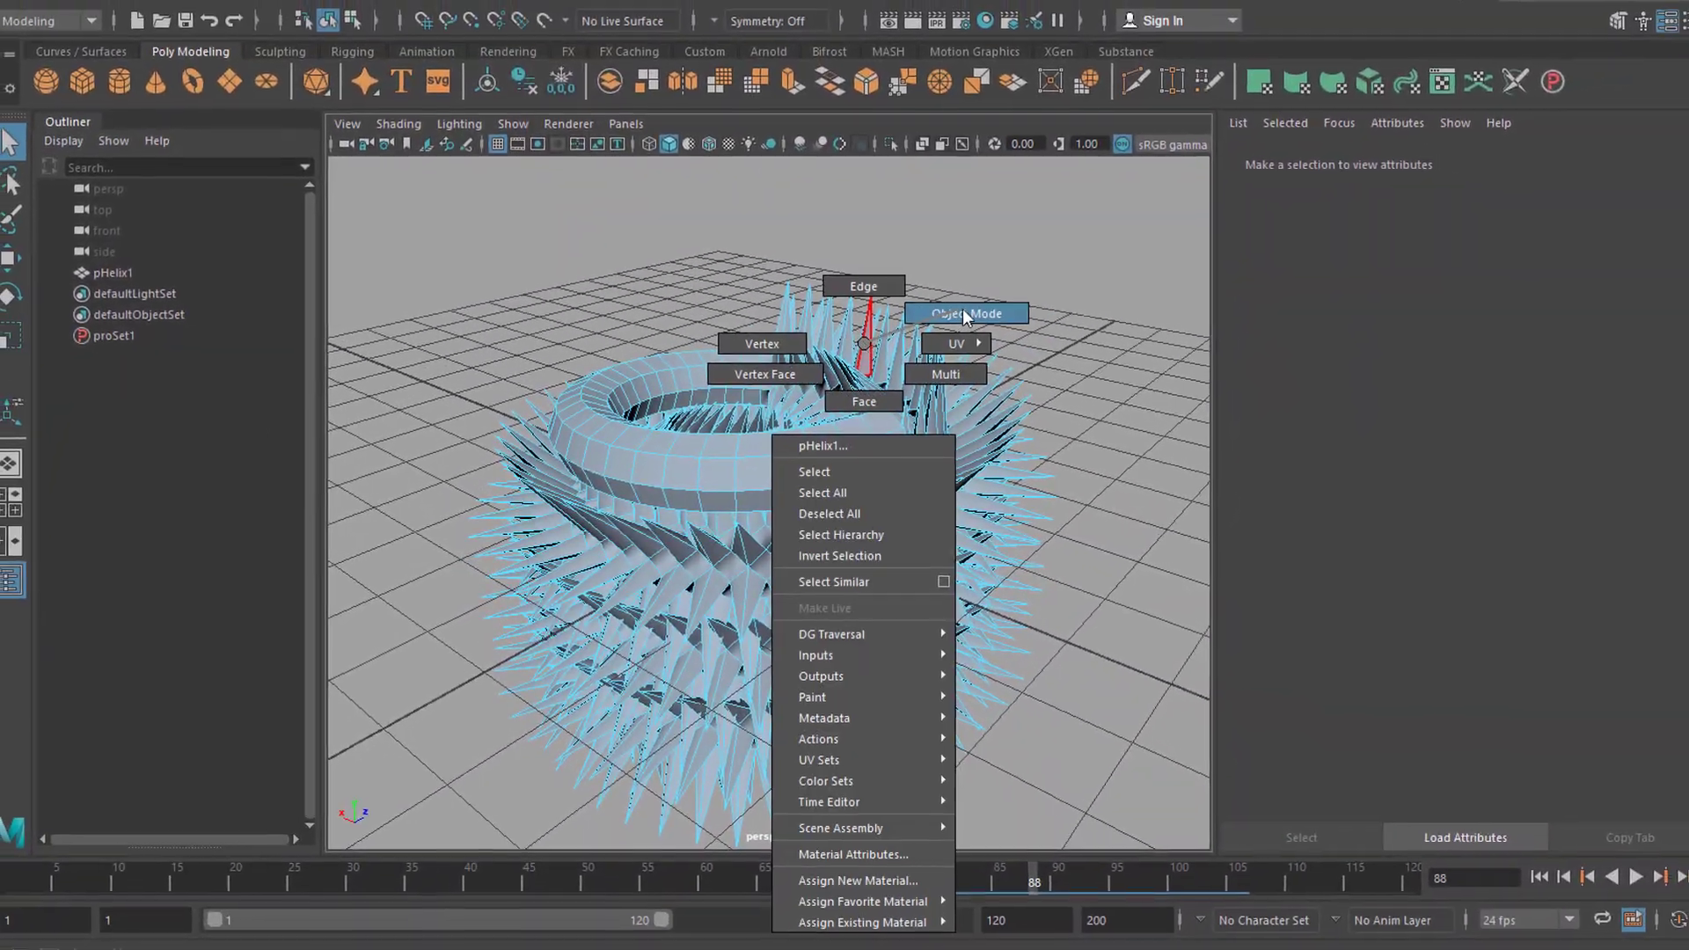
{"action": "left_click", "coordinate": [966, 313]}
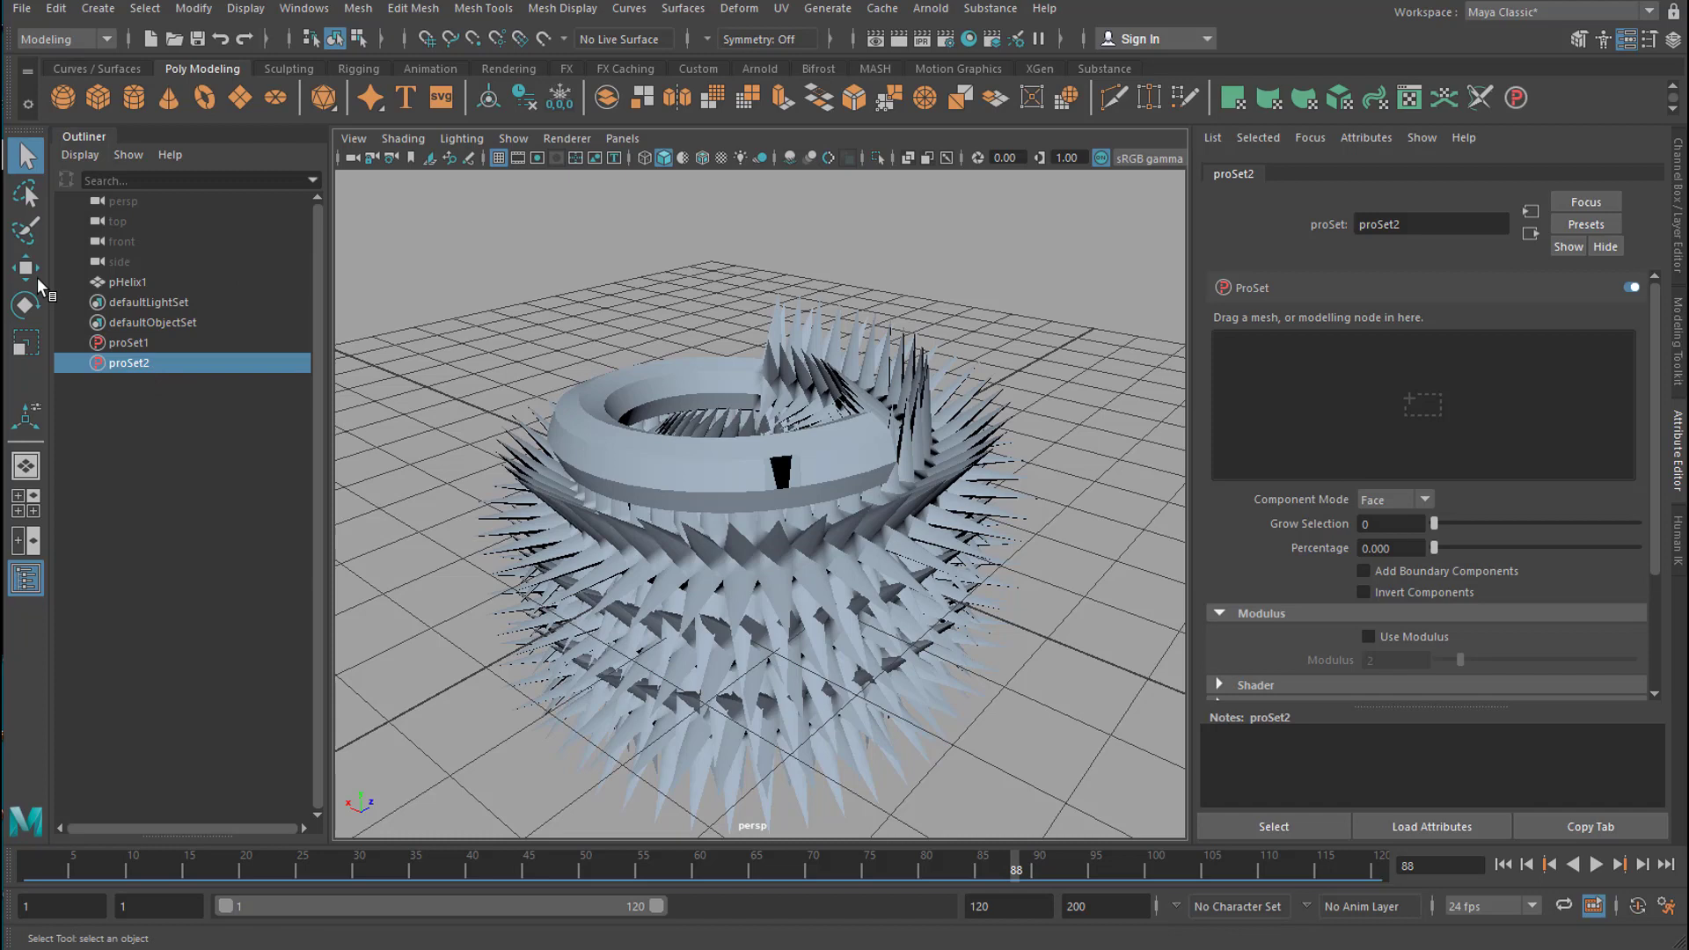
{"action": "mouse_move", "coordinate": [129, 287]}
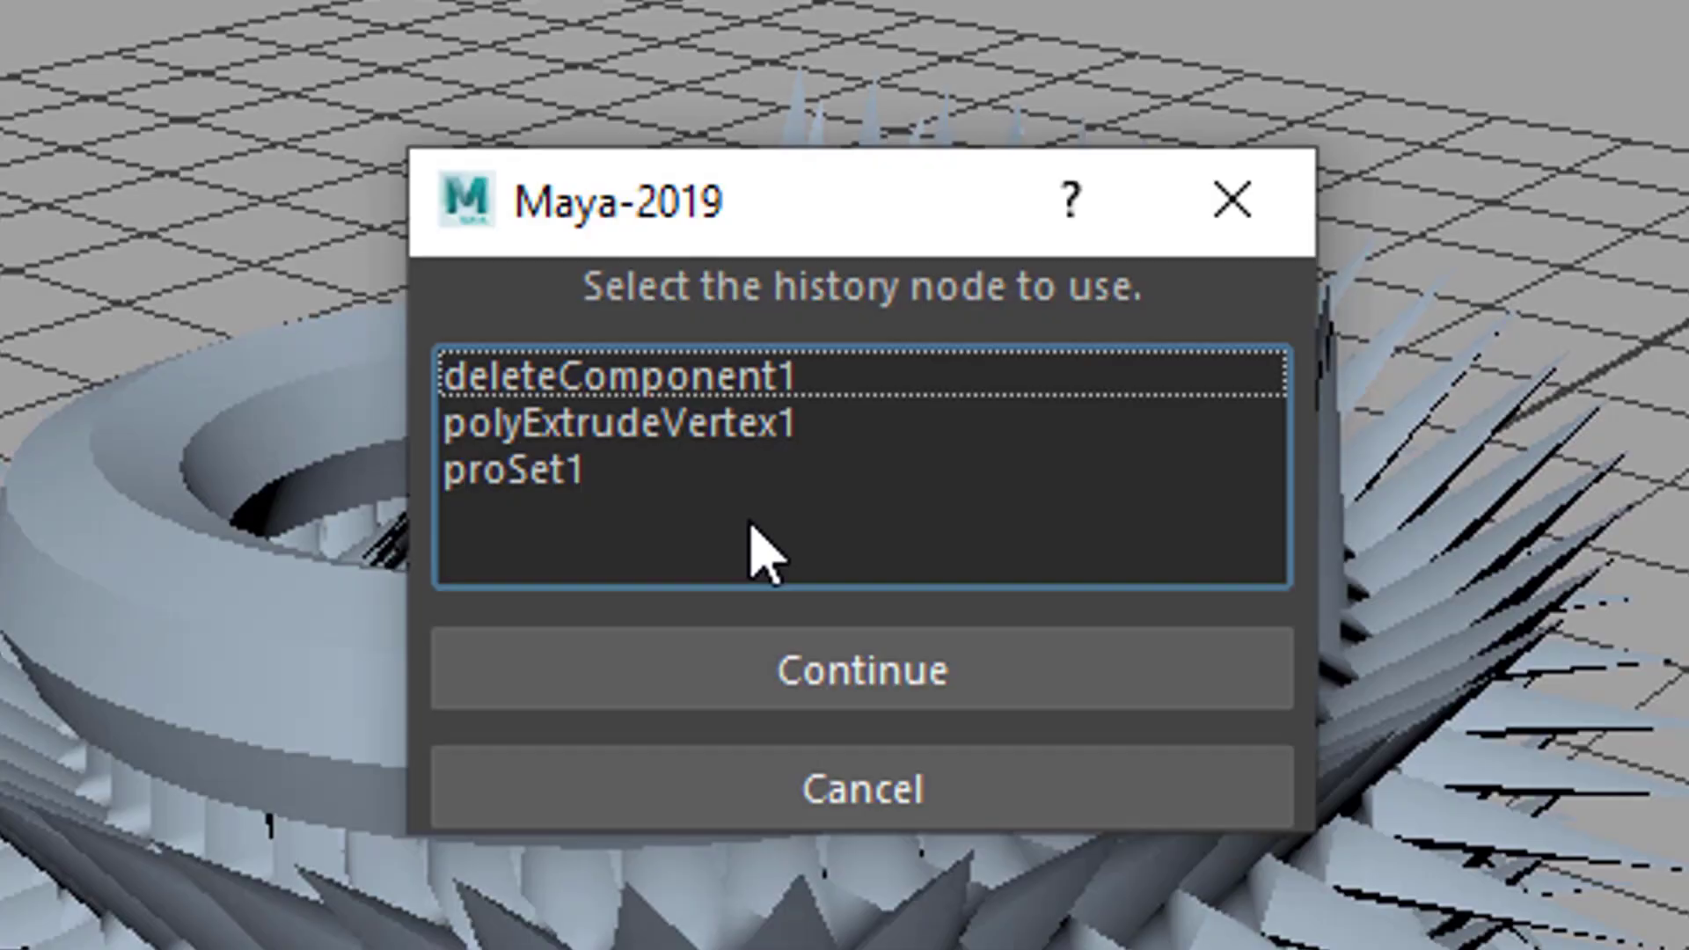
{"action": "mouse_move", "coordinate": [719, 377]}
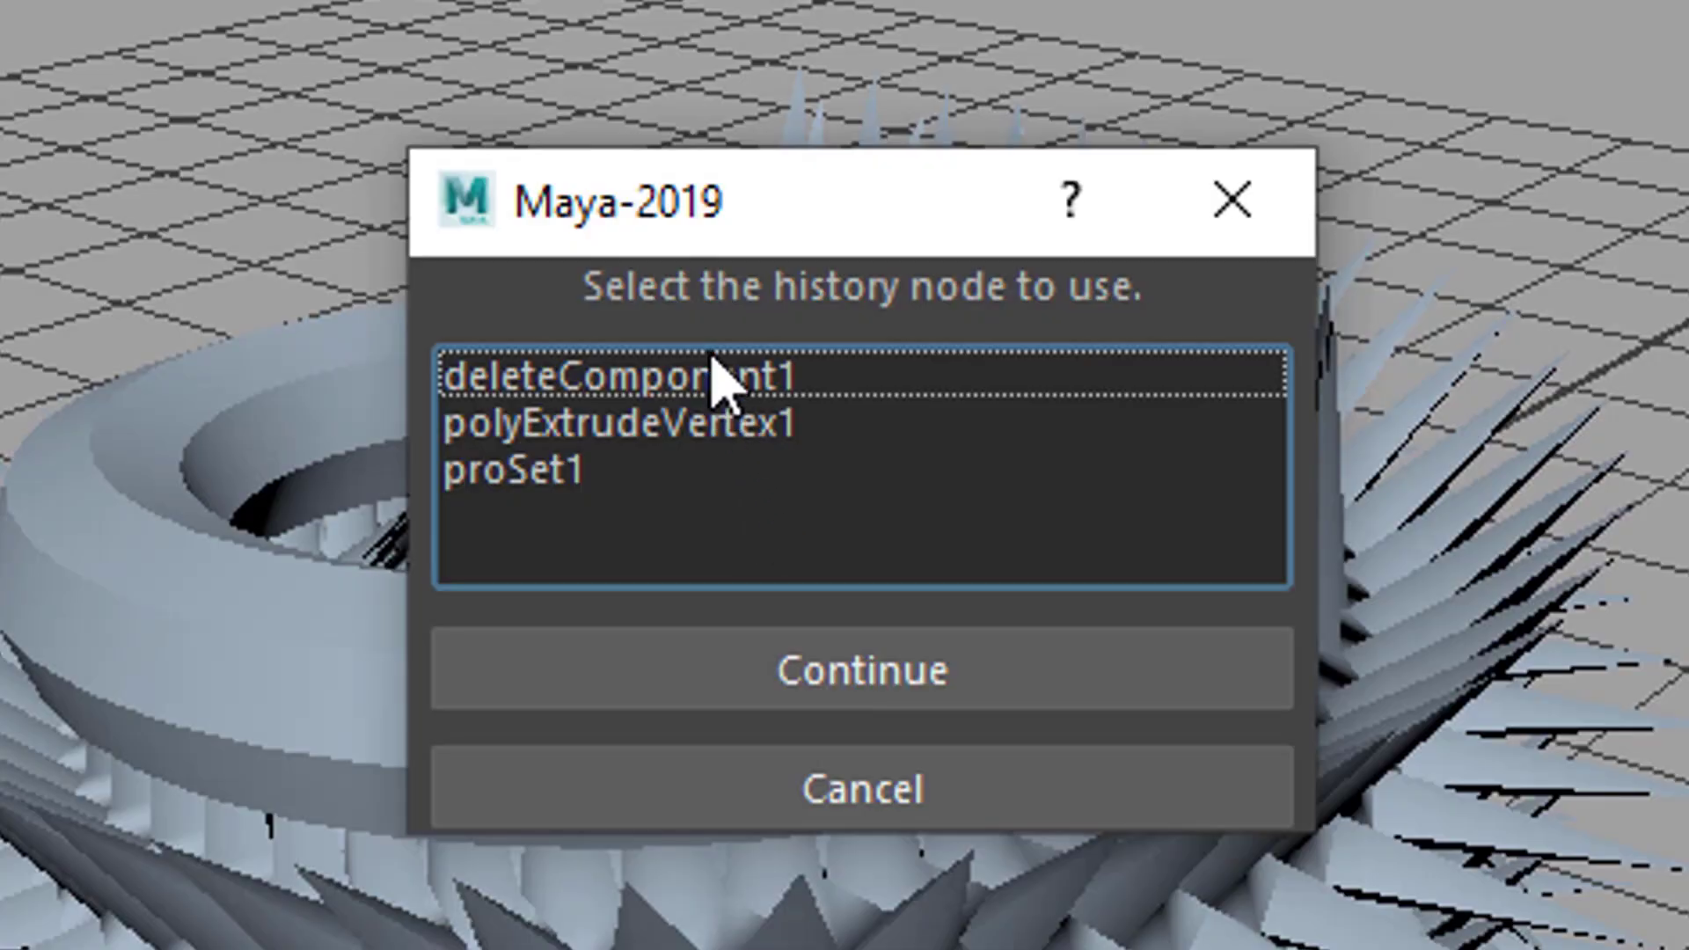
- Link proSet2 to the helix's deleteComponent1 history node, keeping Face component mode
{"action": "left_click", "coordinate": [624, 376]}
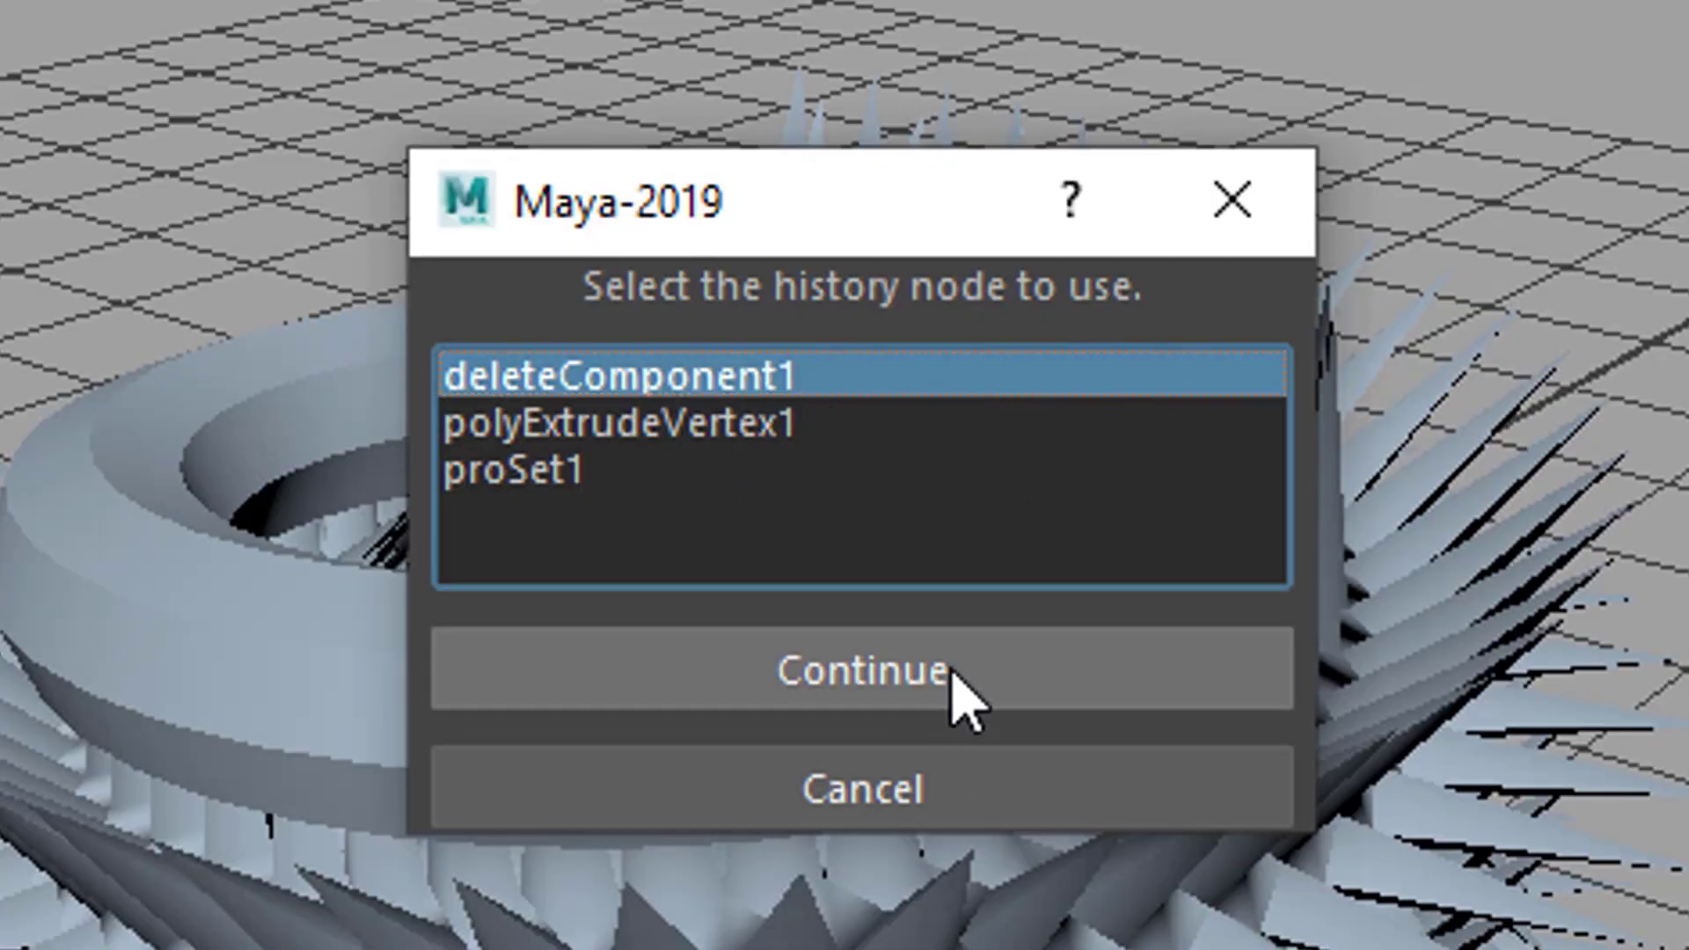
{"action": "left_click", "coordinate": [860, 671]}
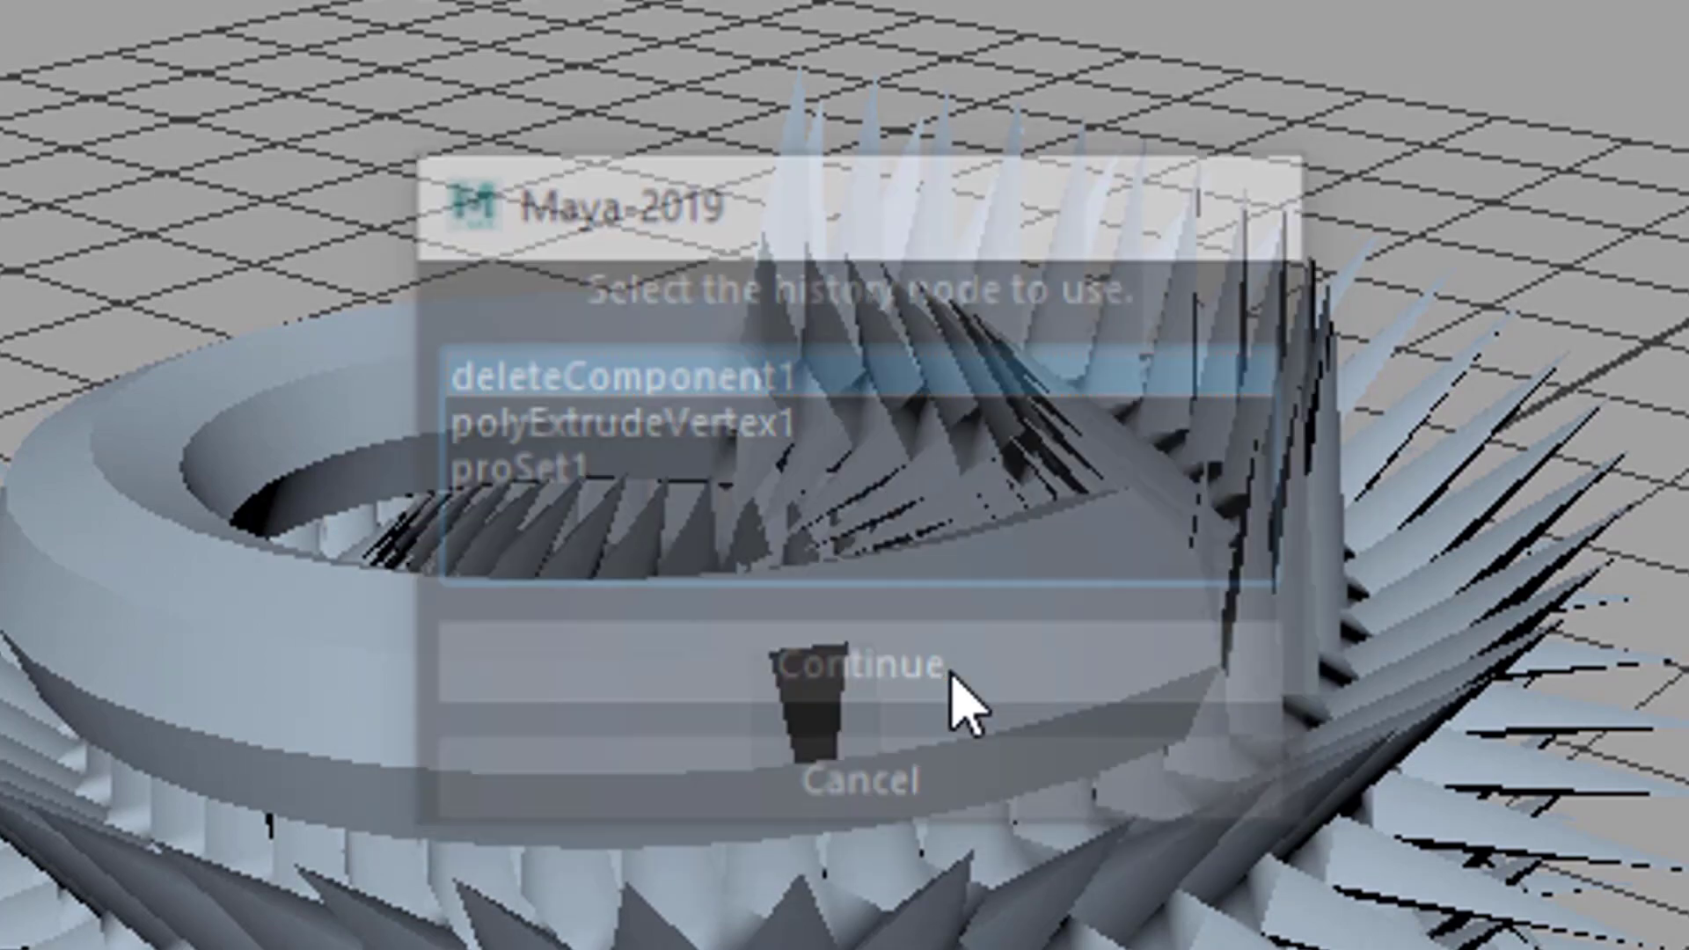
{"action": "left_click", "coordinate": [862, 664]}
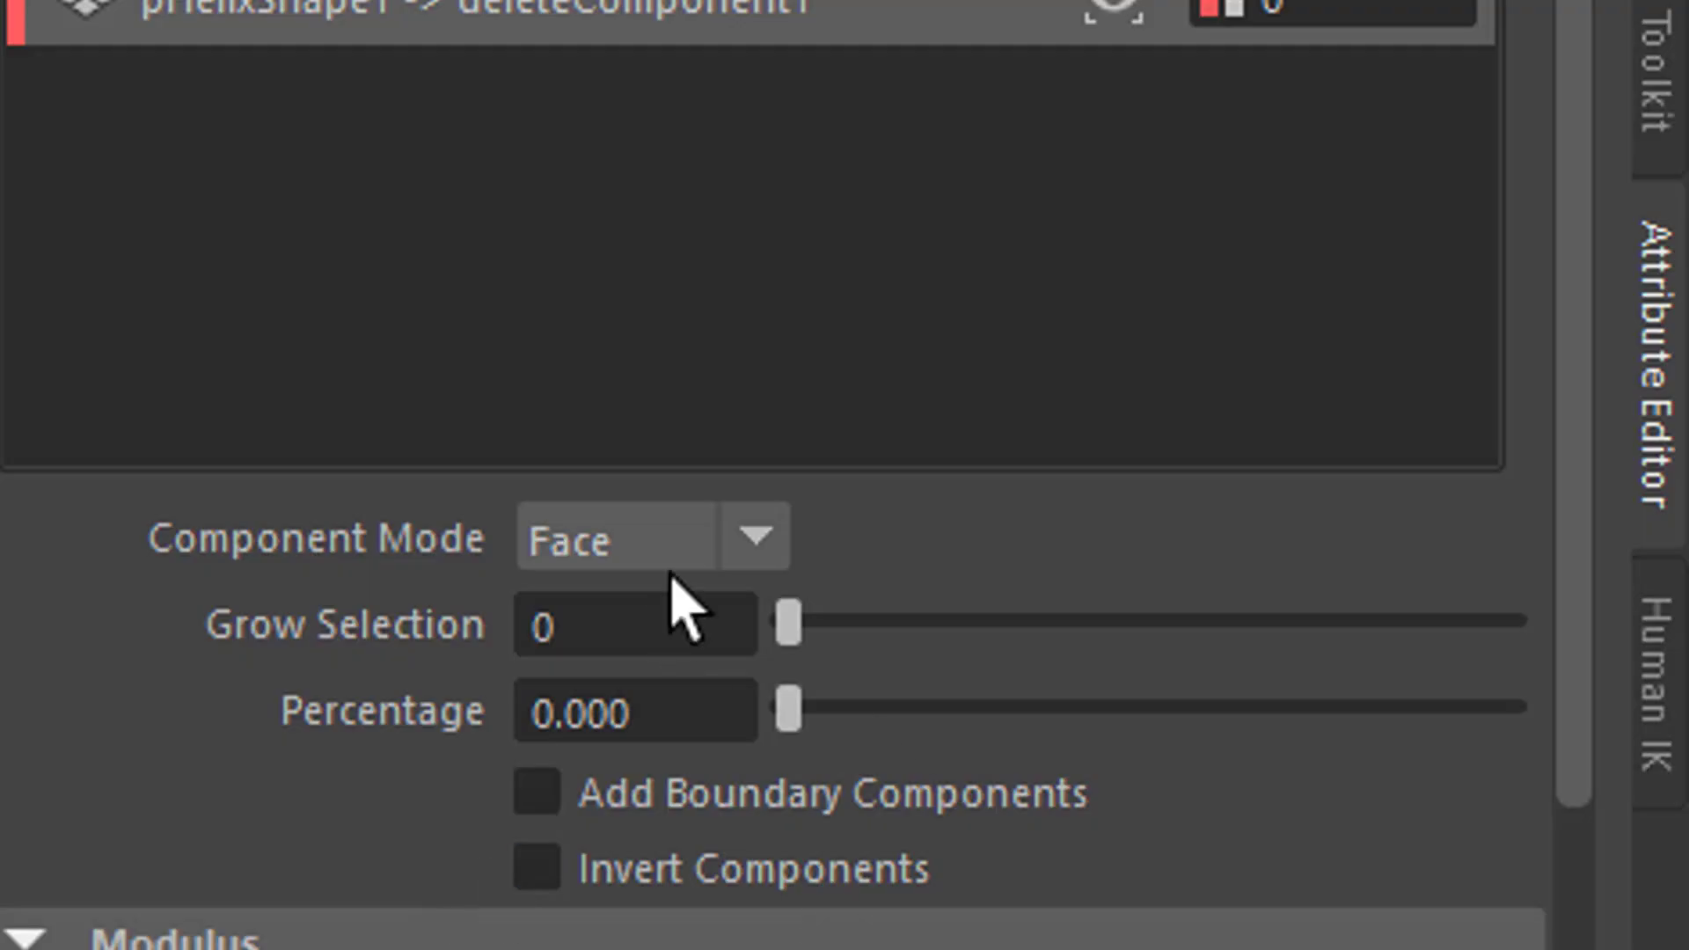
{"action": "mouse_move", "coordinate": [806, 609]}
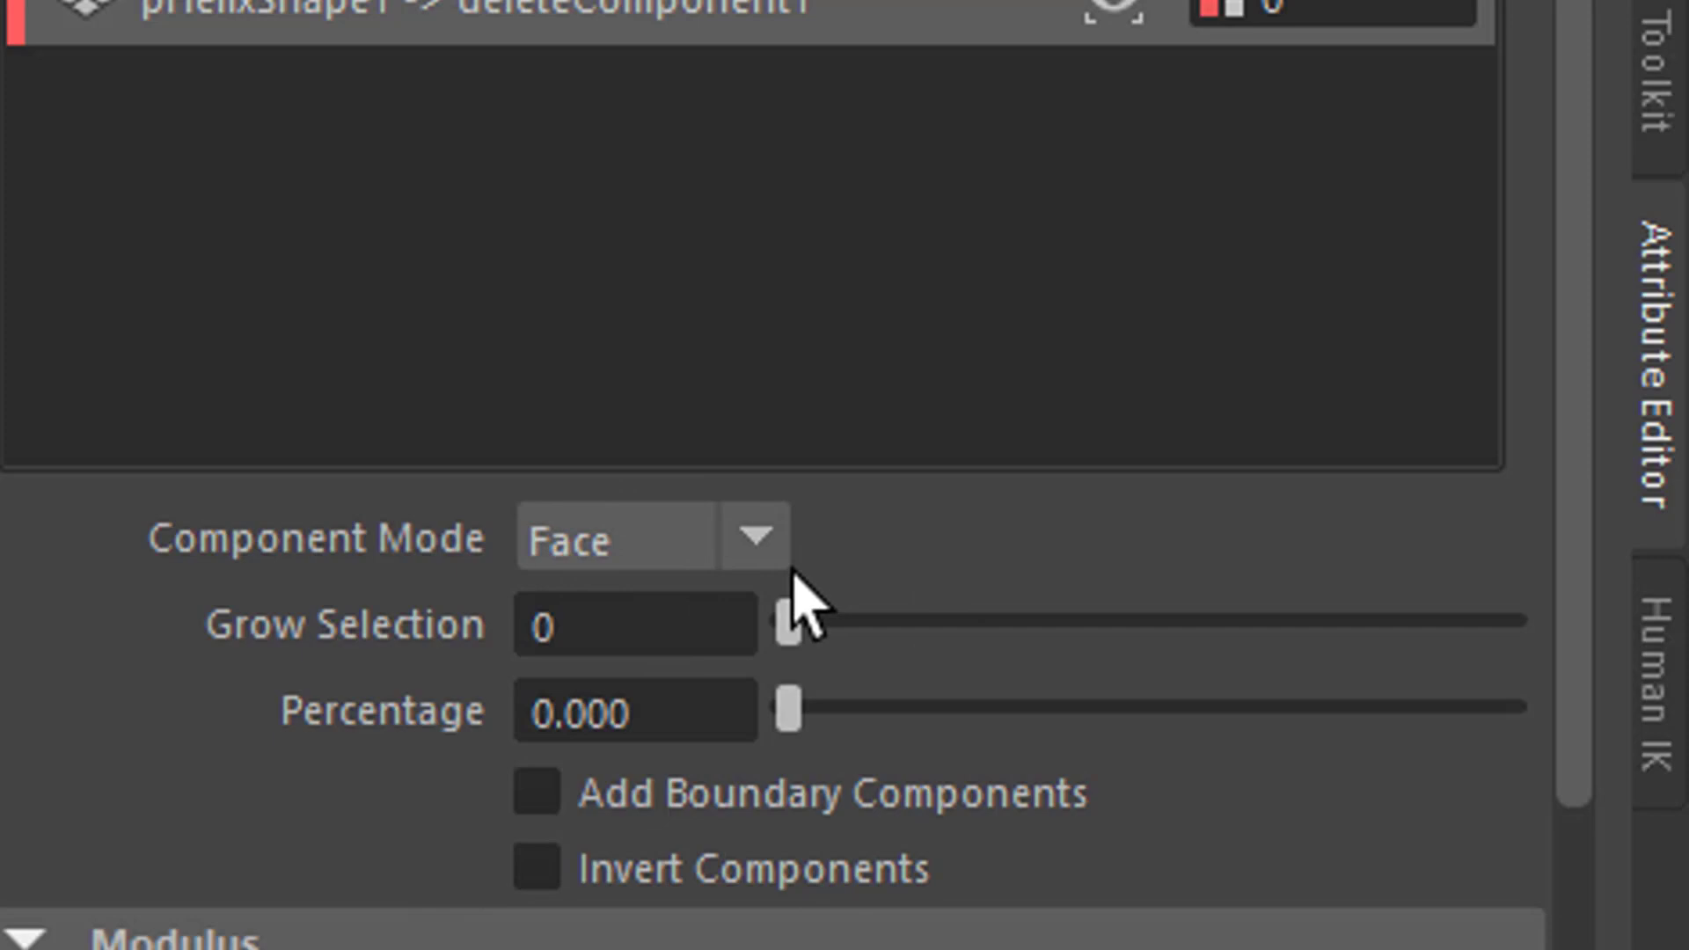
{"action": "mouse_move", "coordinate": [920, 651]}
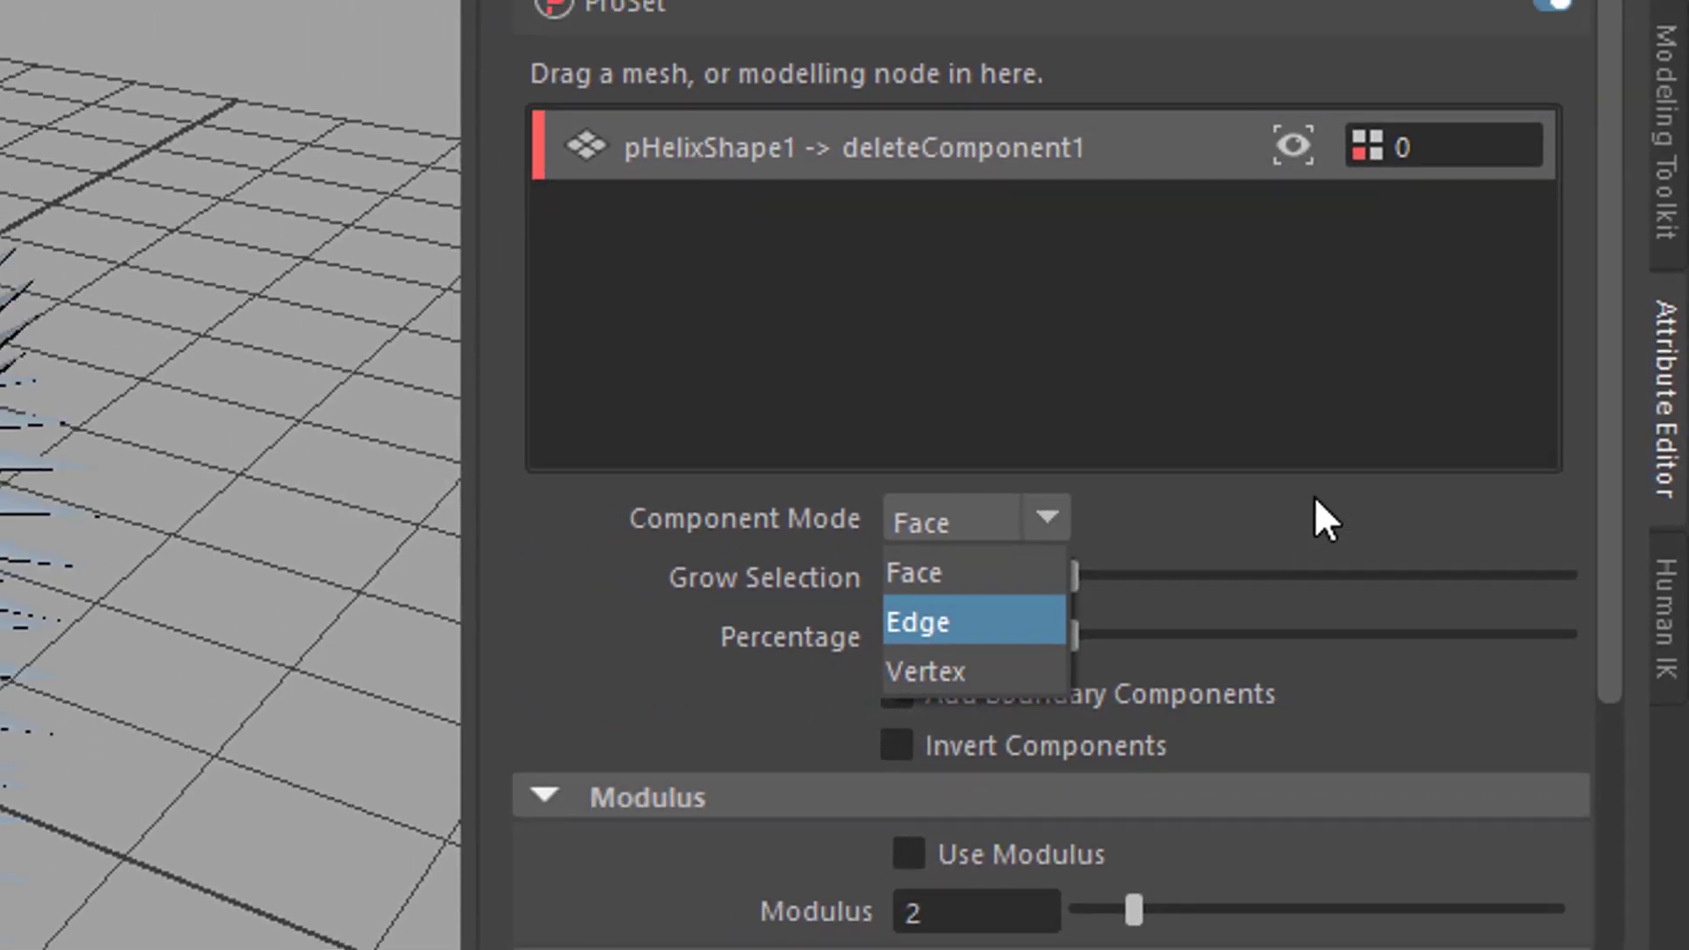
{"action": "left_click", "coordinate": [911, 571]}
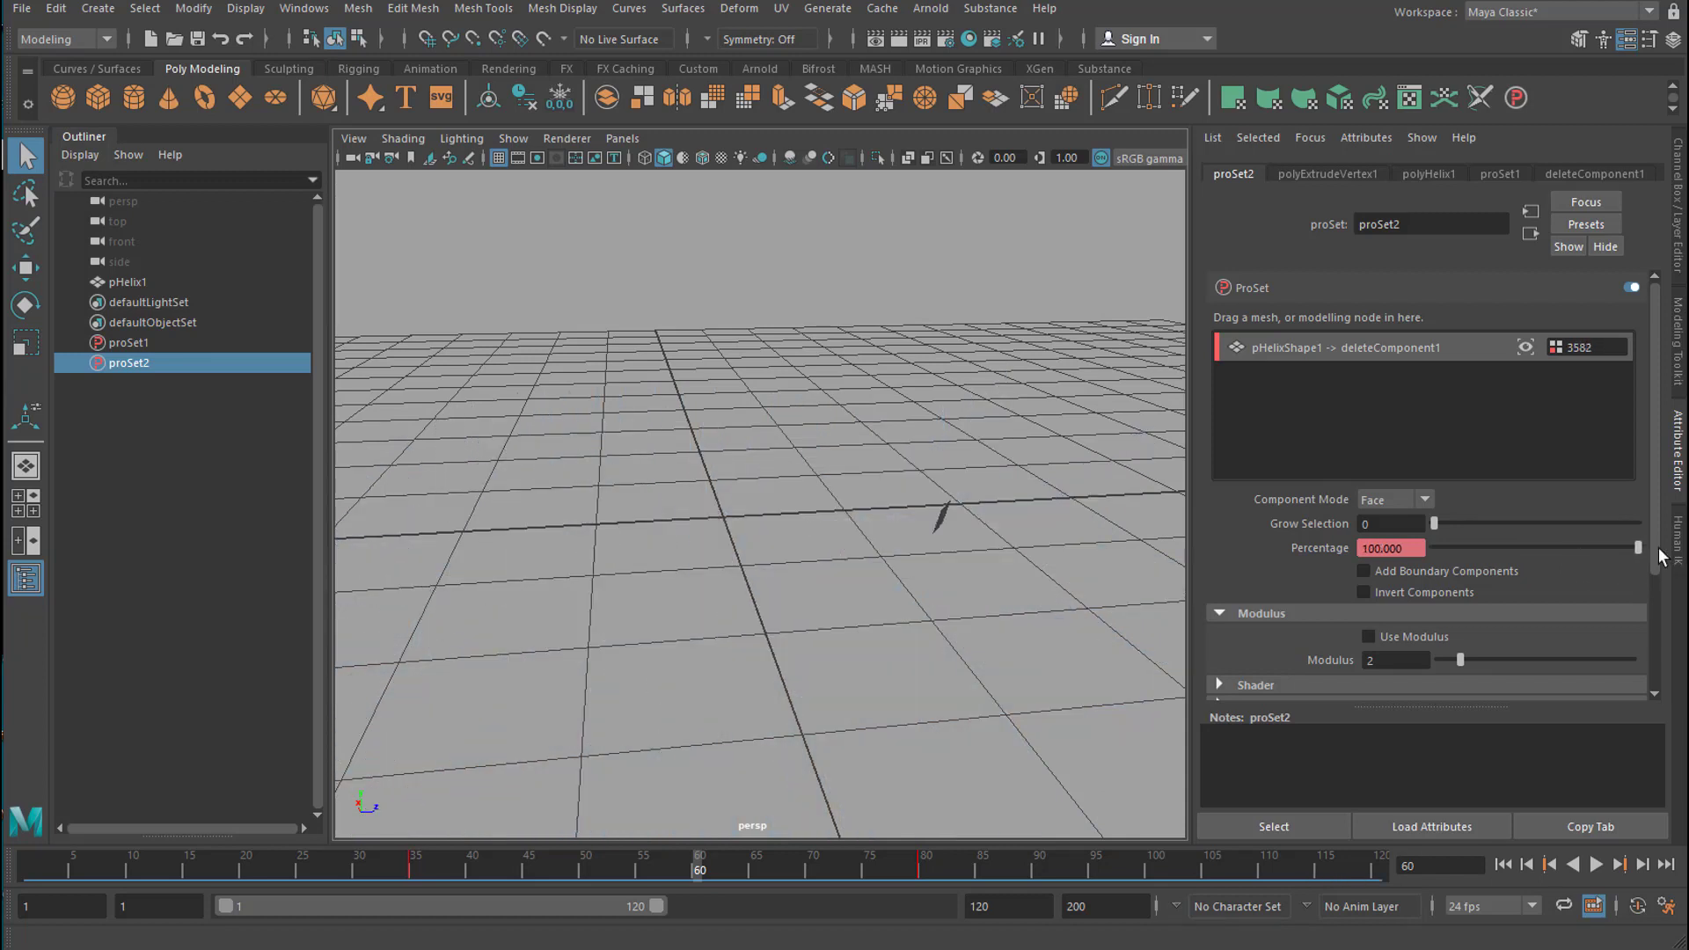
{"action": "mouse_move", "coordinate": [1527, 918]}
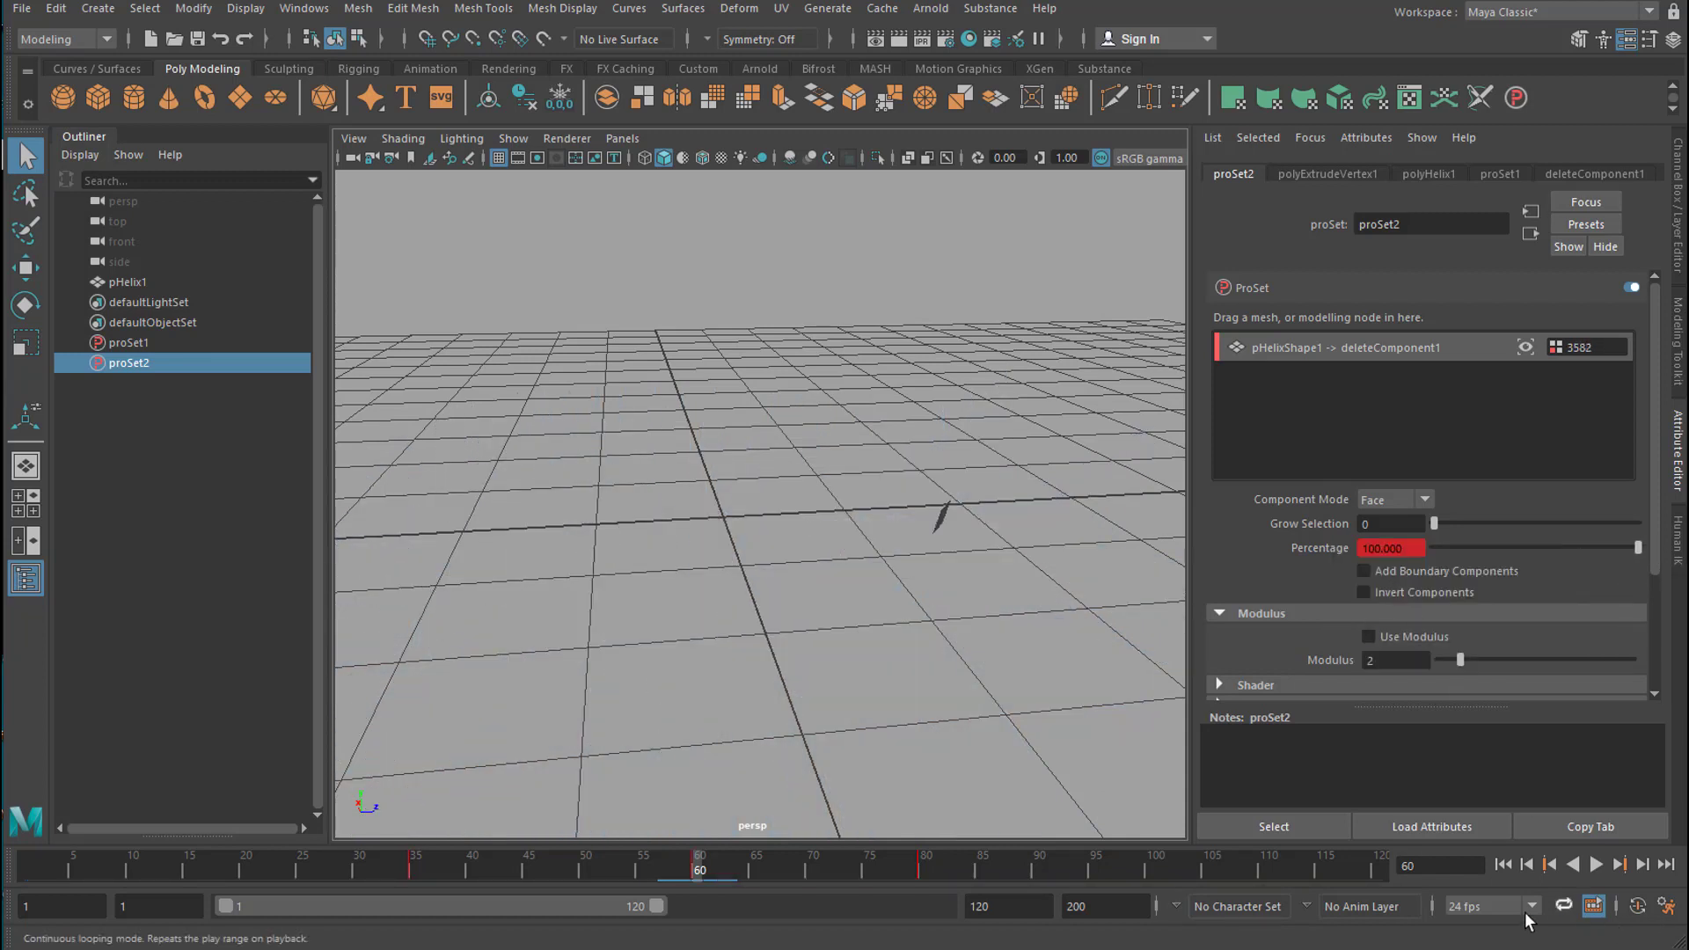
- Play back the face-deletion animation repeatedly from the time slider's Play control
{"action": "left_click", "coordinate": [1597, 864]}
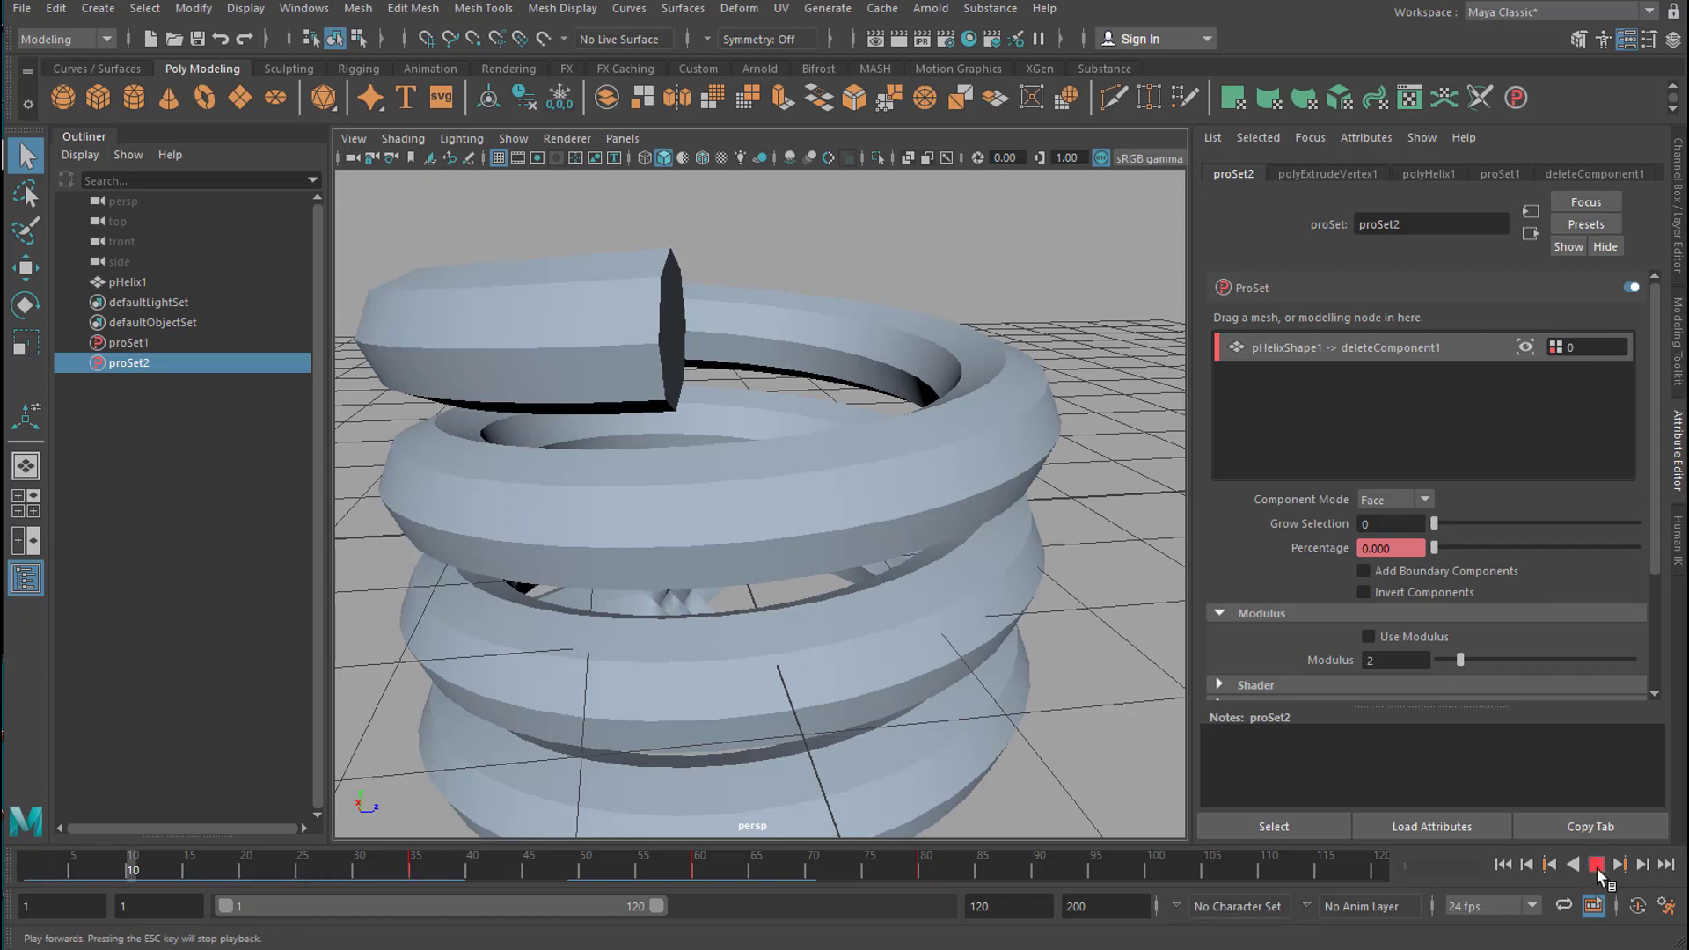
{"action": "left_click", "coordinate": [1596, 864]}
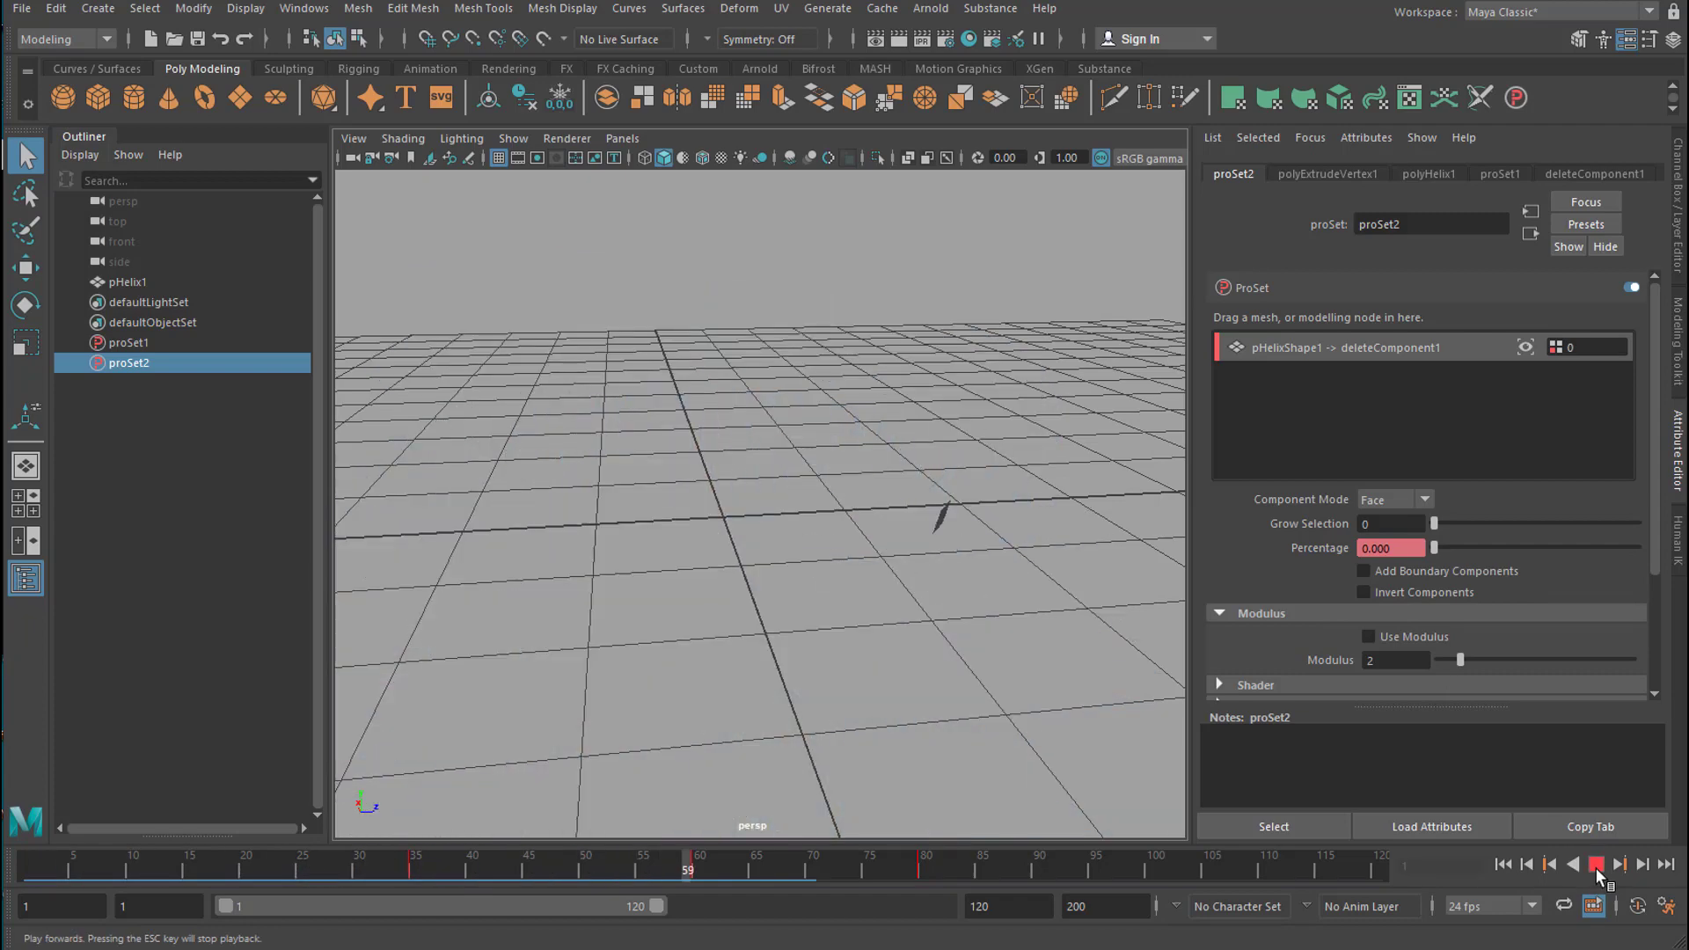
{"action": "left_click", "coordinate": [1596, 864]}
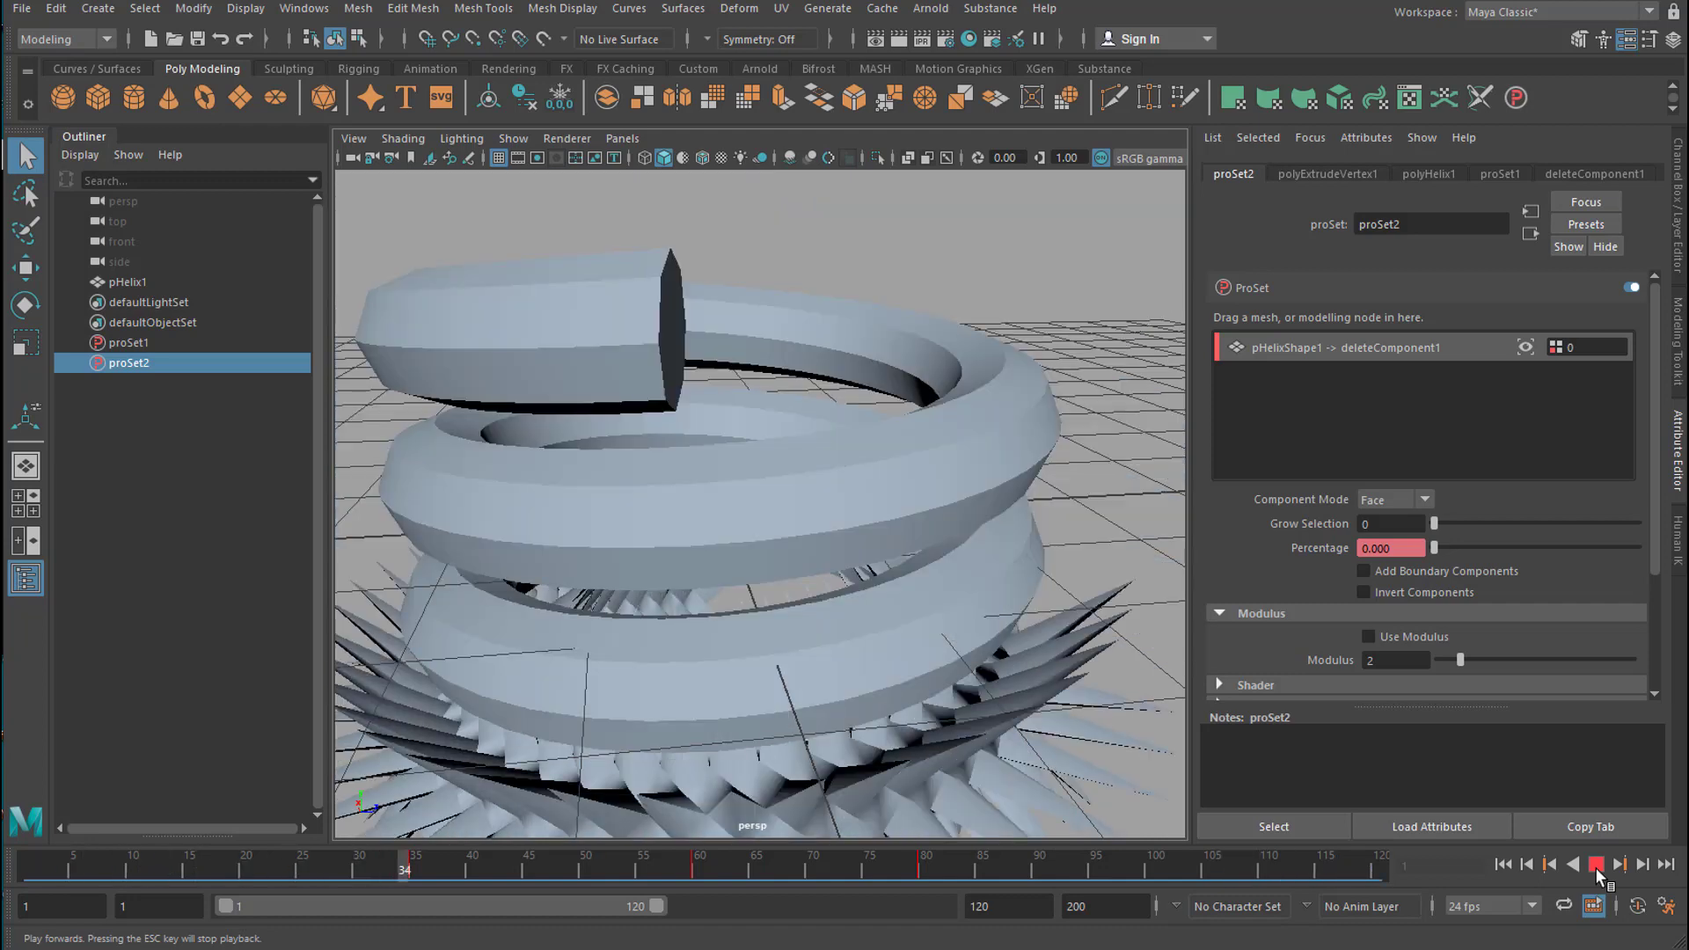
{"action": "left_click", "coordinate": [1596, 863]}
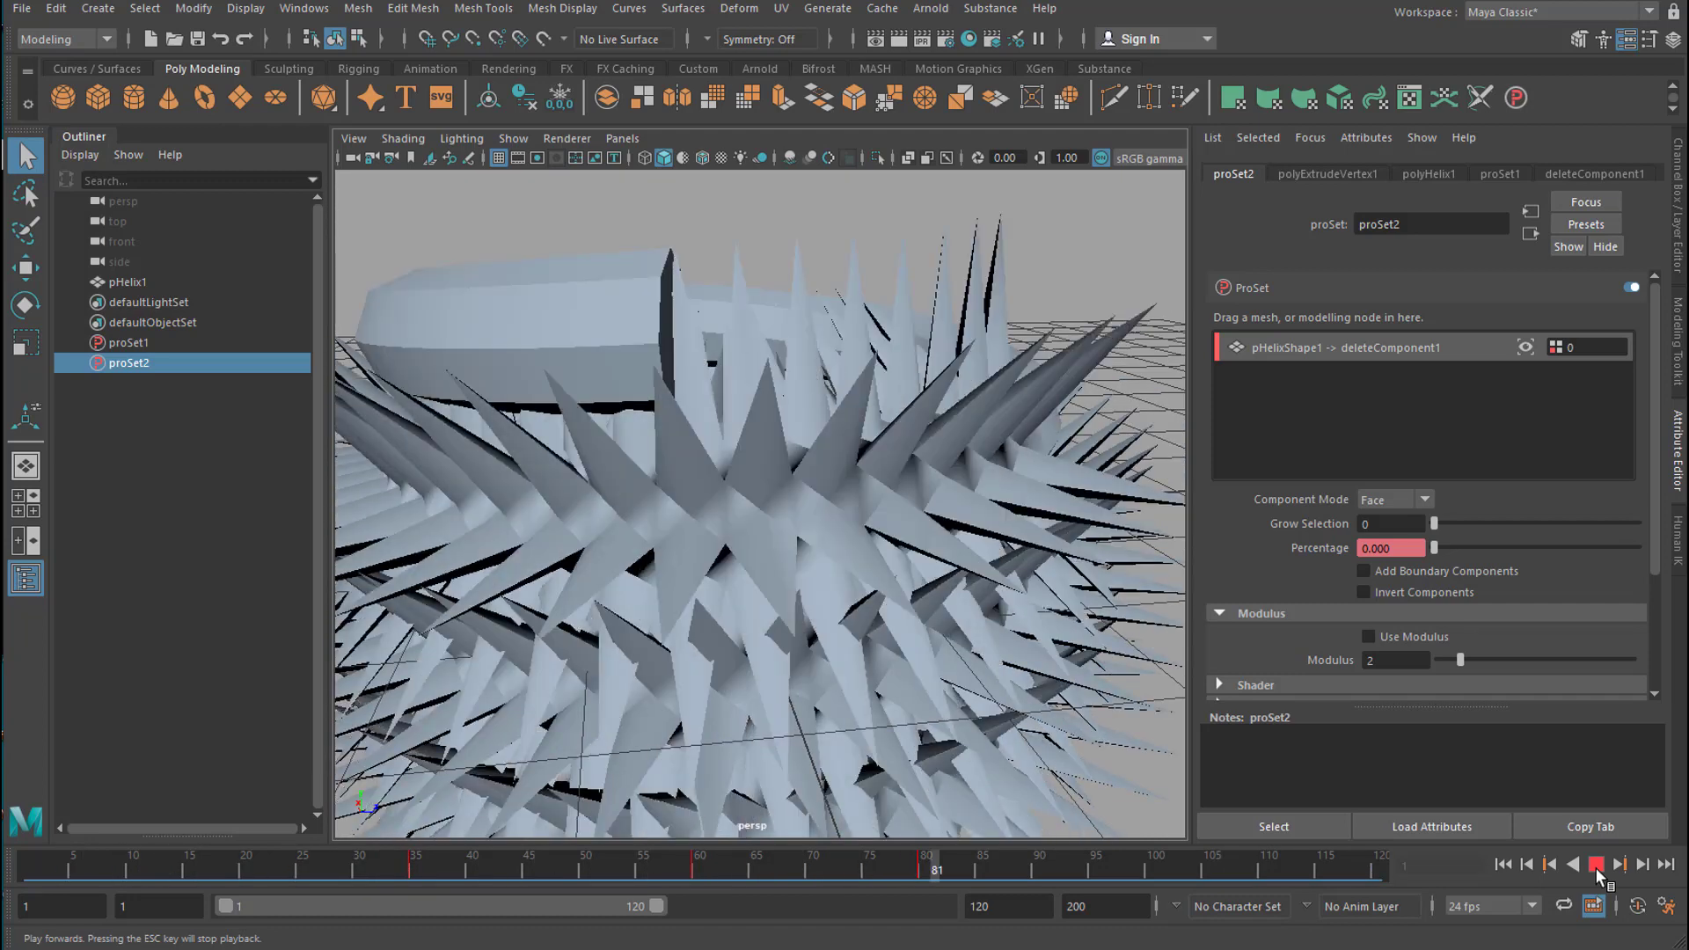
{"action": "left_click", "coordinate": [1595, 864]}
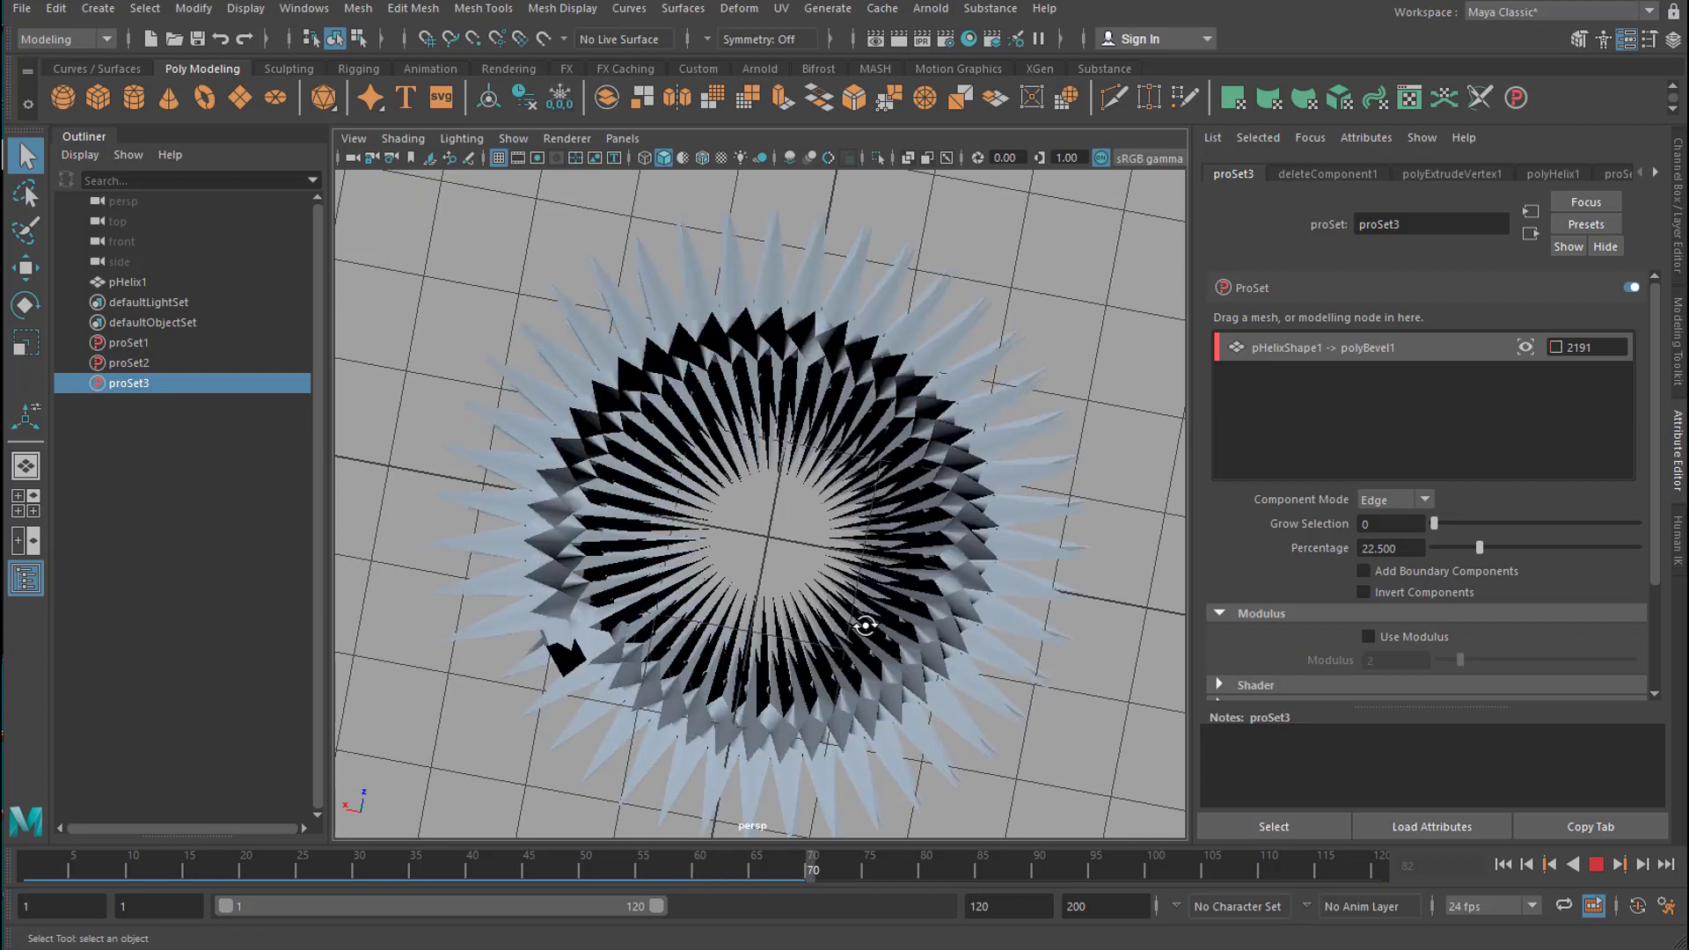